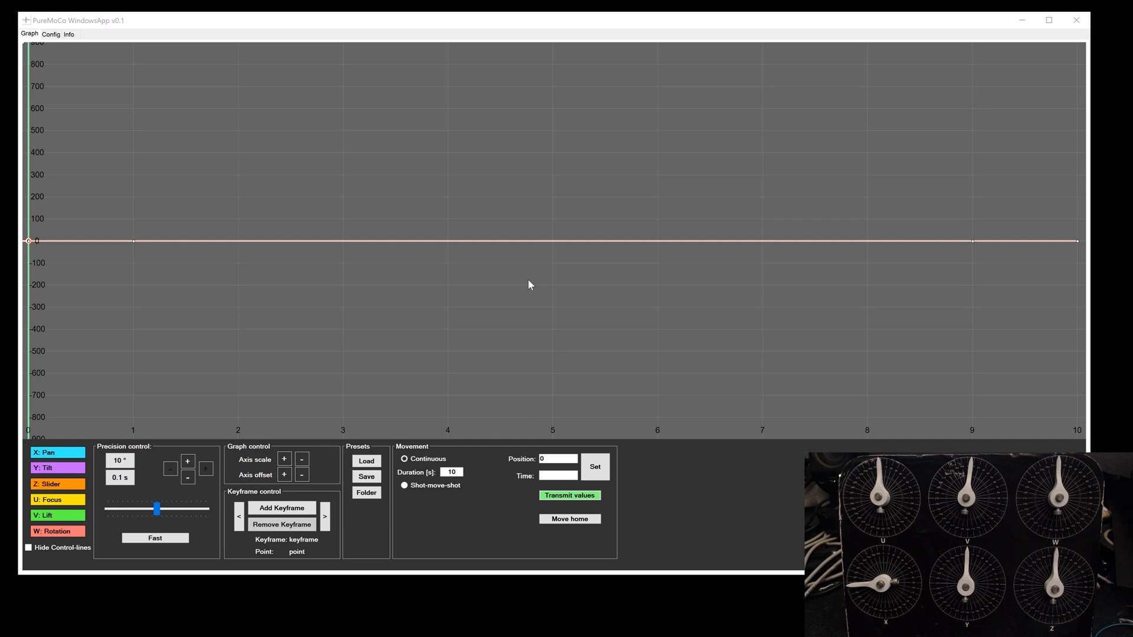
pyautogui.moveTo(281, 370)
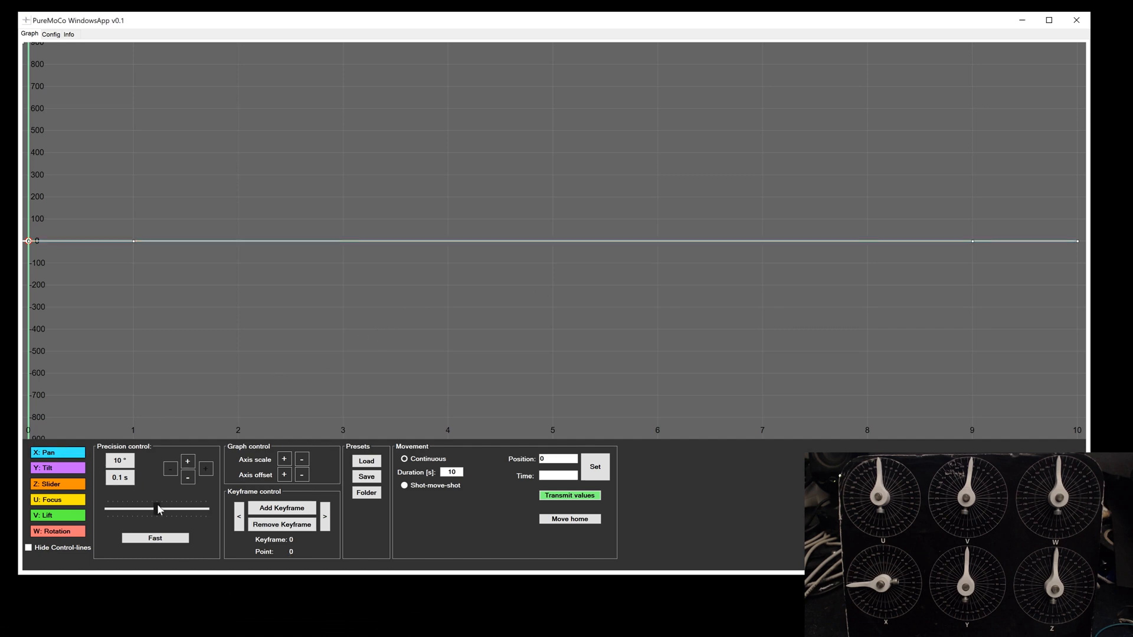
# Jog the pan axis forward and backward at fast speed.
pyautogui.moveTo(159, 508); pyautogui.dragTo(205, 508)
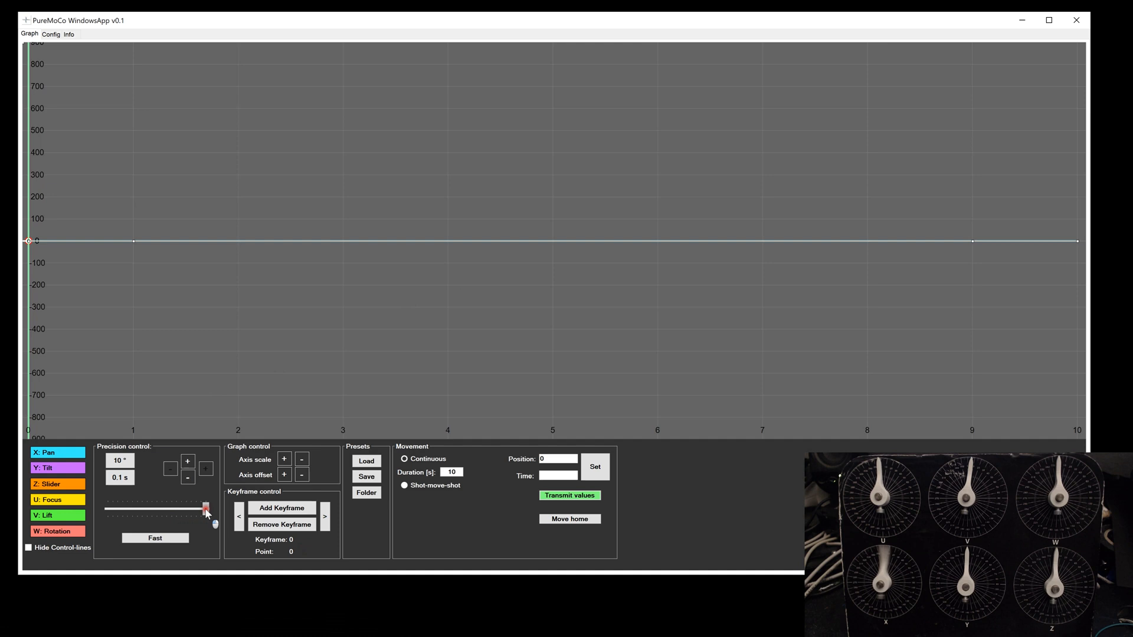
pyautogui.moveTo(206, 509); pyautogui.dragTo(109, 509)
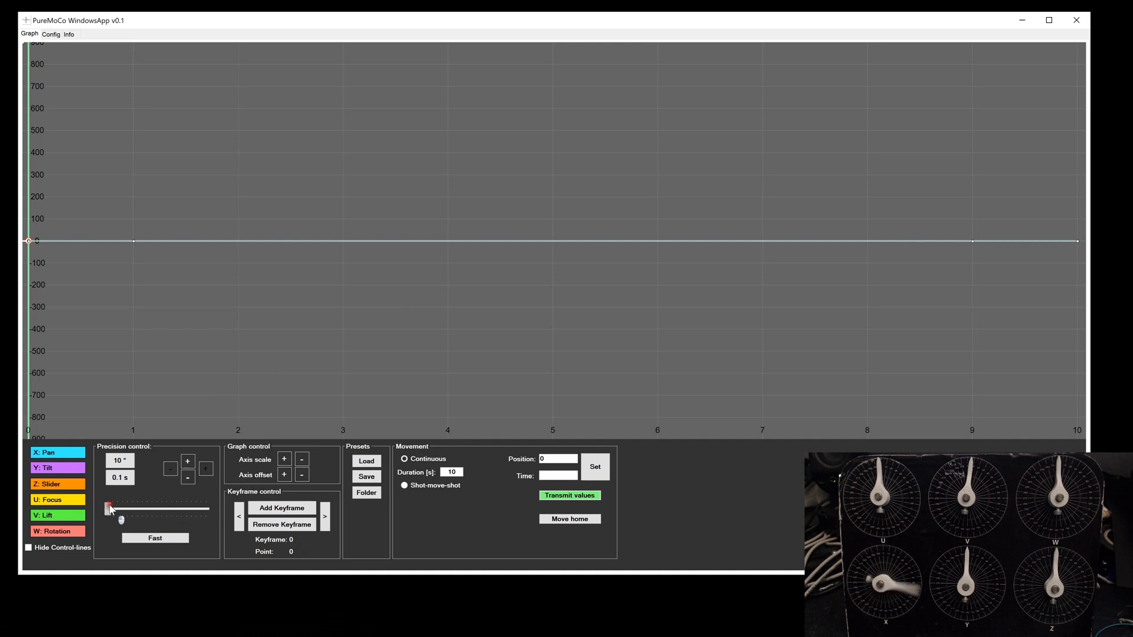
pyautogui.moveTo(109, 508); pyautogui.dragTo(163, 508)
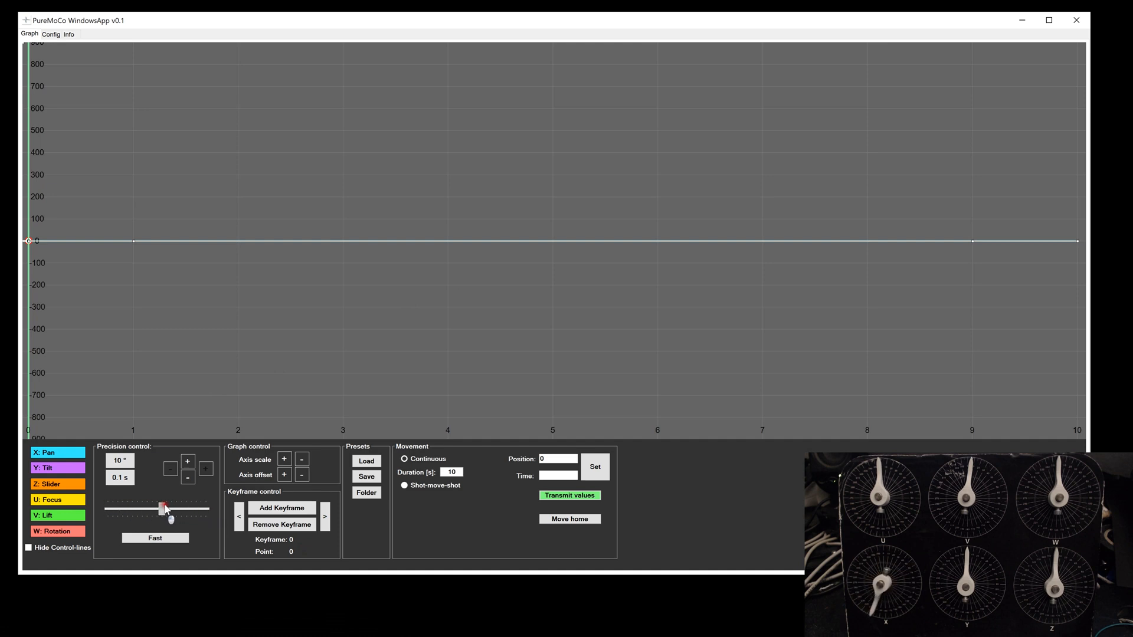
pyautogui.moveTo(163, 508); pyautogui.dragTo(195, 508)
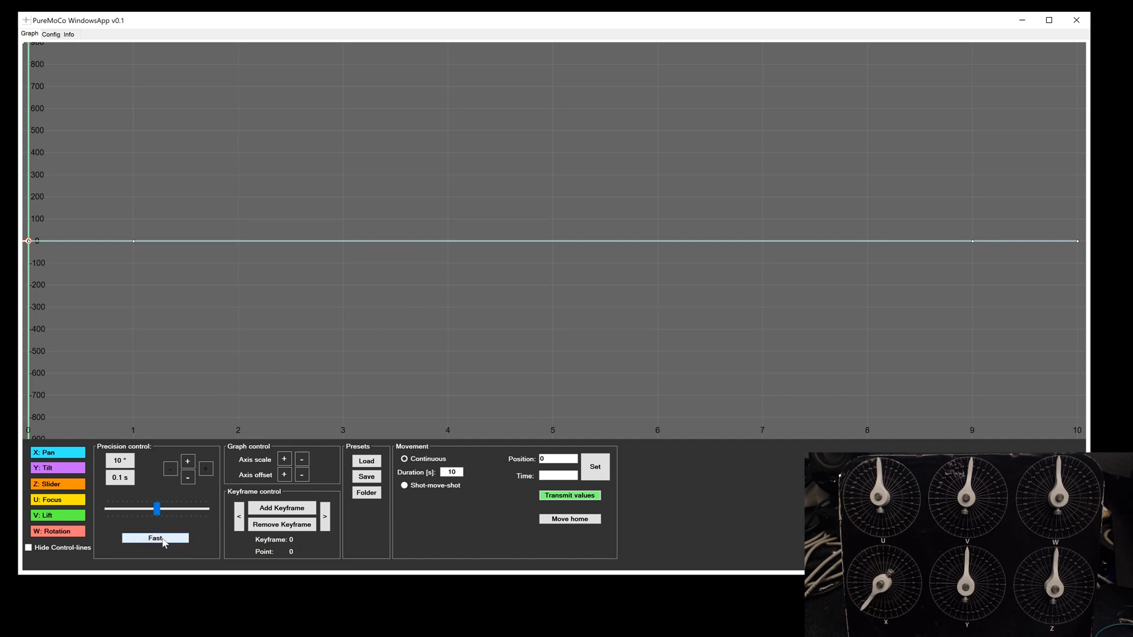
# Switch jogging to medium speed and jog the pan axis forward and fully back.
pyautogui.moveTo(157, 508); pyautogui.dragTo(171, 508)
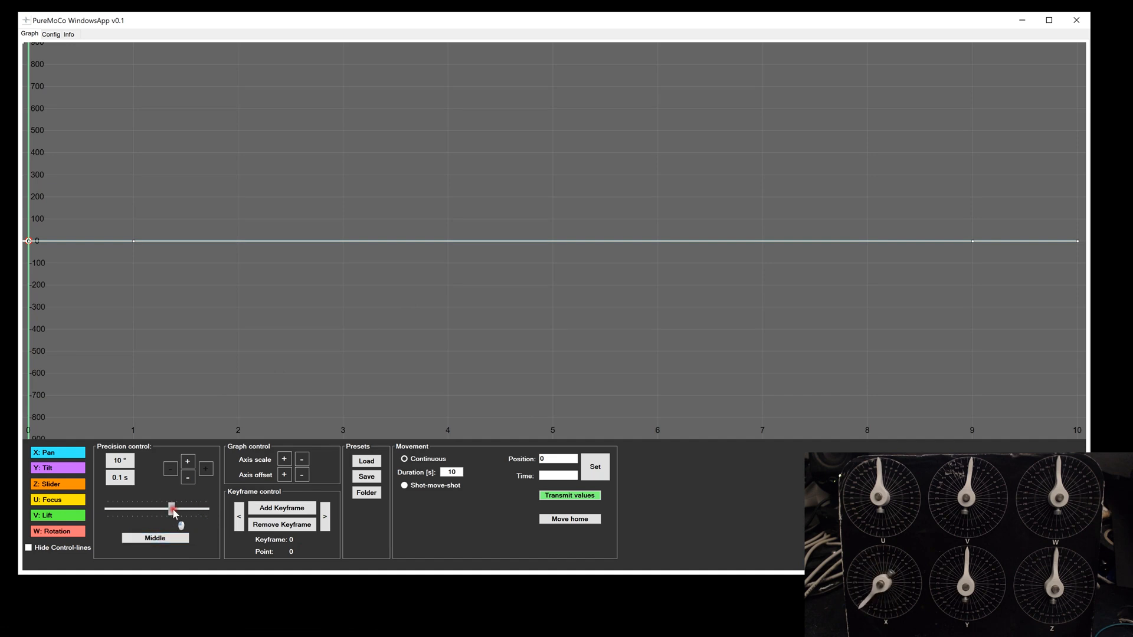
pyautogui.moveTo(174, 509); pyautogui.dragTo(208, 509)
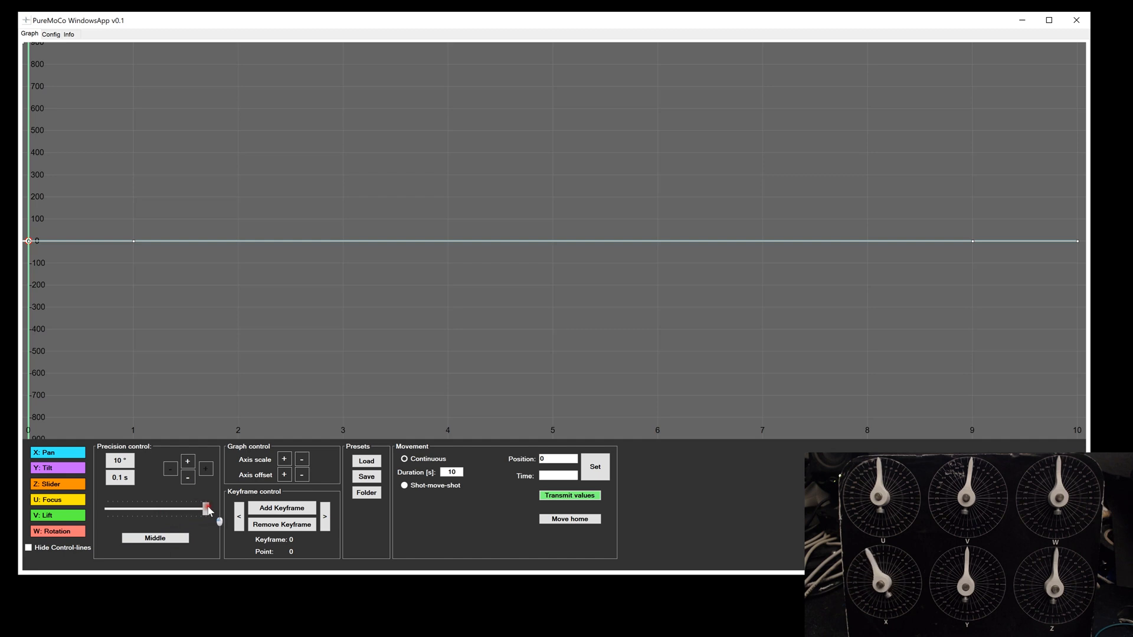
pyautogui.moveTo(206, 509); pyautogui.dragTo(142, 509)
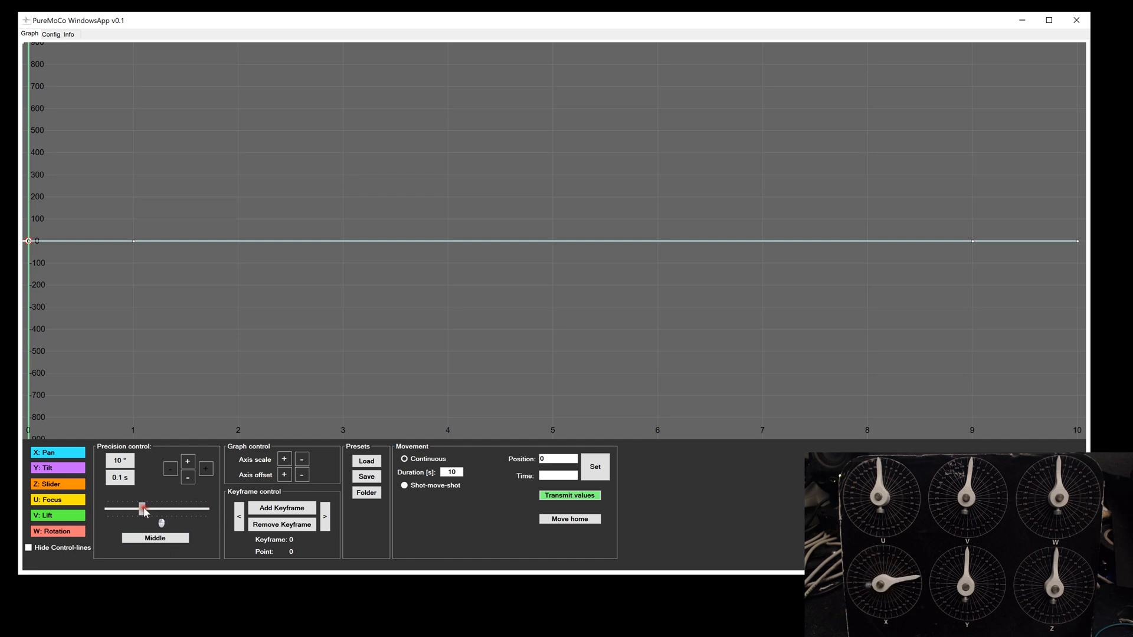
pyautogui.moveTo(143, 508); pyautogui.dragTo(108, 512)
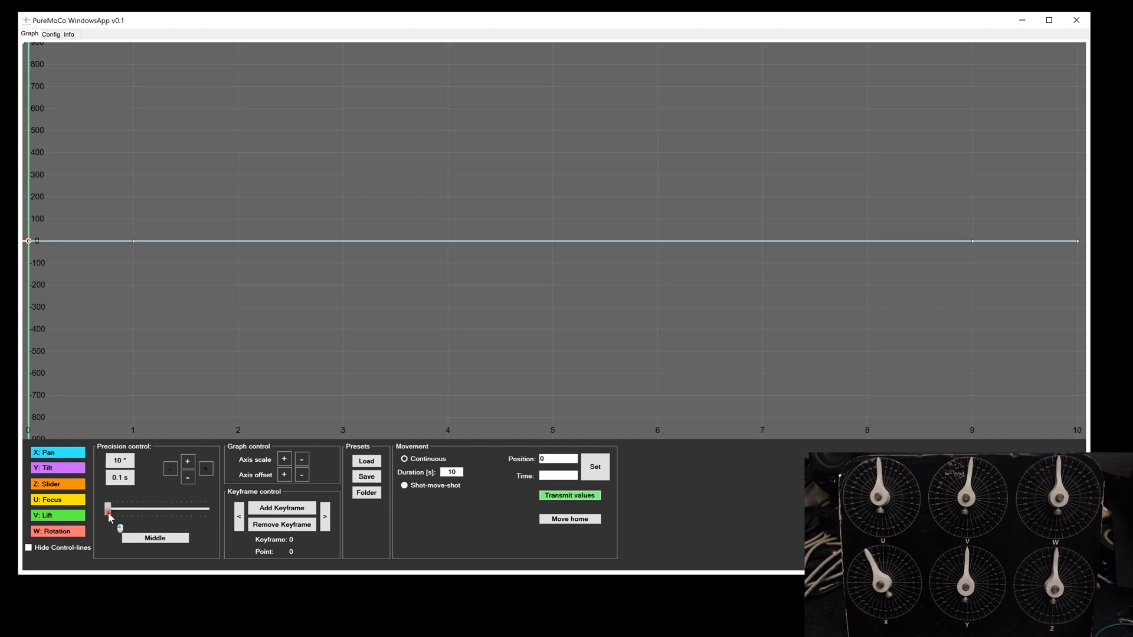
# Switch jogging to slow speed and jog the pan axis back and forth.
pyautogui.moveTo(109, 509); pyautogui.dragTo(156, 509)
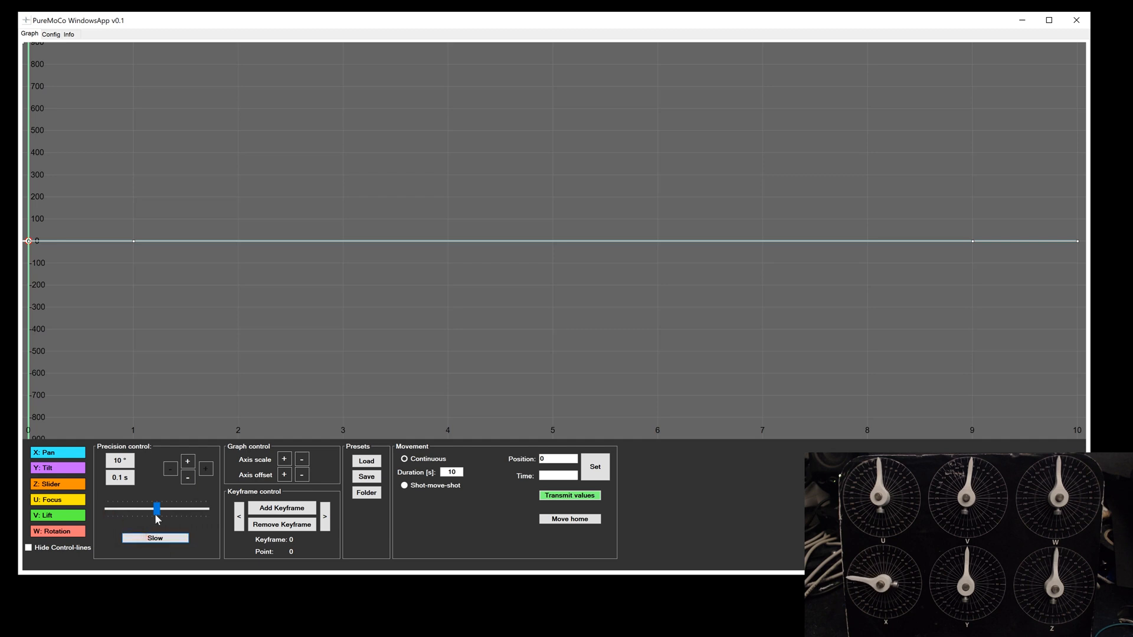
pyautogui.moveTo(155, 509); pyautogui.dragTo(189, 509)
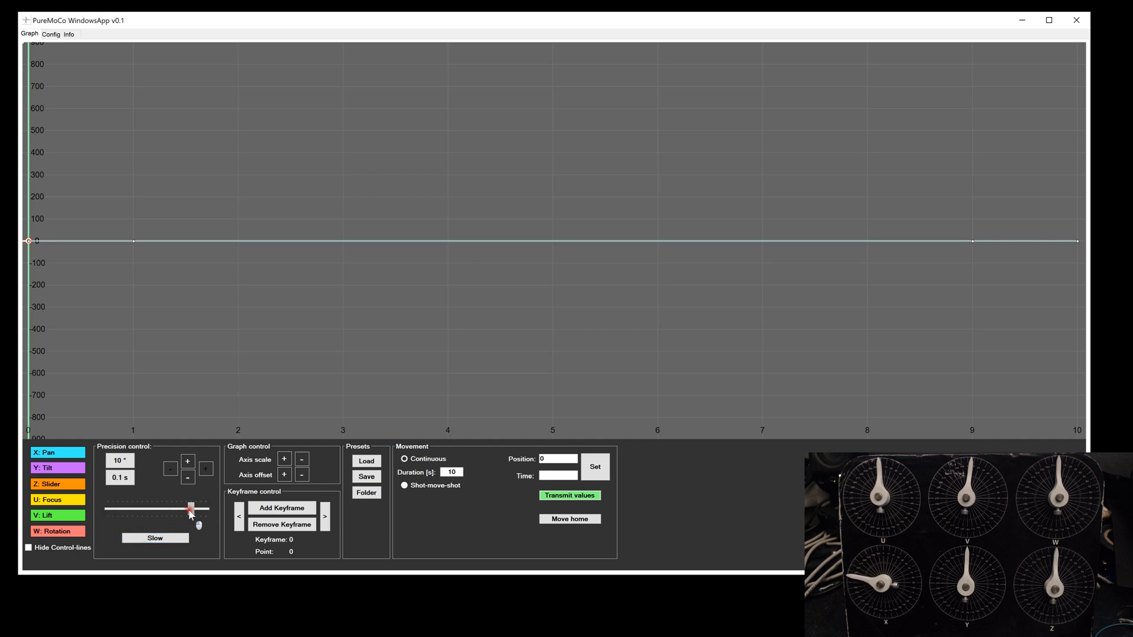
pyautogui.moveTo(190, 509); pyautogui.dragTo(206, 509)
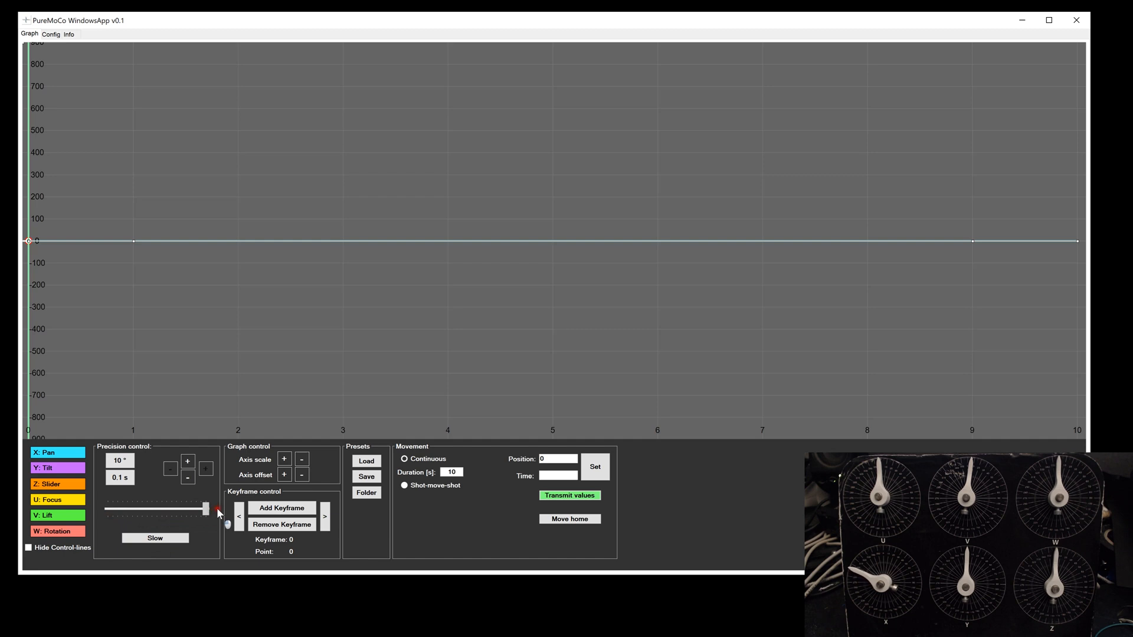
pyautogui.moveTo(206, 509); pyautogui.dragTo(112, 510)
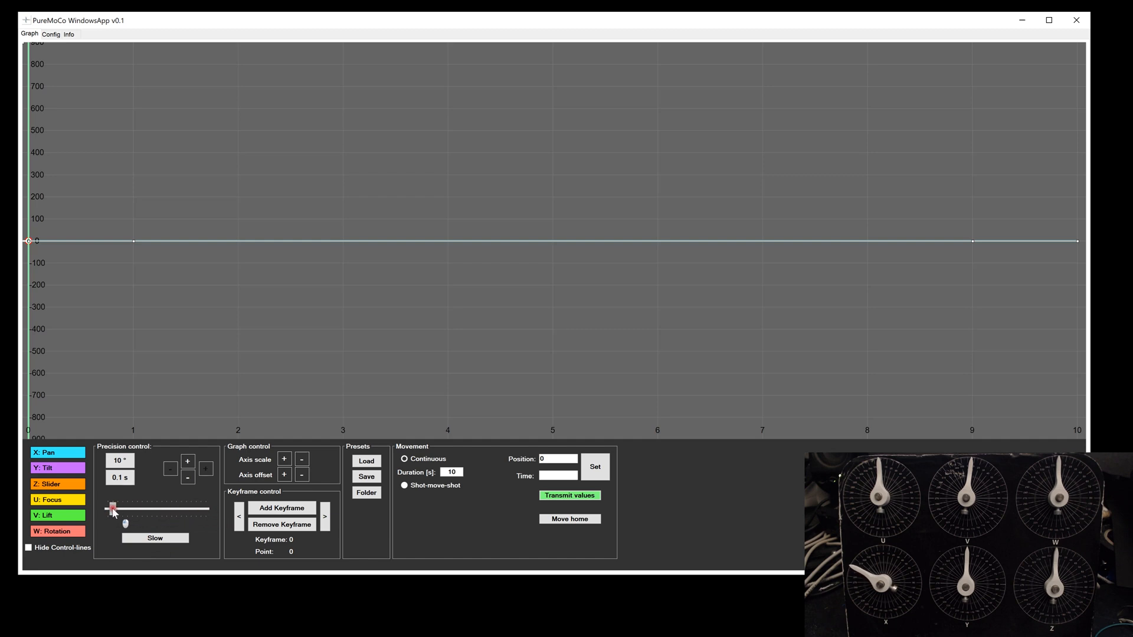
pyautogui.moveTo(114, 509); pyautogui.dragTo(157, 510)
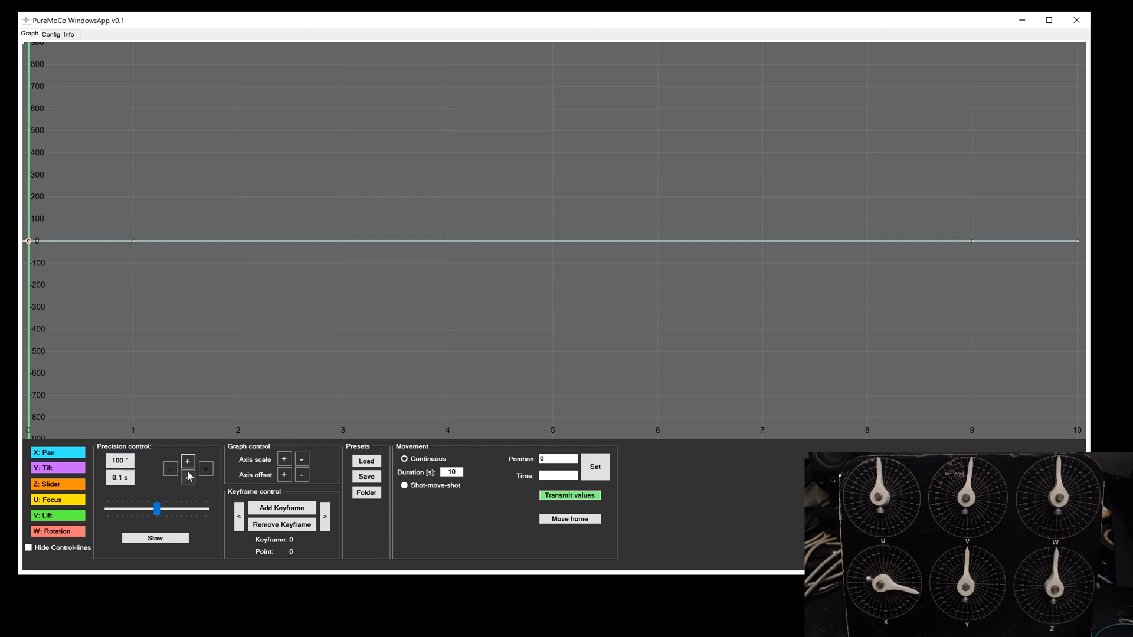
# Step the pan axis back and forward one increment, then back one degree.
pyautogui.click(188, 477)
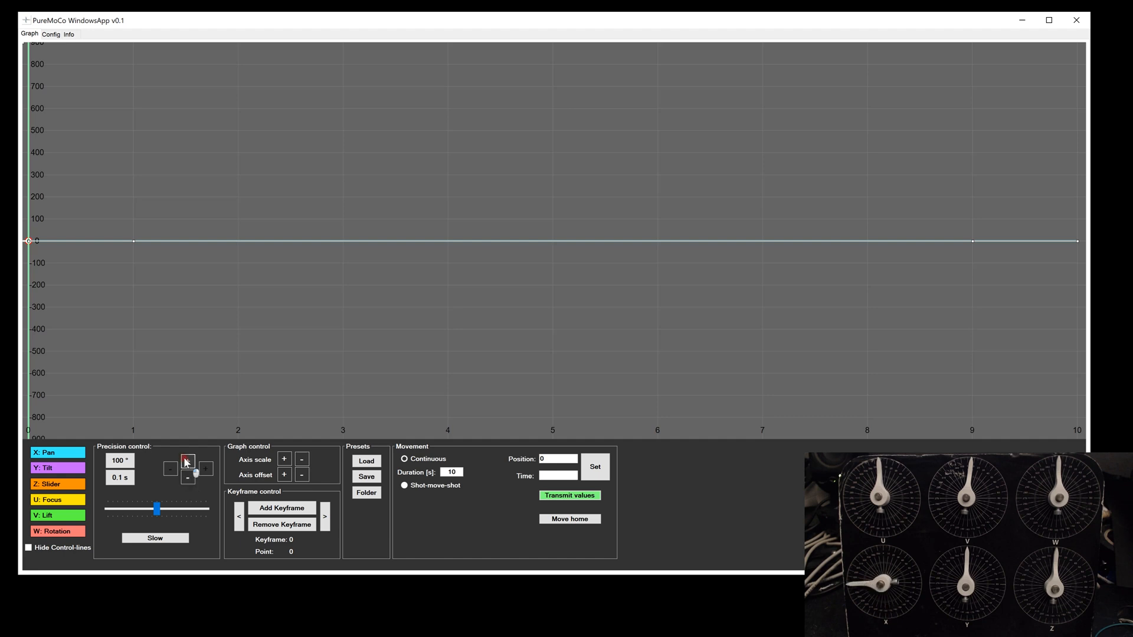
pyautogui.click(187, 461)
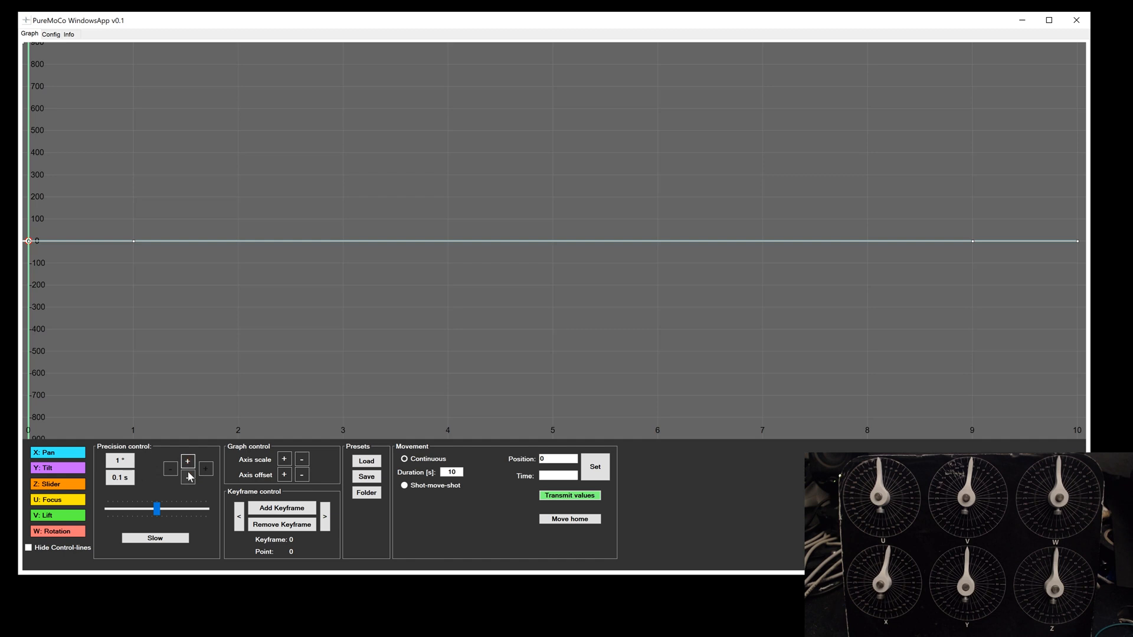
pyautogui.click(187, 479)
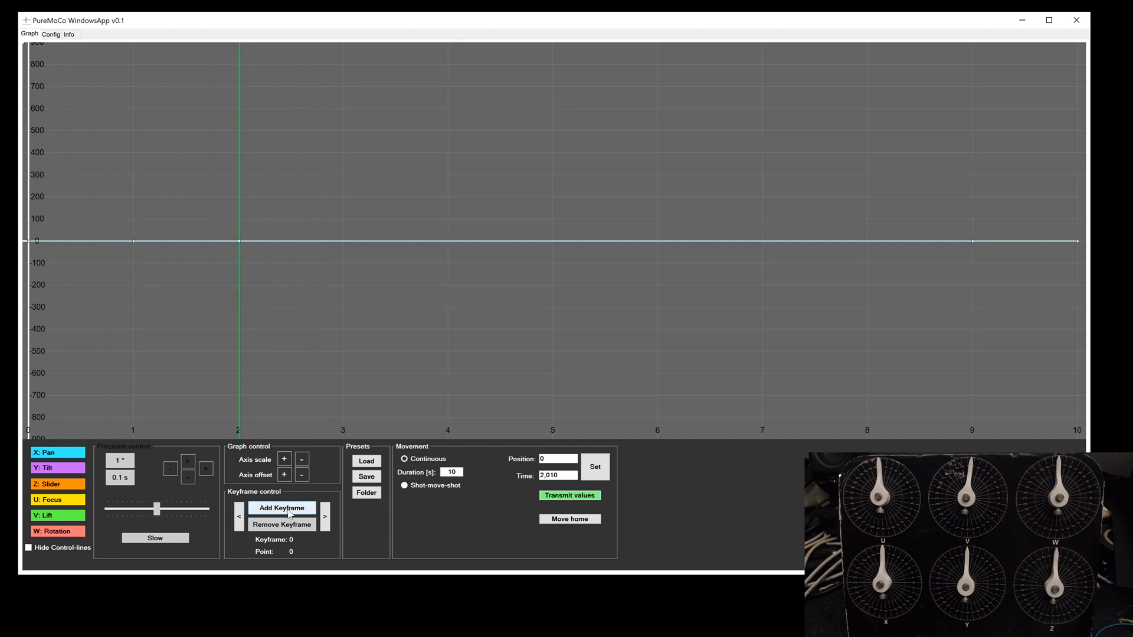
# Add a Pan keyframe and drag it to roughly 310 near 2 s.
pyautogui.click(280, 508)
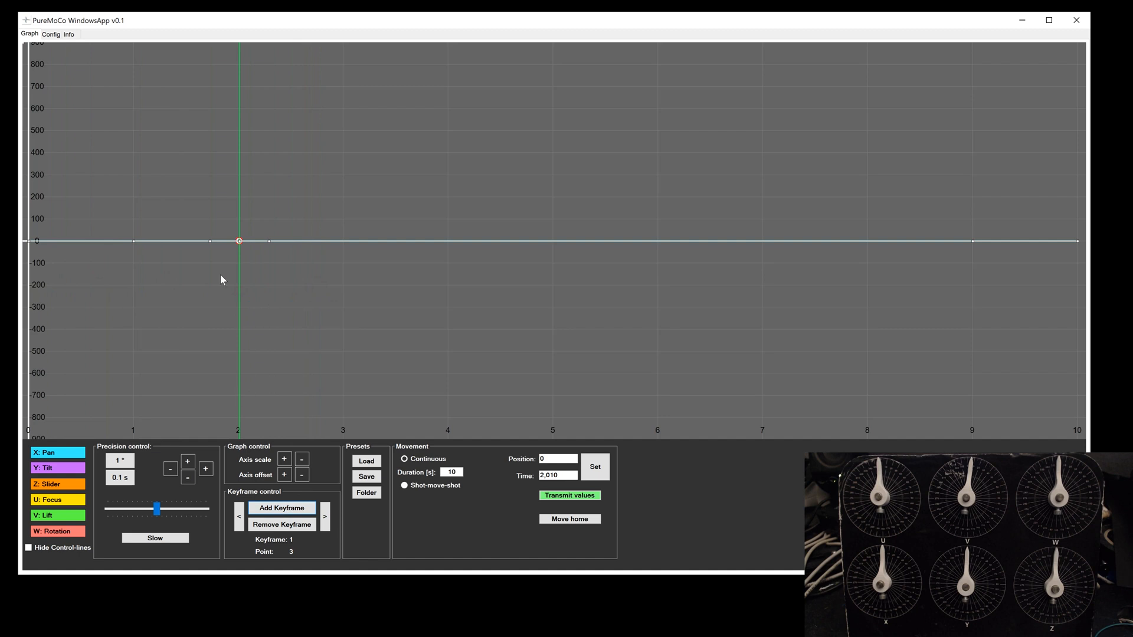
pyautogui.moveTo(238, 240); pyautogui.dragTo(242, 179)
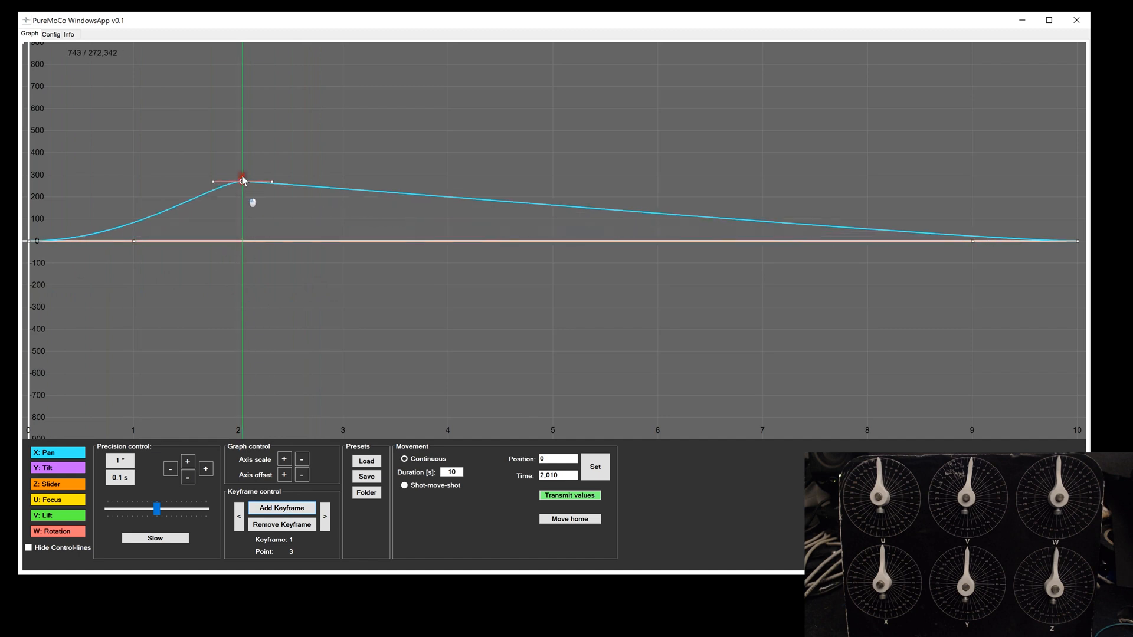
pyautogui.moveTo(242, 179); pyautogui.dragTo(245, 173)
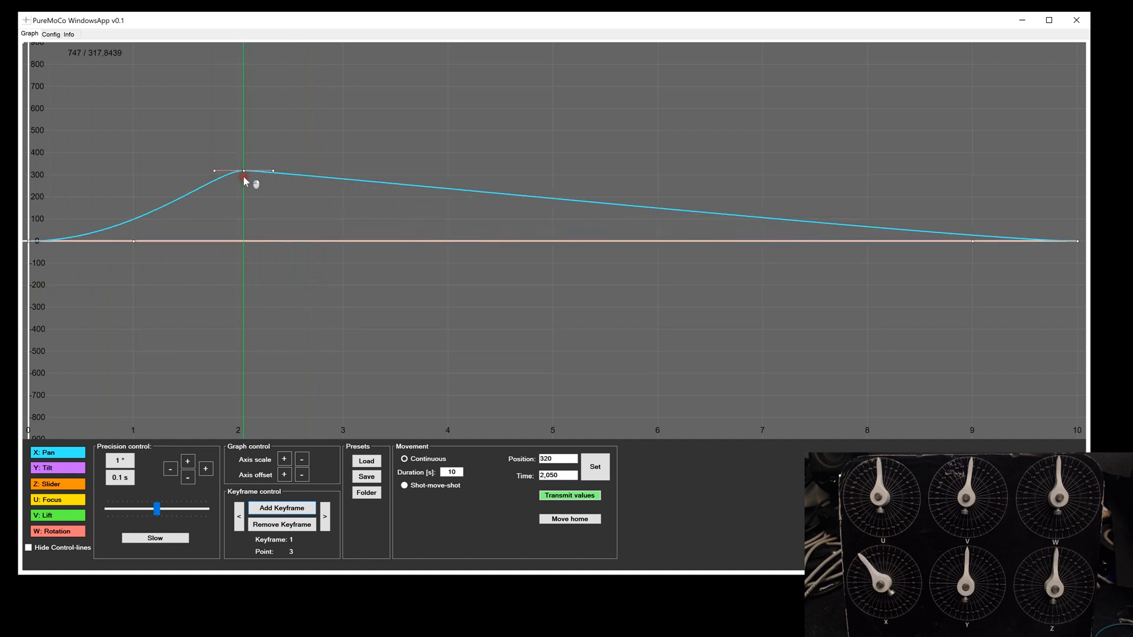
pyautogui.moveTo(244, 172); pyautogui.dragTo(290, 126)
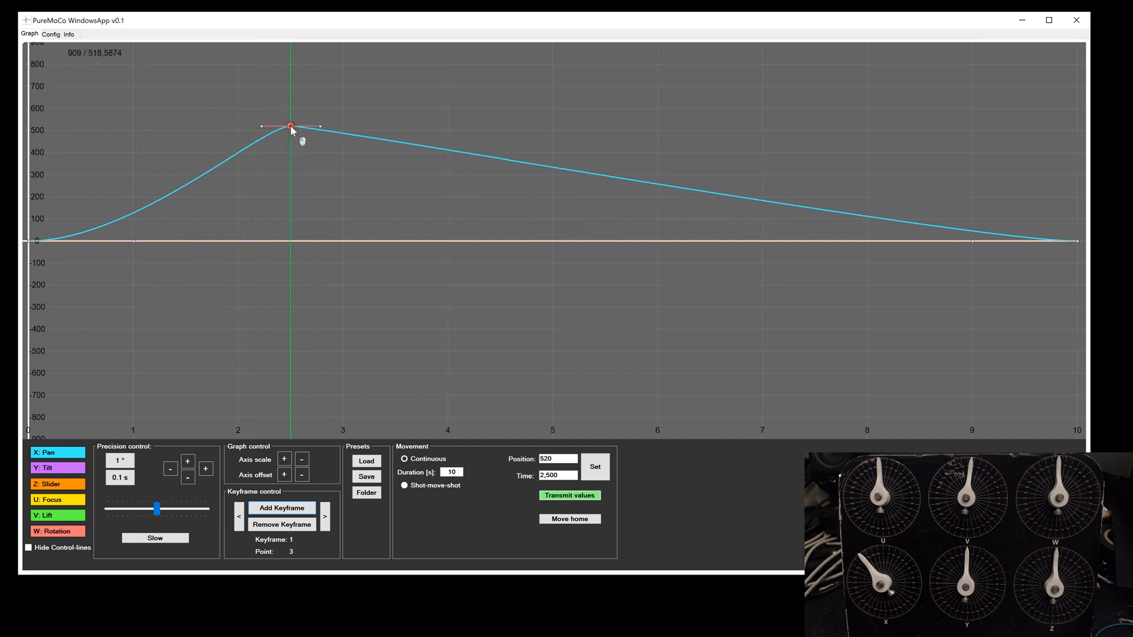
pyautogui.moveTo(290, 126); pyautogui.dragTo(207, 216)
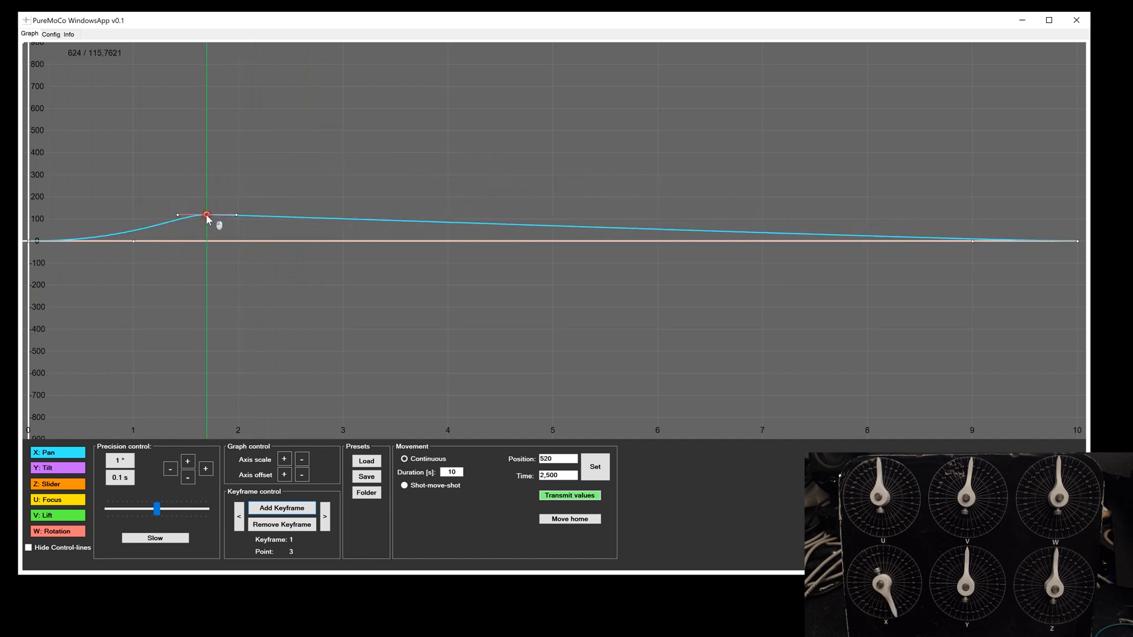
pyautogui.click(206, 216)
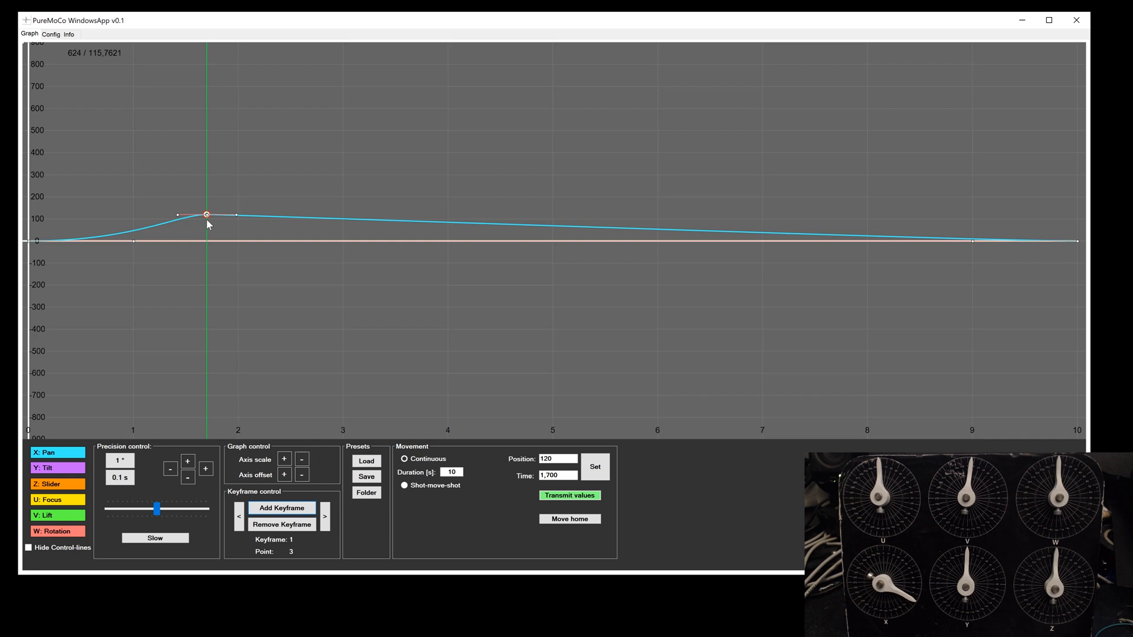
pyautogui.moveTo(207, 213); pyautogui.dragTo(239, 172)
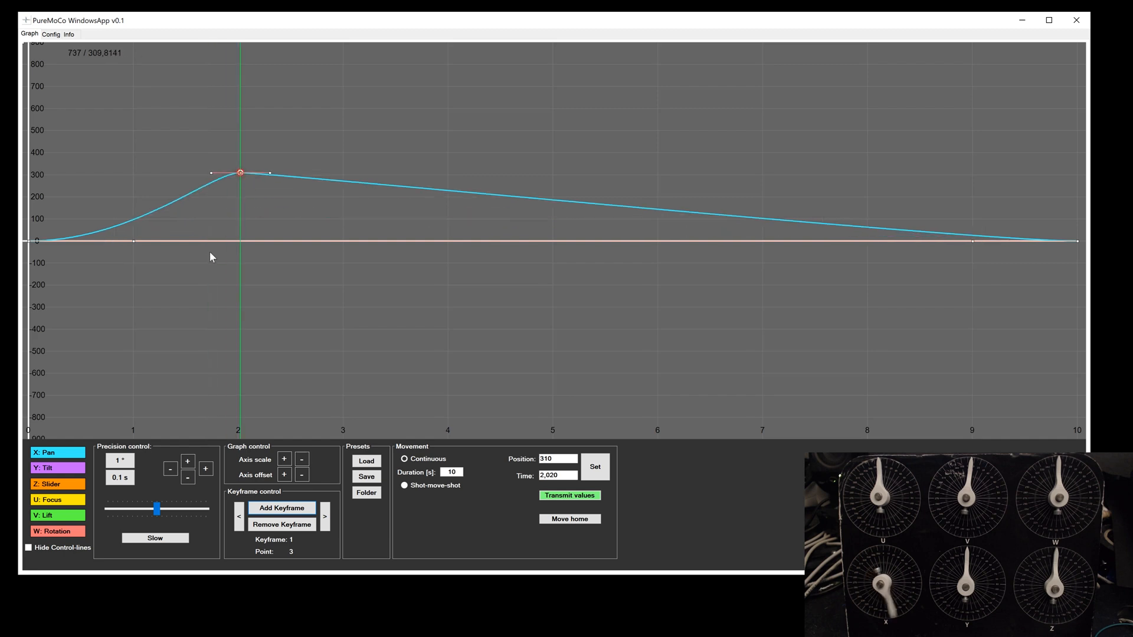
# Use a 10-degree step to raise the keyframe position and step it back down.
pyautogui.click(119, 461)
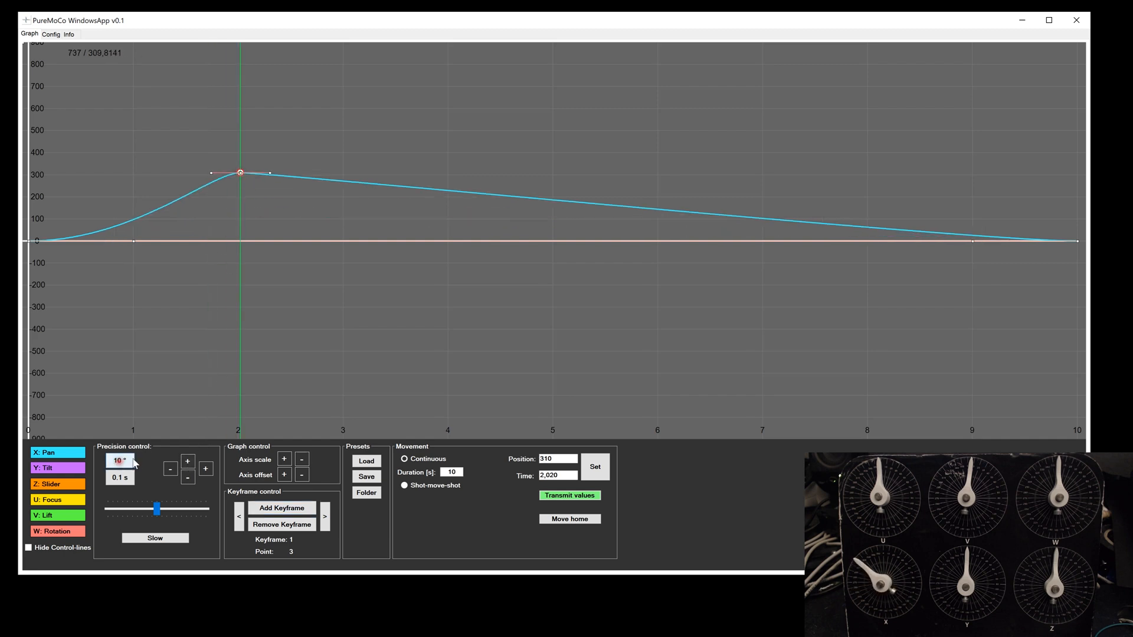
pyautogui.click(188, 461)
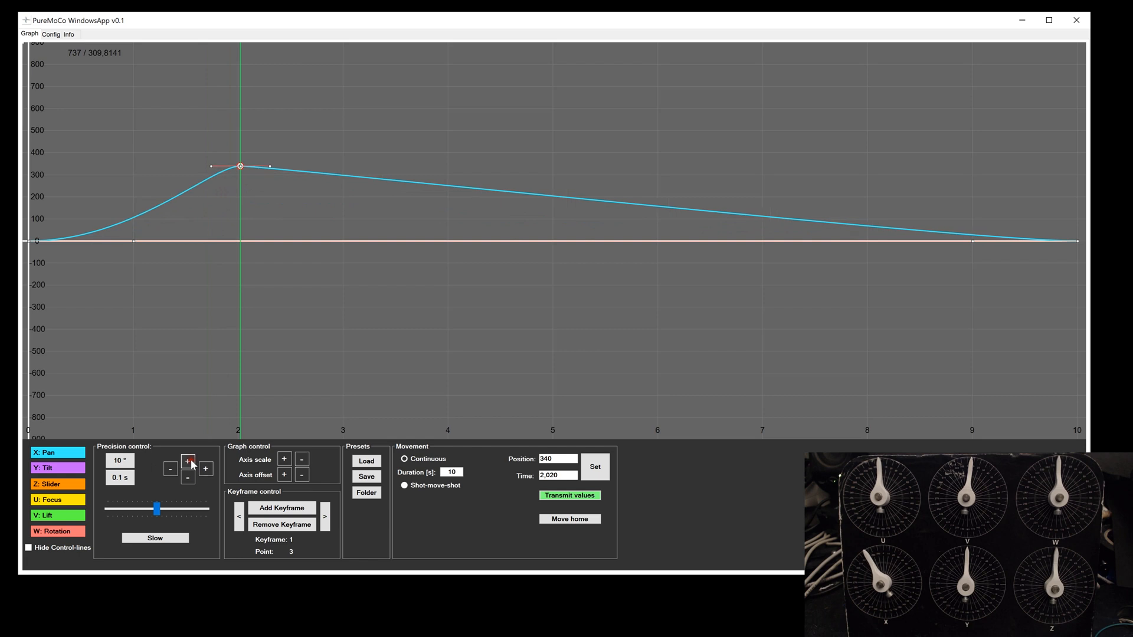
pyautogui.click(189, 461)
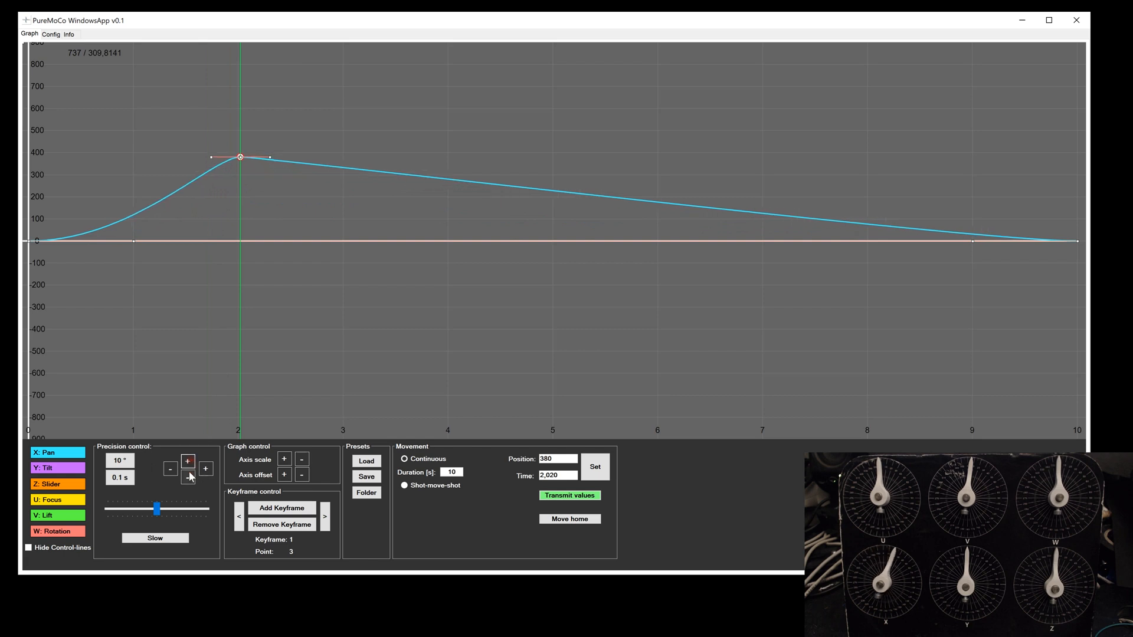
pyautogui.click(188, 476)
pyautogui.write('0.01')
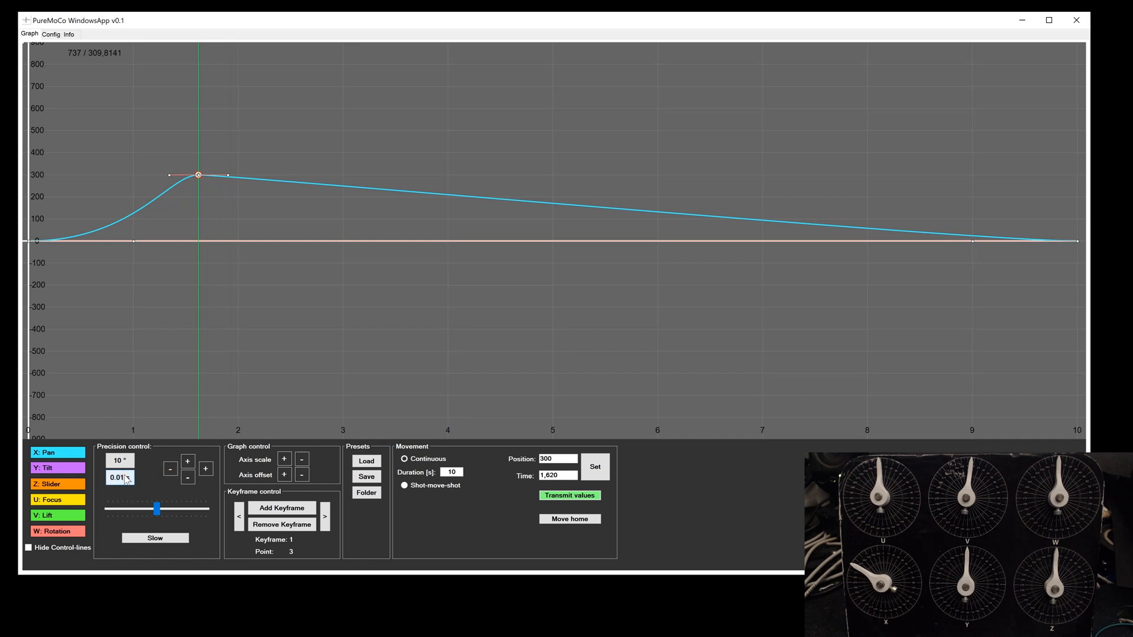
# Switch to a 0.01 s time step and shift the Pan keyframe later toward 1.4 s.
pyautogui.click(171, 468)
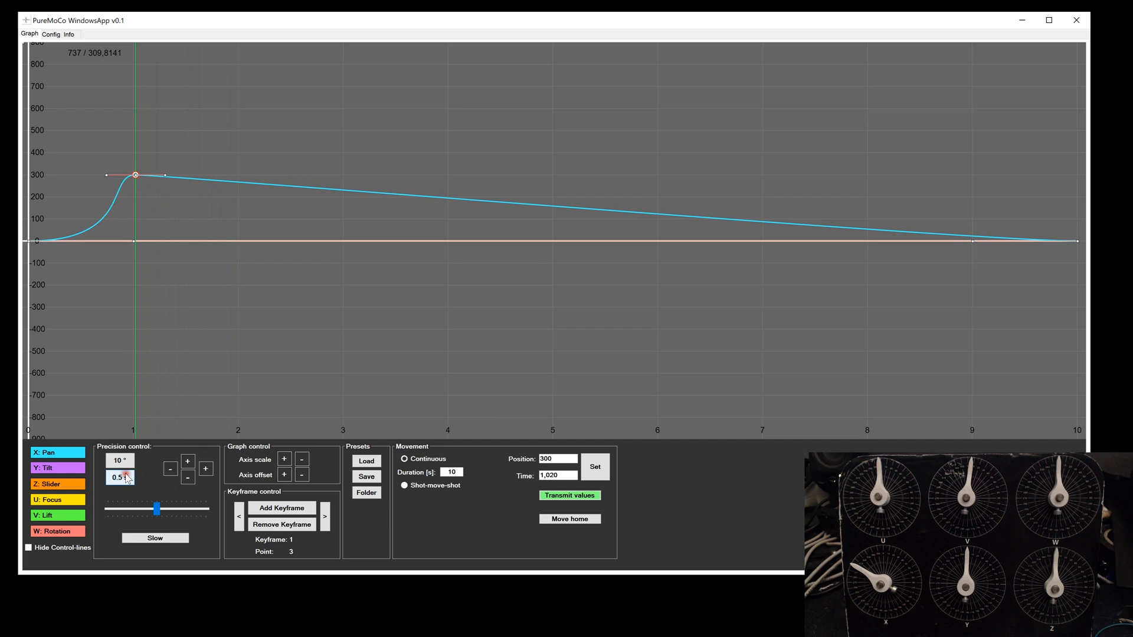
pyautogui.click(206, 471)
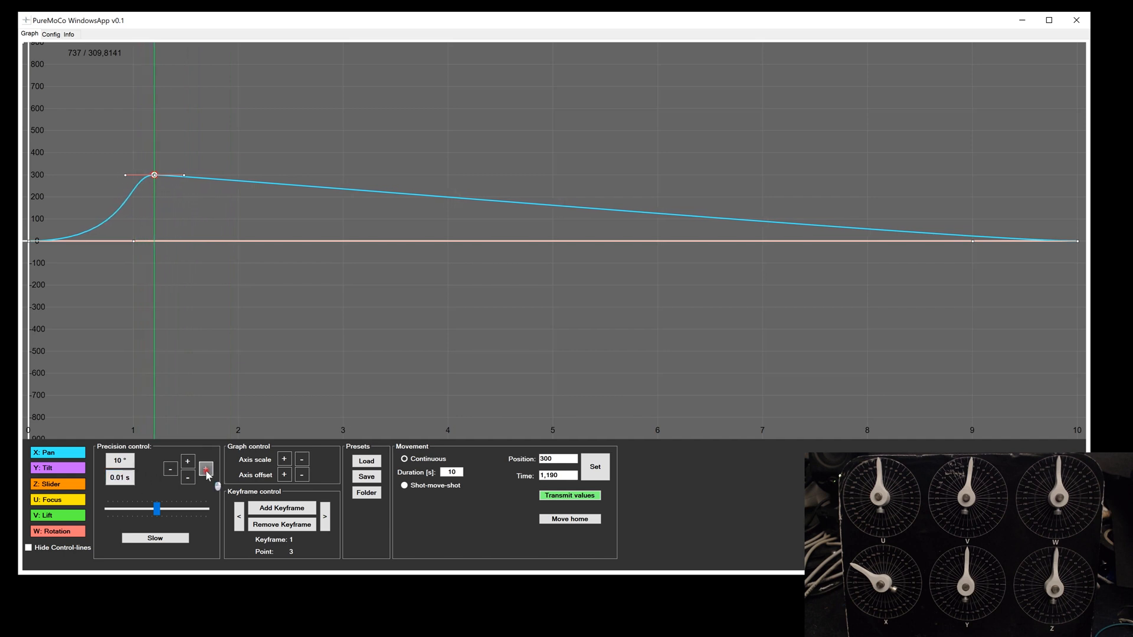
pyautogui.click(205, 469)
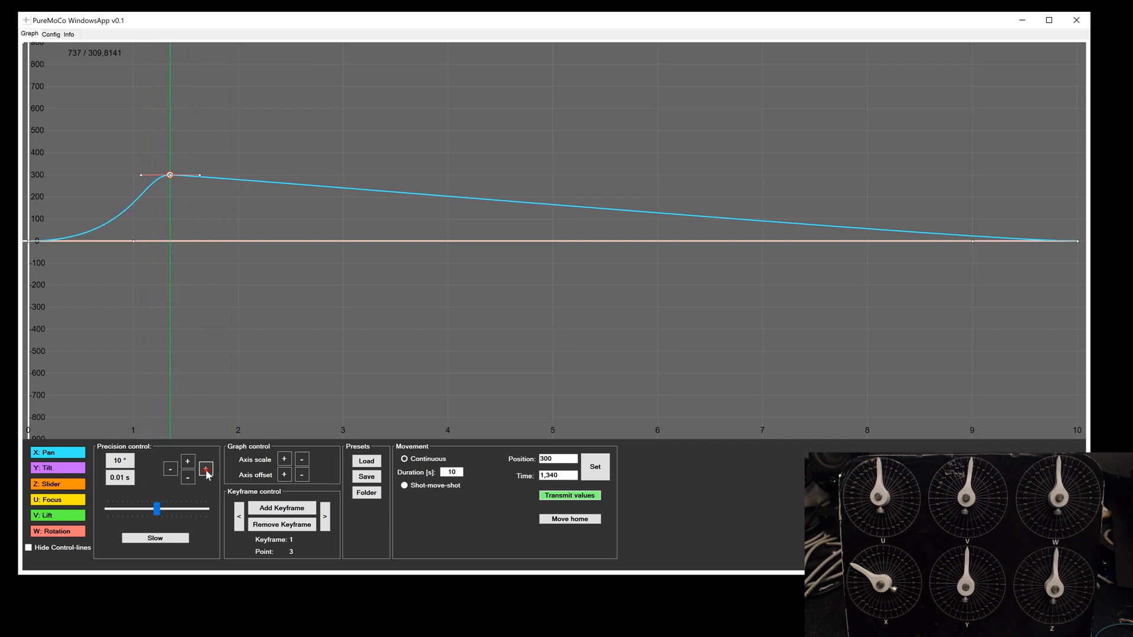
pyautogui.click(205, 469)
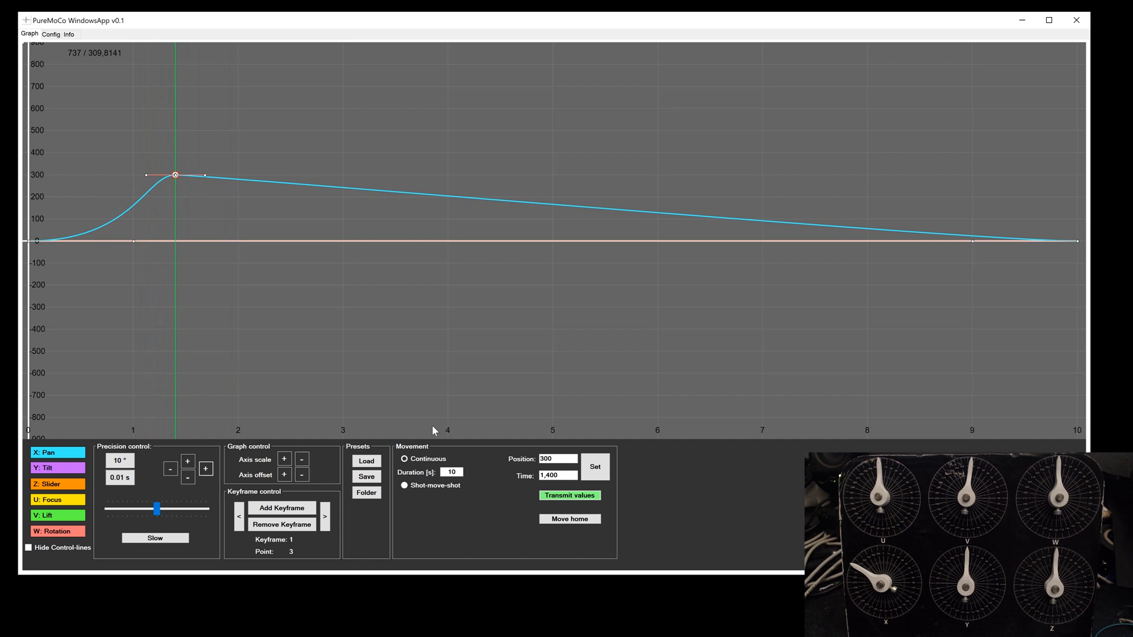
# Set the keyframe to time 2 and position 360, then add another Pan keyframe.
pyautogui.click(558, 476)
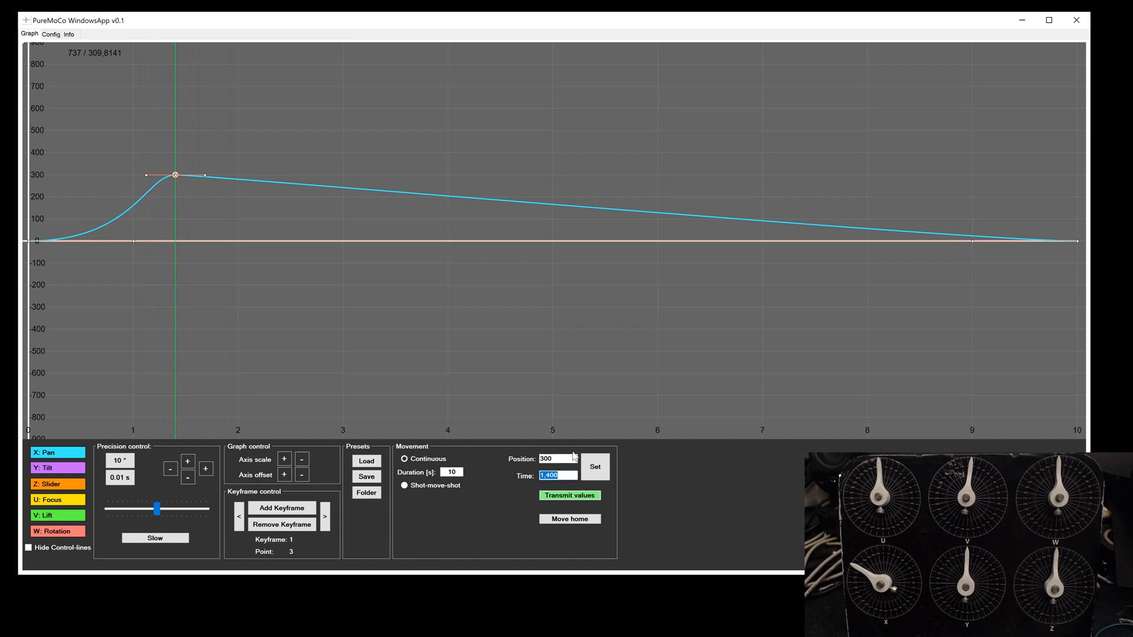
pyautogui.write('2')
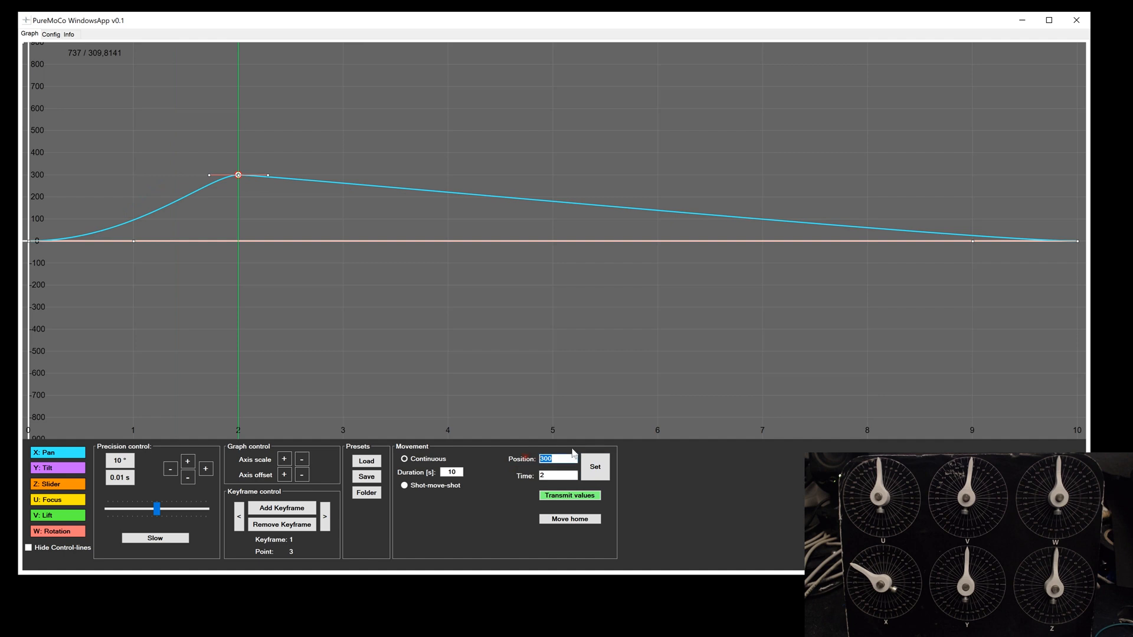
pyautogui.write('36')
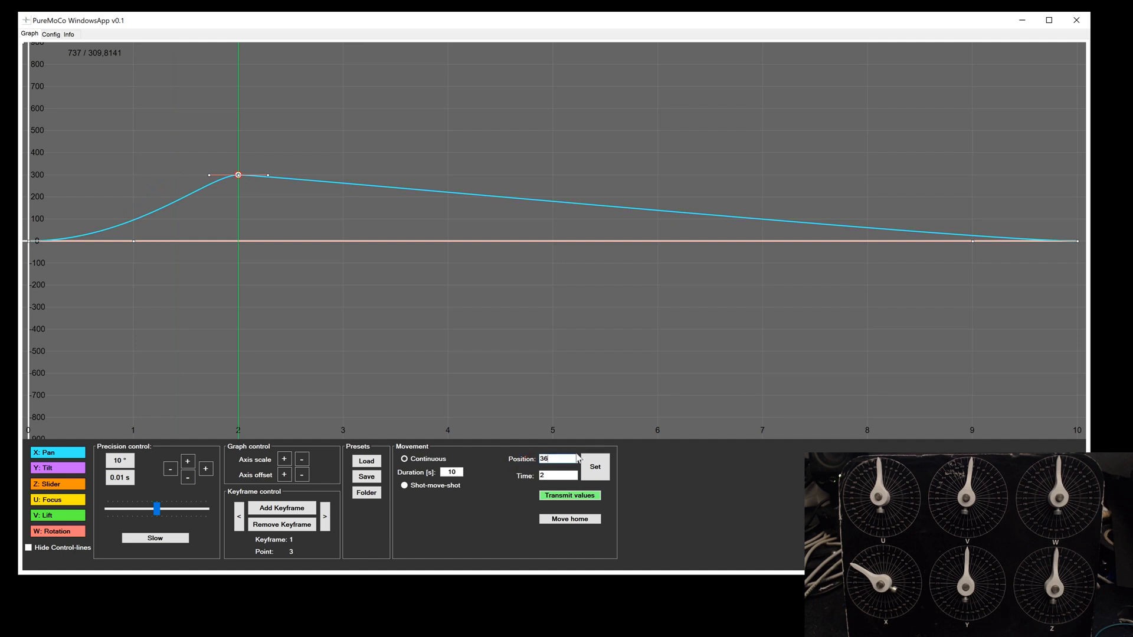
pyautogui.click(594, 466)
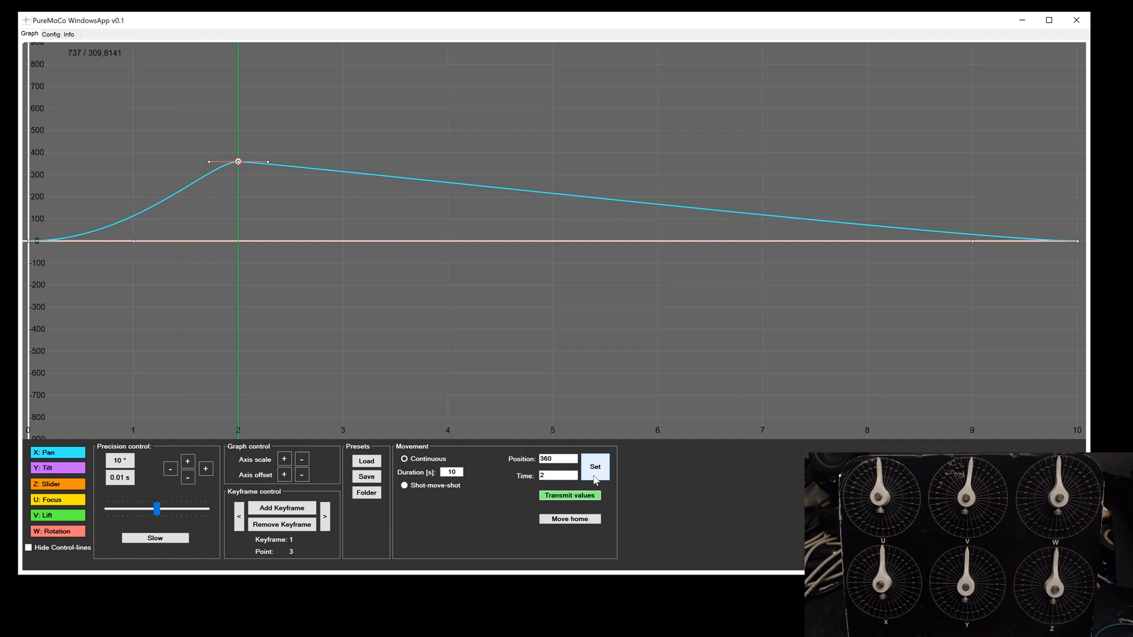
pyautogui.click(595, 466)
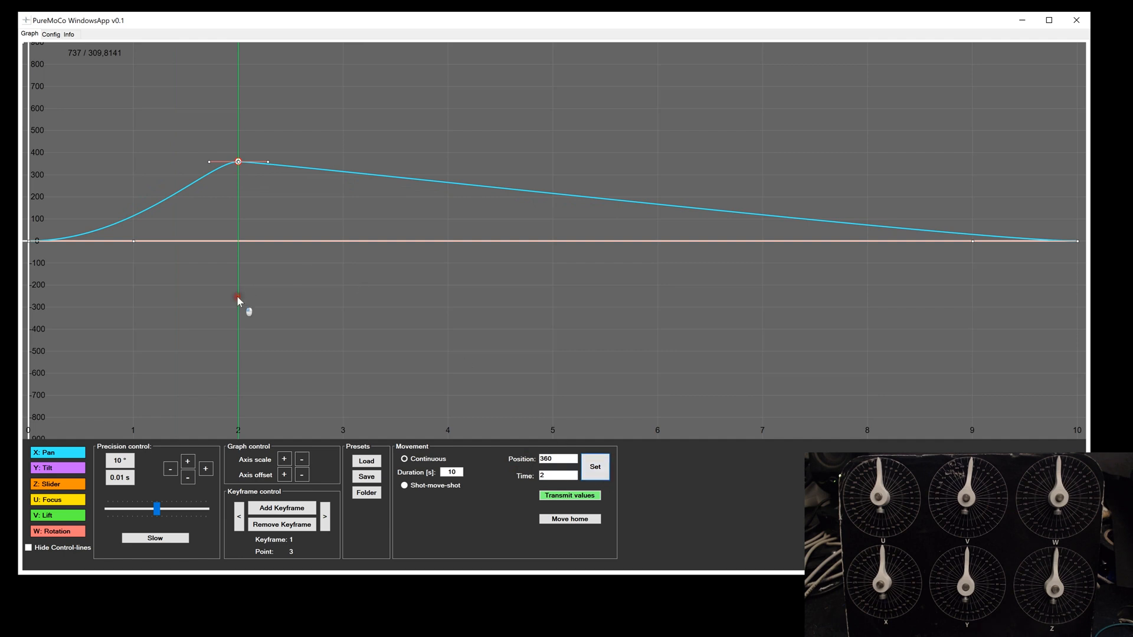
pyautogui.click(282, 508)
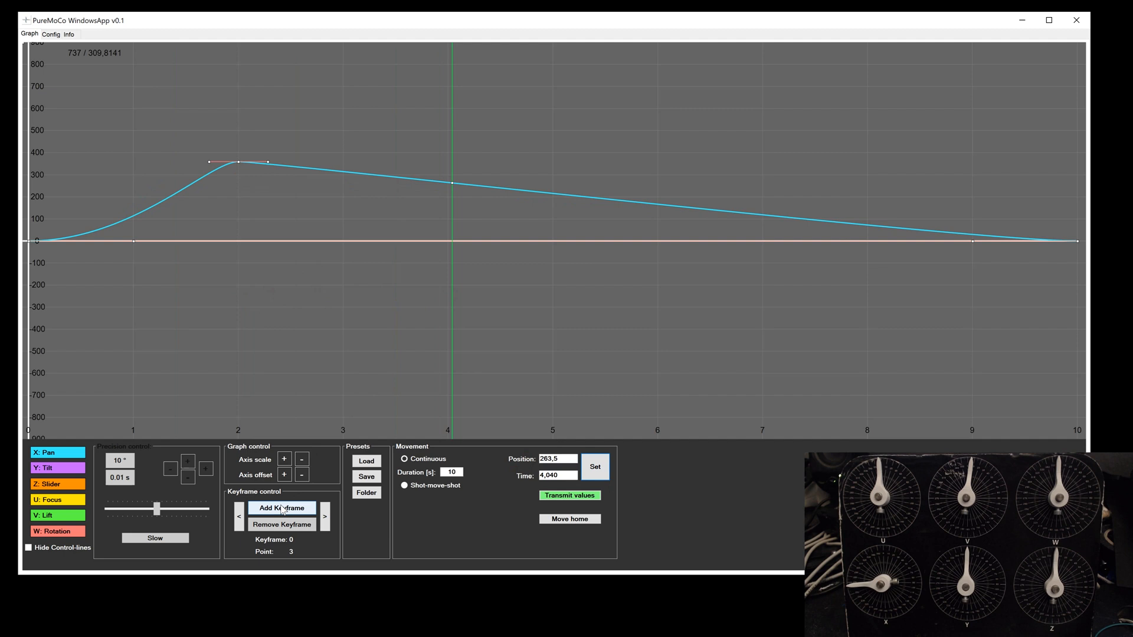
pyautogui.click(281, 508)
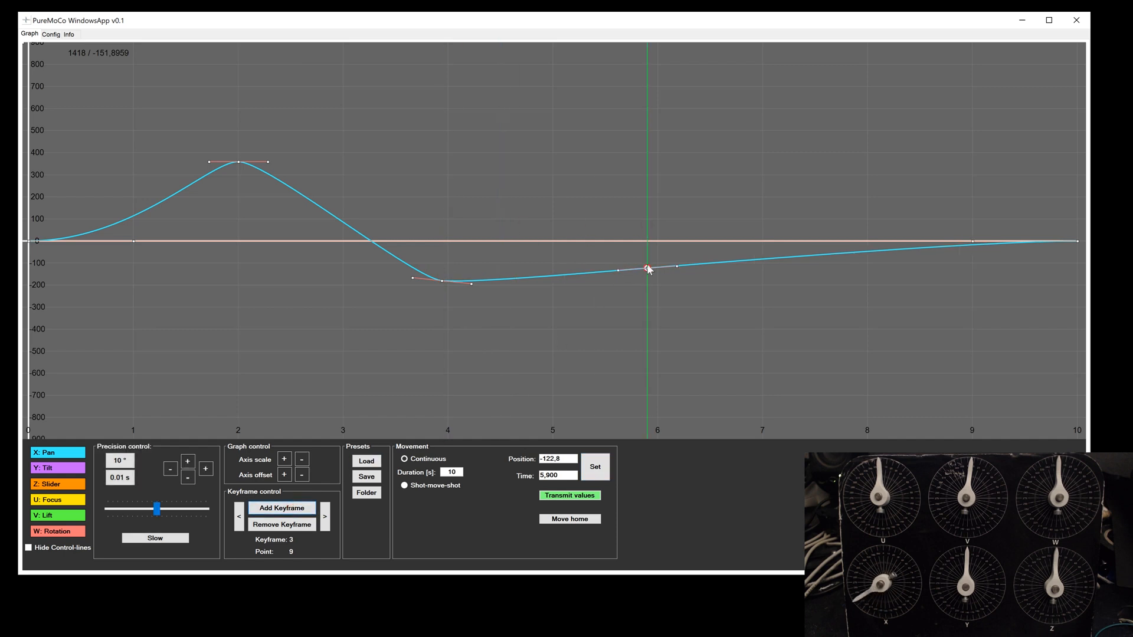
# Drag a Pan keyframe up and set it to position 360 at 6 s.
pyautogui.moveTo(646, 269); pyautogui.dragTo(680, 146)
pyautogui.write('6')
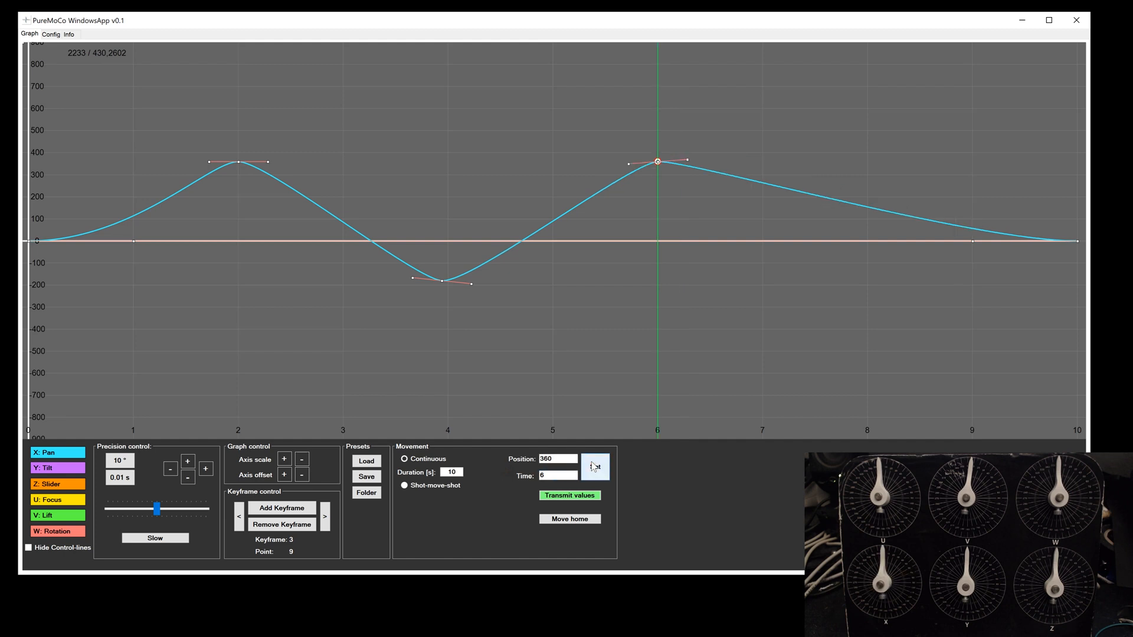
pyautogui.click(595, 466)
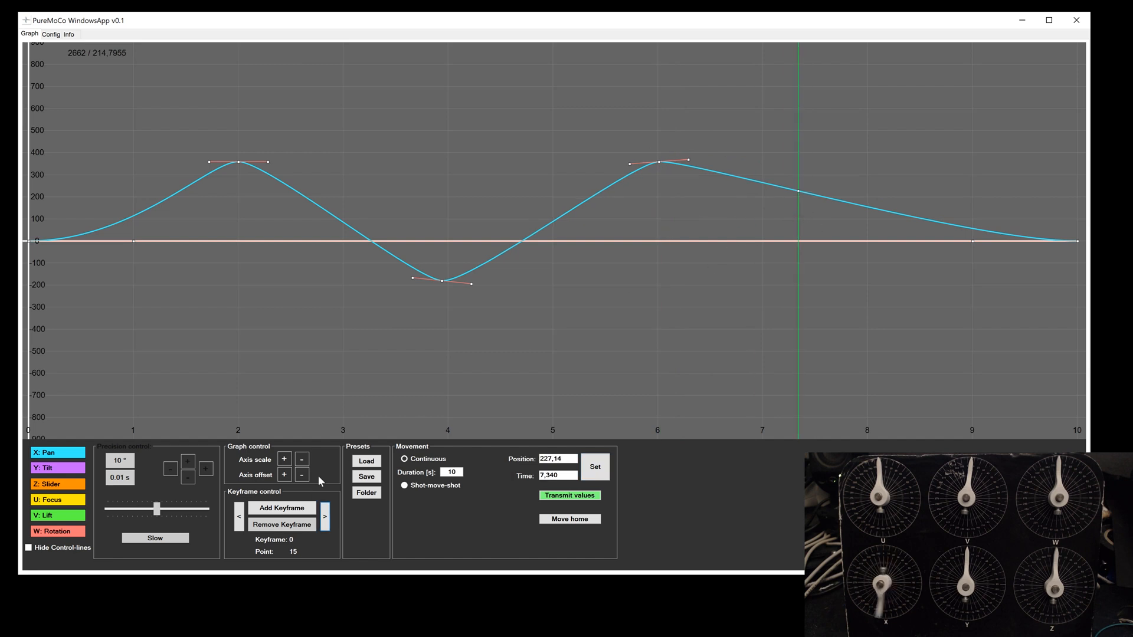
pyautogui.click(281, 508)
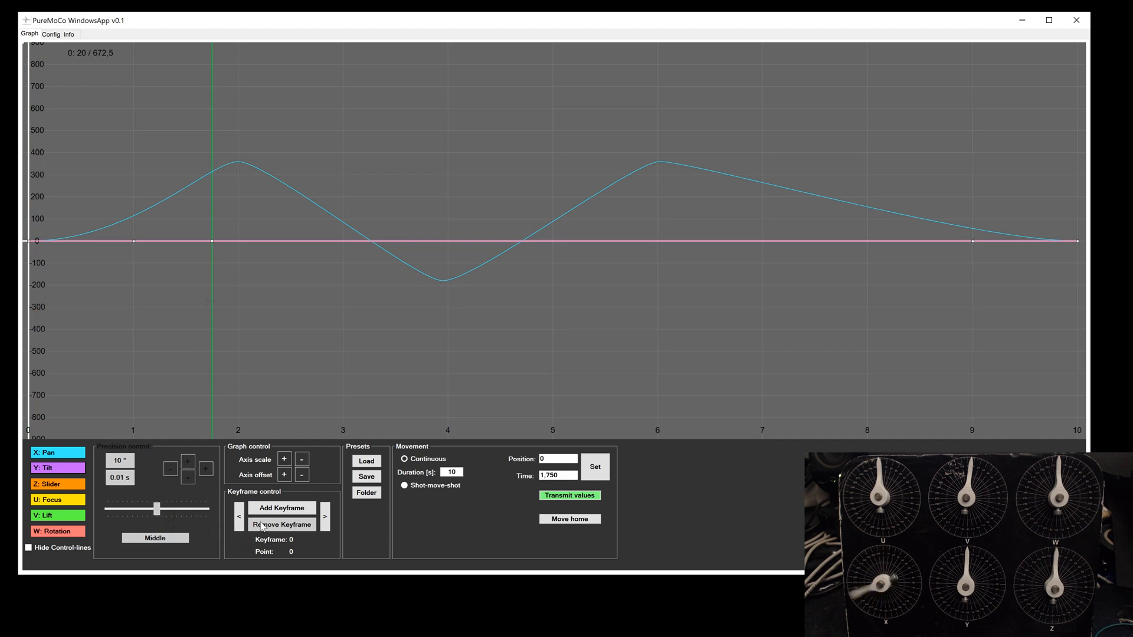
# Add a Tilt keyframe pulled down to about -360, then add a Slider keyframe.
pyautogui.click(281, 508)
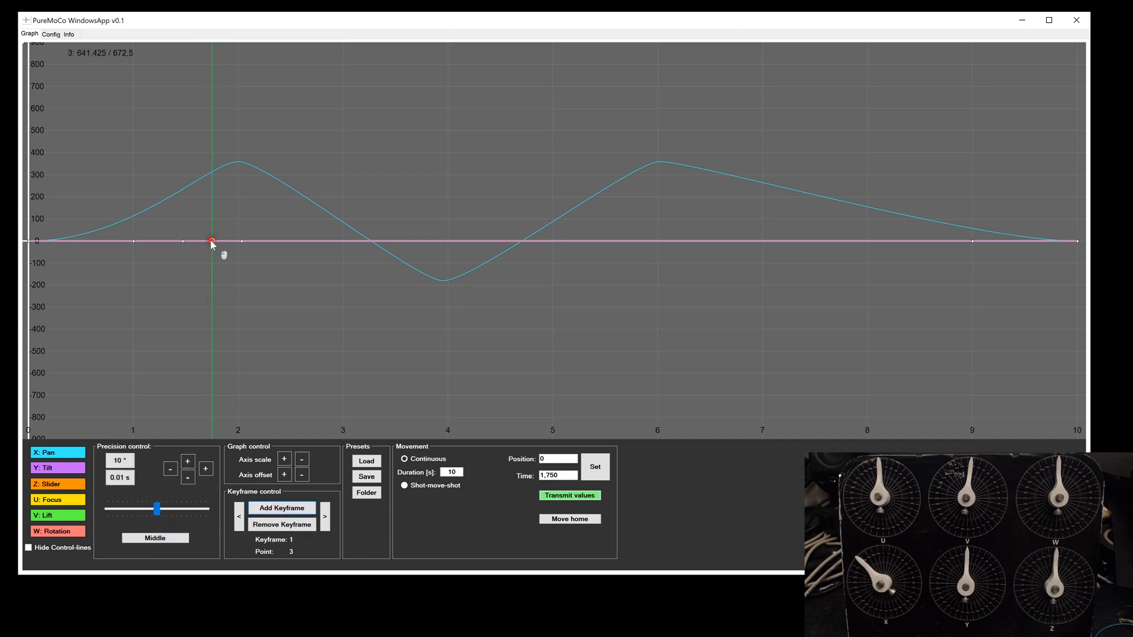
pyautogui.moveTo(211, 241); pyautogui.dragTo(191, 321)
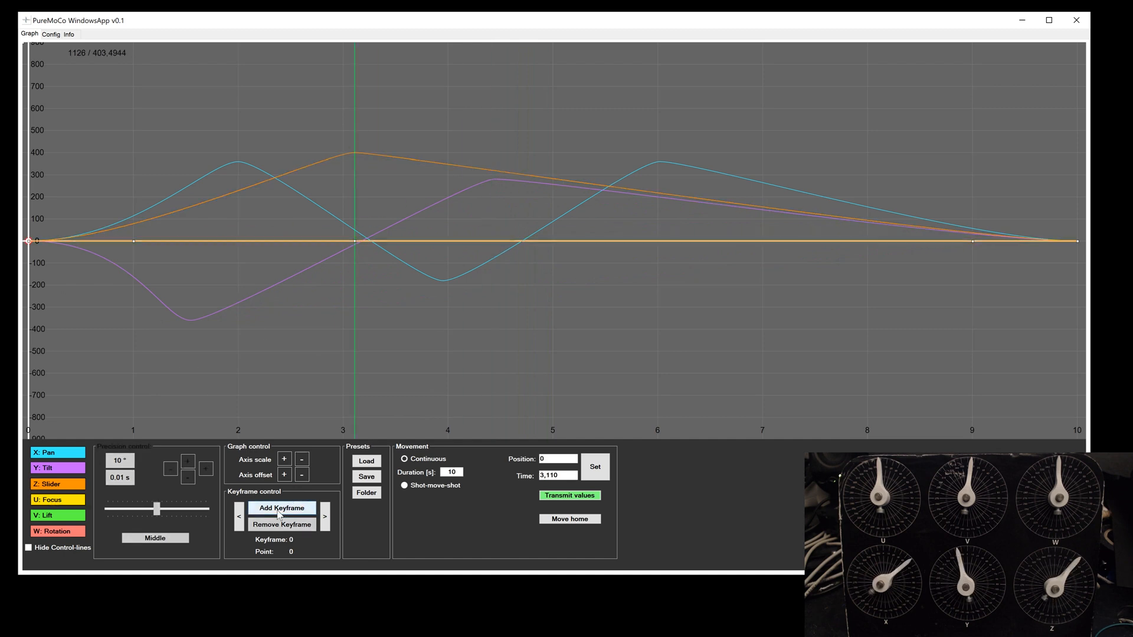
pyautogui.click(281, 508)
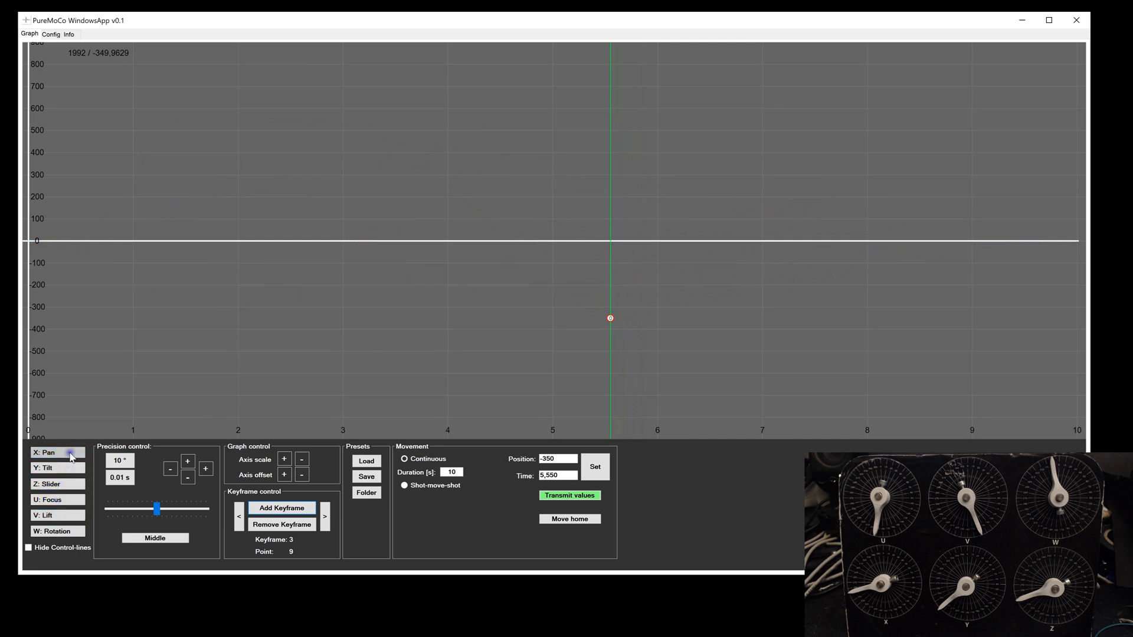
# Show the Pan curve, select Focus, hide control lines and toggle off the Rotation curve.
pyautogui.click(51, 468)
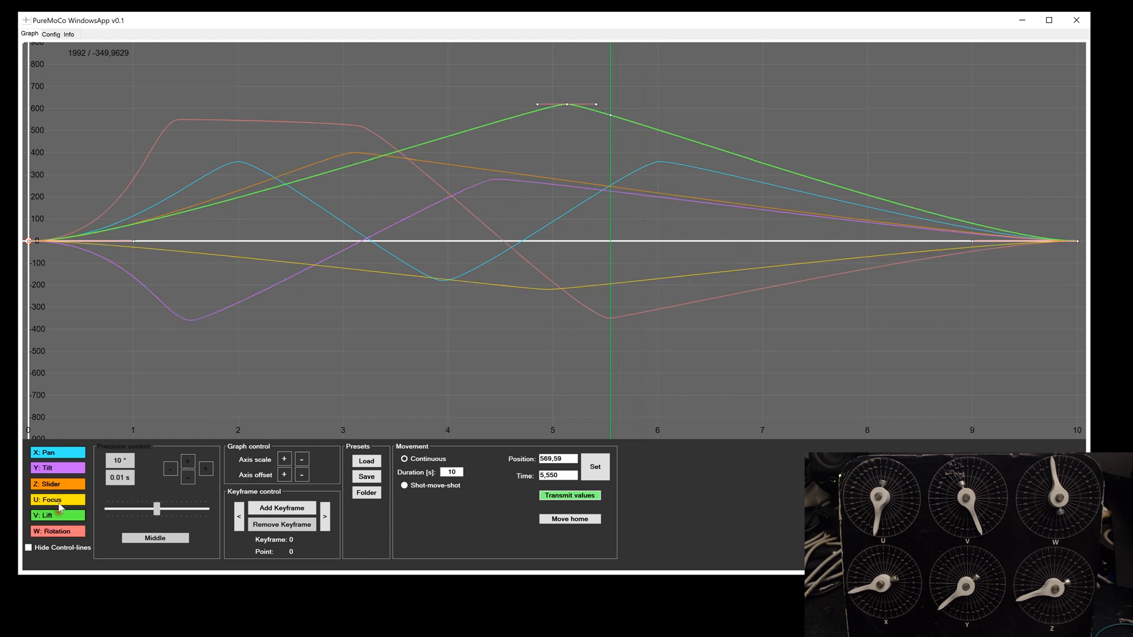
pyautogui.click(47, 453)
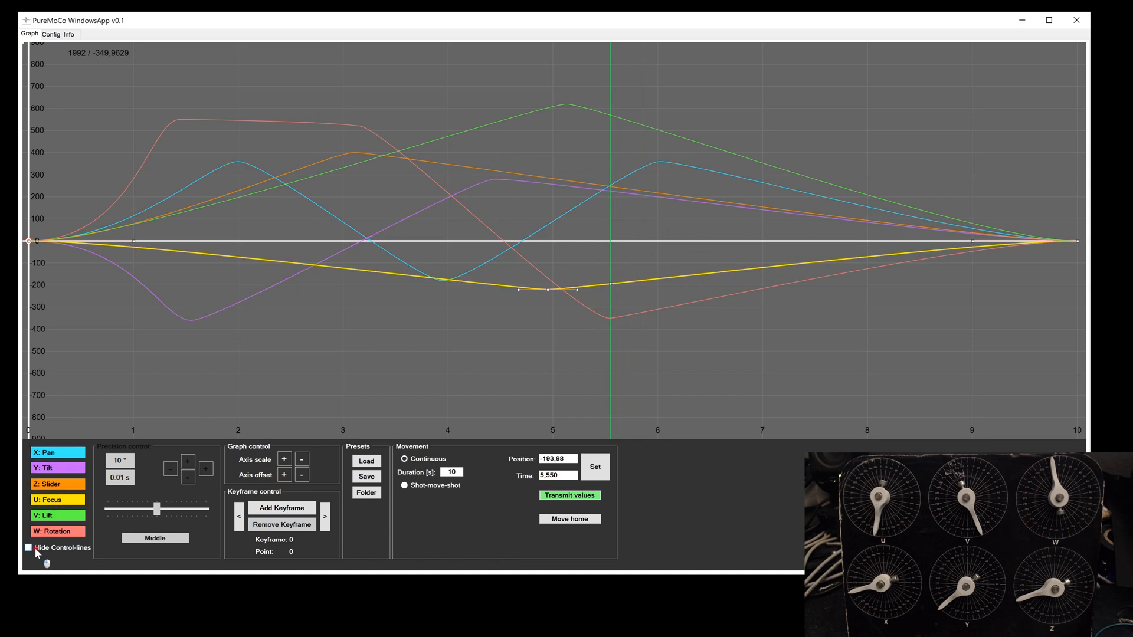
pyautogui.click(28, 548)
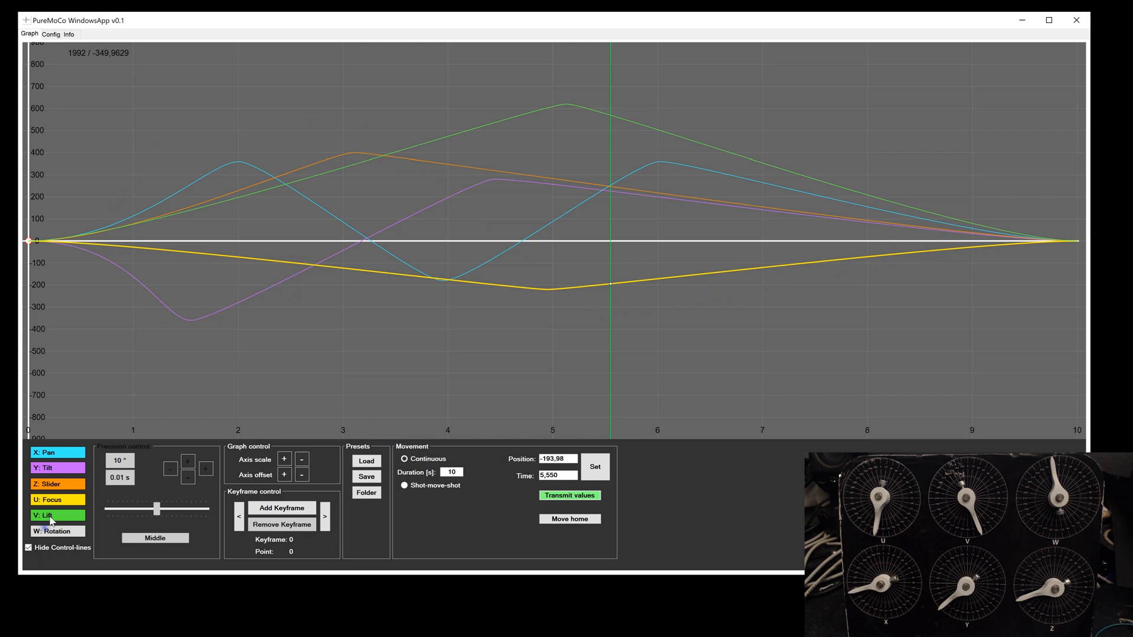
pyautogui.click(48, 454)
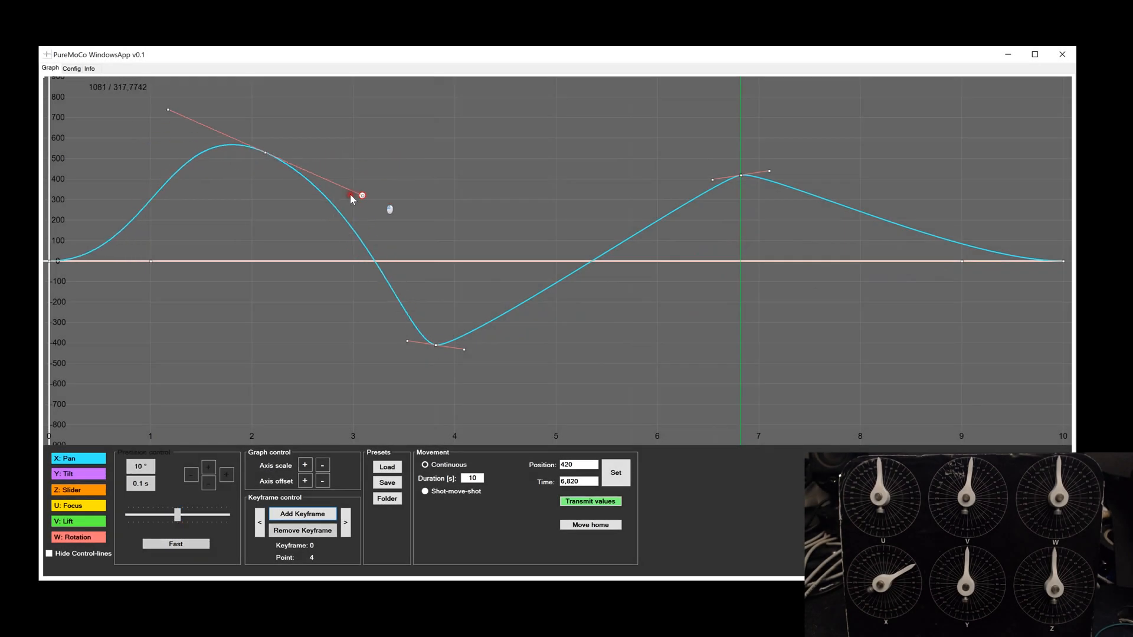
# Drag Pan tangent handles at the 2 s peak, 3.8 s dip and 7 s peak to level them.
pyautogui.moveTo(351, 198); pyautogui.dragTo(376, 210)
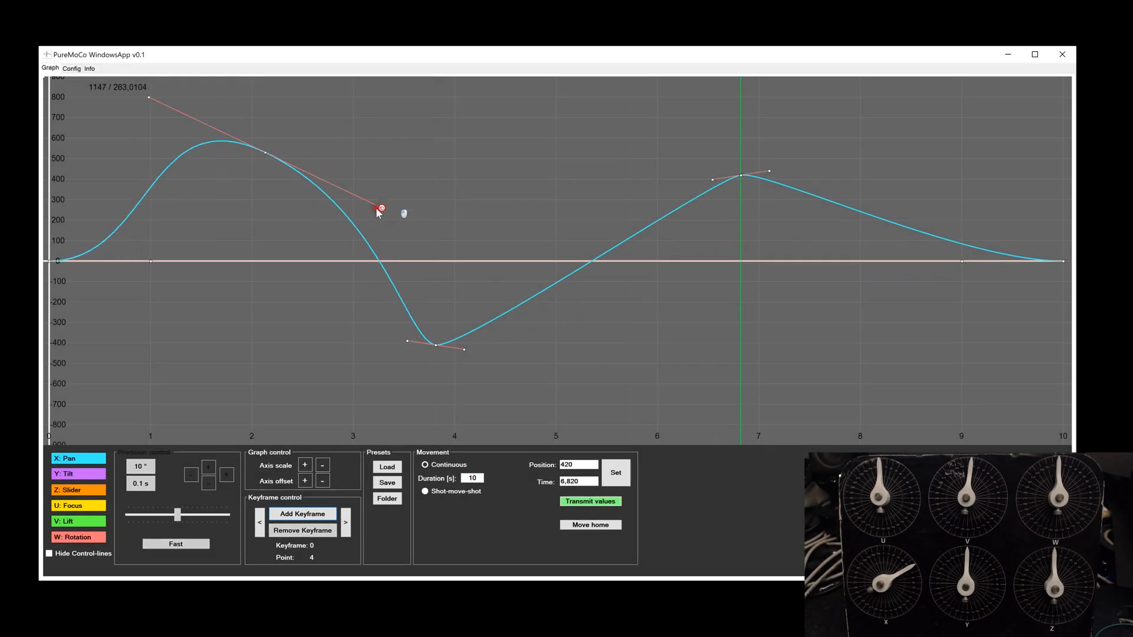
pyautogui.moveTo(382, 208); pyautogui.dragTo(405, 341)
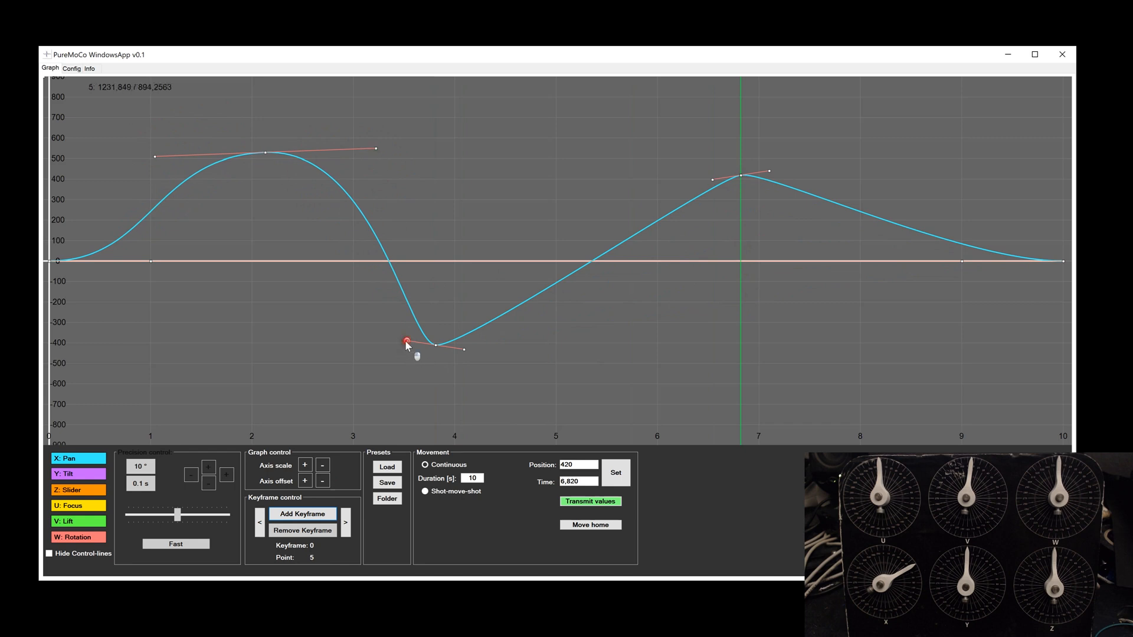
pyautogui.moveTo(405, 341); pyautogui.dragTo(357, 306)
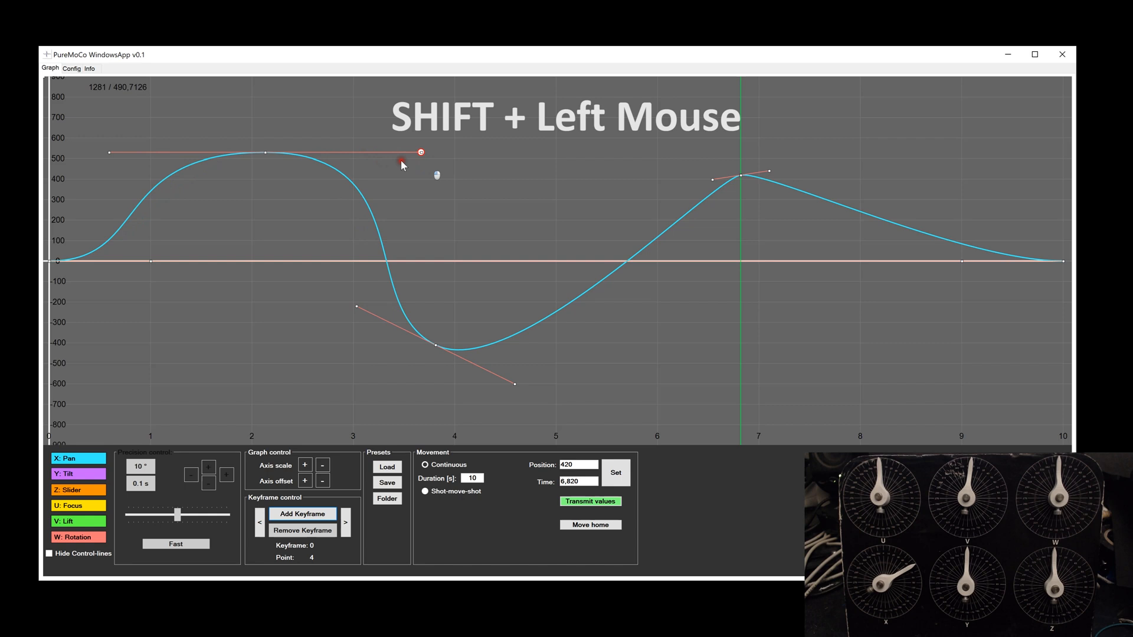
pyautogui.moveTo(401, 158); pyautogui.dragTo(283, 324)
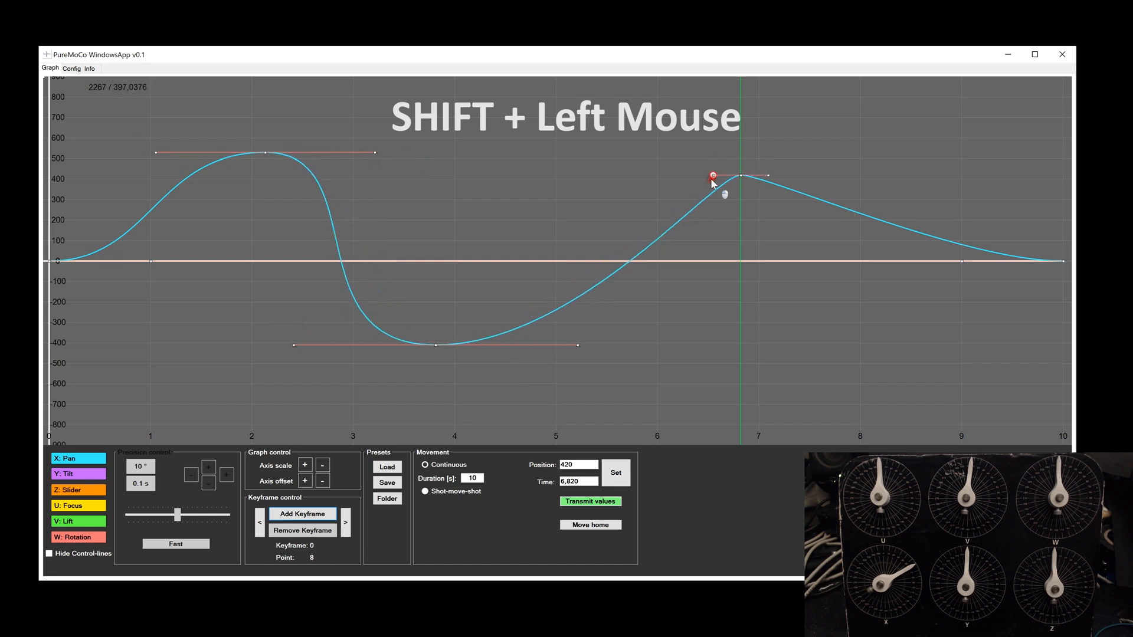
pyautogui.moveTo(711, 176); pyautogui.dragTo(641, 176)
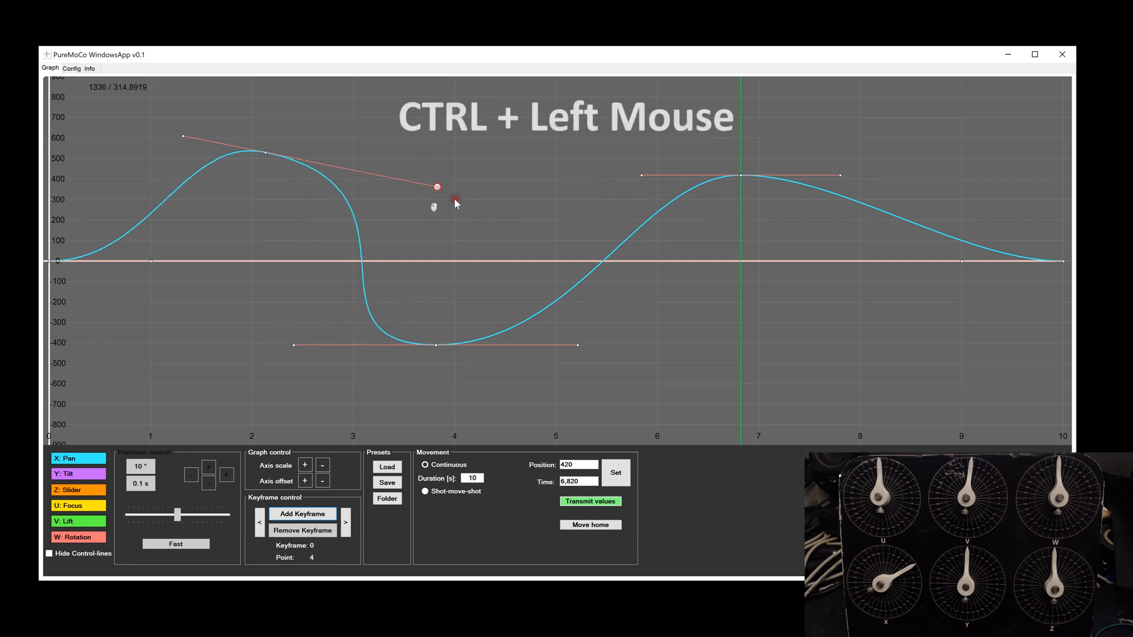
# Swing and lengthen the Pan dip's tangent handles, finally leveling them at about -410.
pyautogui.moveTo(437, 186); pyautogui.dragTo(344, 168)
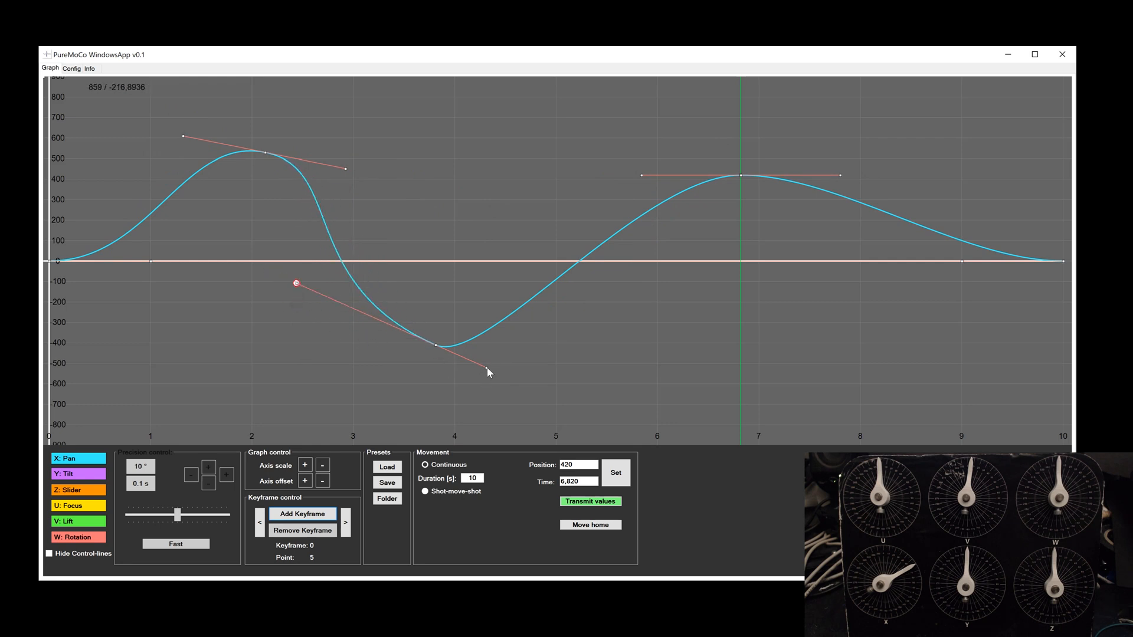
pyautogui.moveTo(296, 283); pyautogui.dragTo(488, 367)
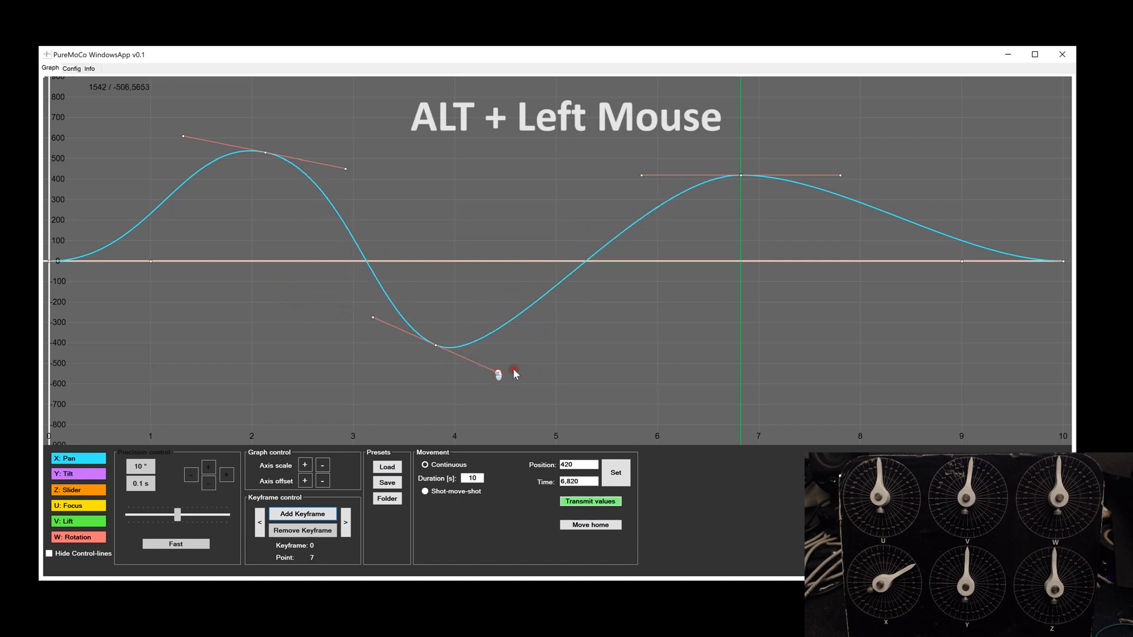
pyautogui.moveTo(499, 374); pyautogui.dragTo(574, 404)
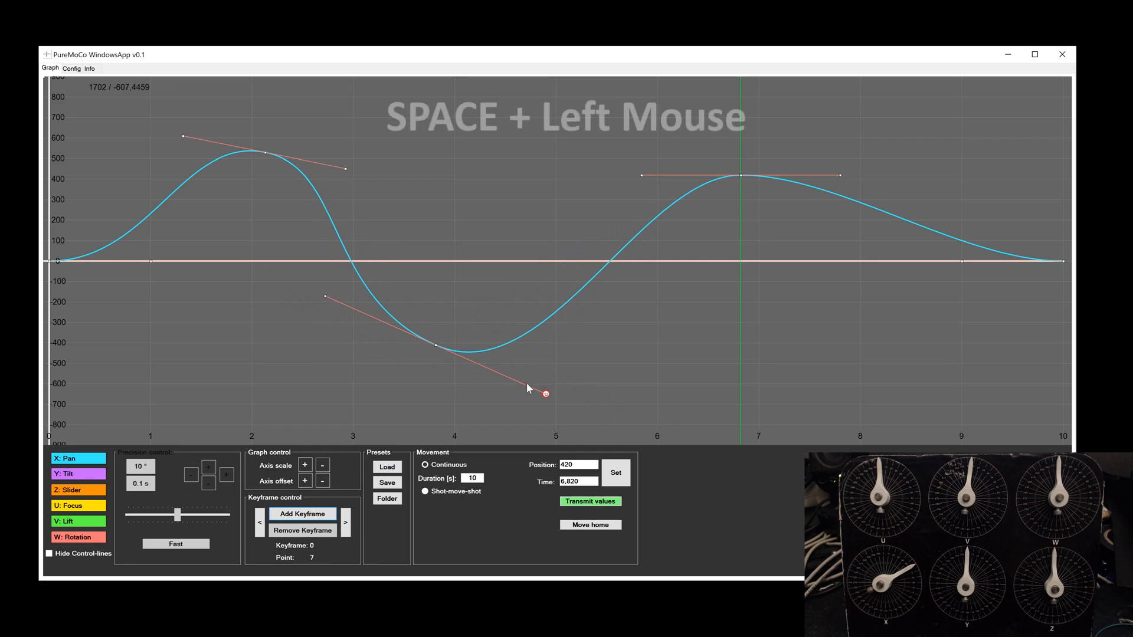
pyautogui.moveTo(542, 393); pyautogui.dragTo(314, 377)
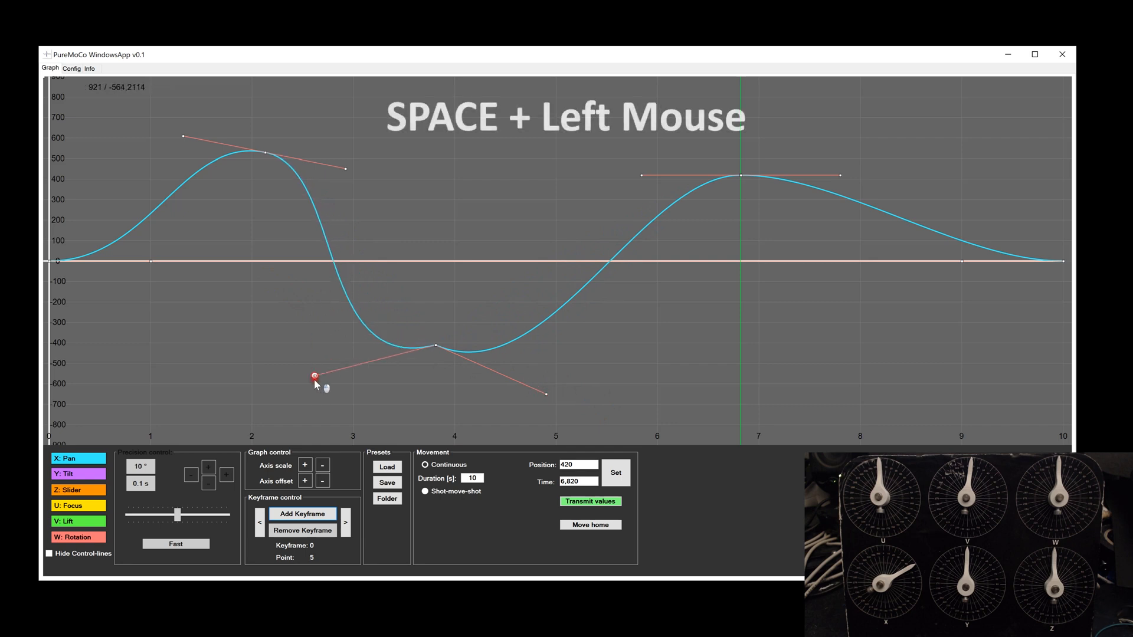
pyautogui.moveTo(313, 378); pyautogui.dragTo(310, 289)
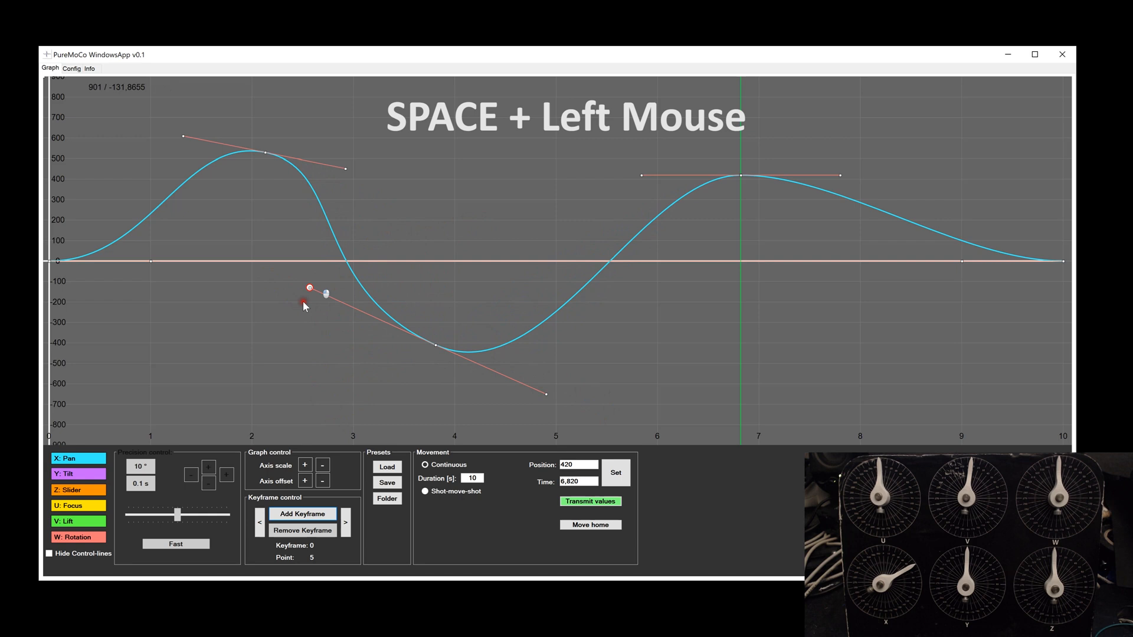
pyautogui.moveTo(306, 289); pyautogui.dragTo(303, 256)
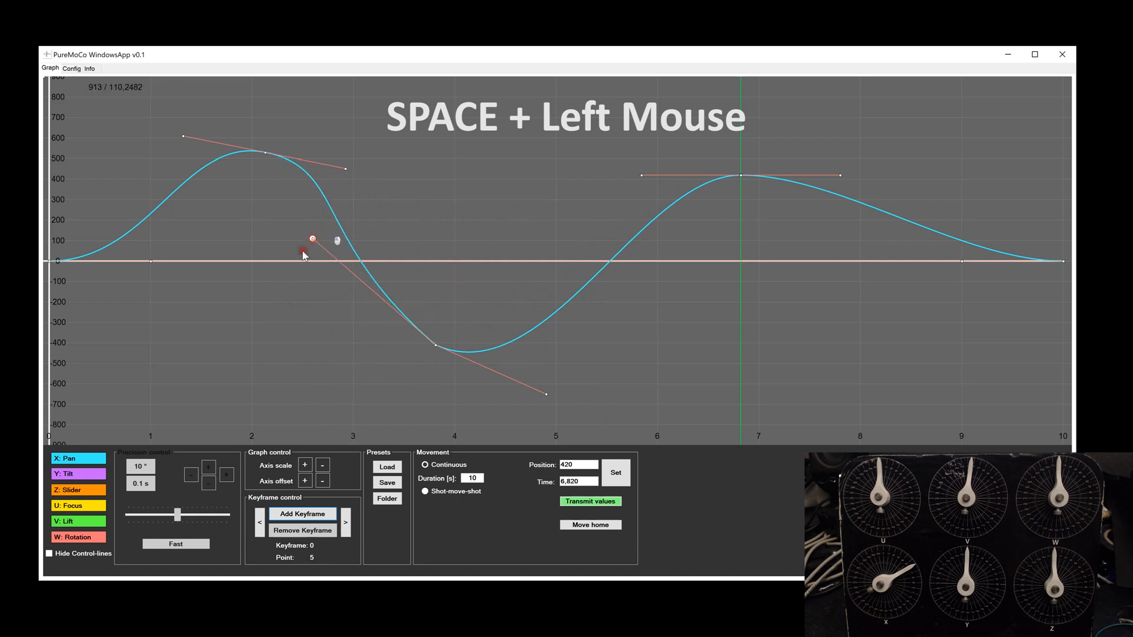
pyautogui.moveTo(313, 239); pyautogui.dragTo(303, 395)
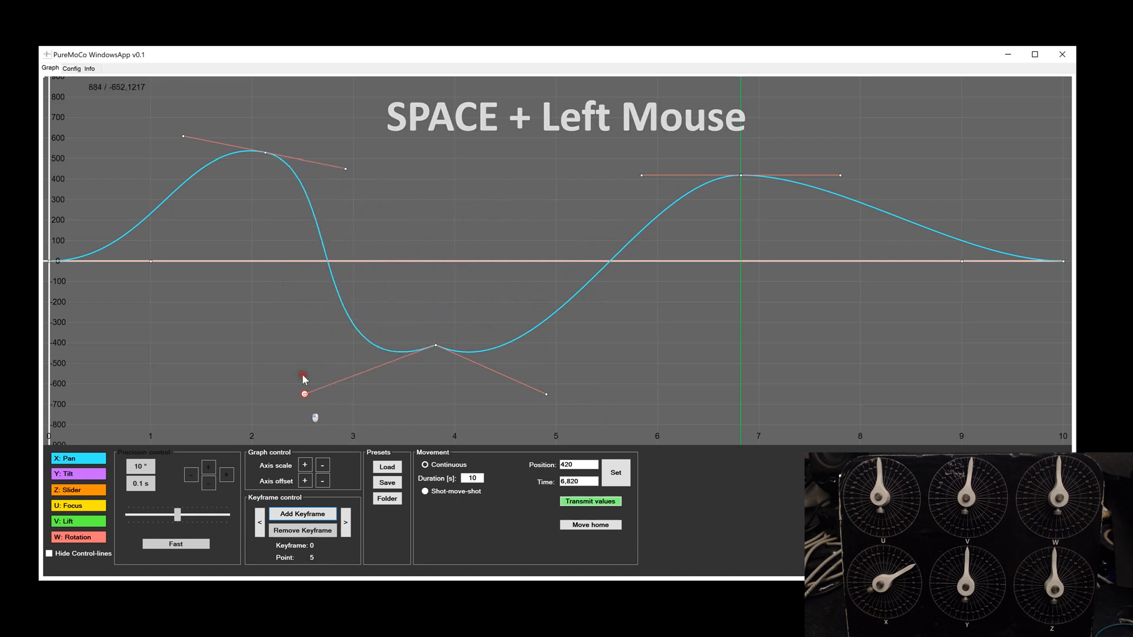
pyautogui.moveTo(303, 379); pyautogui.dragTo(304, 397)
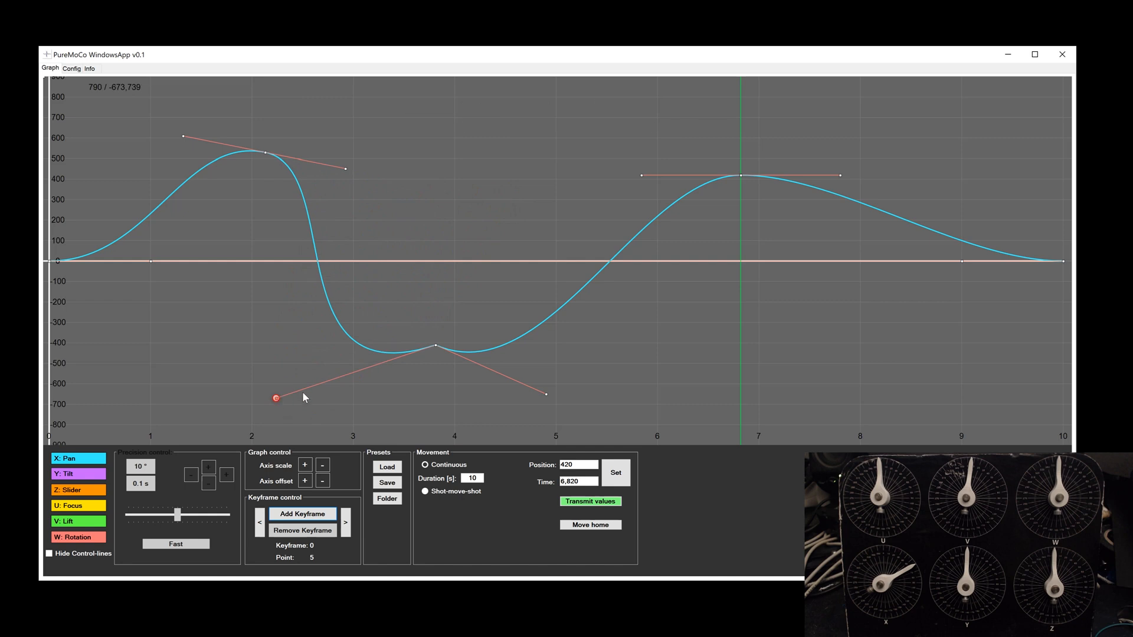
pyautogui.moveTo(276, 398); pyautogui.dragTo(549, 394)
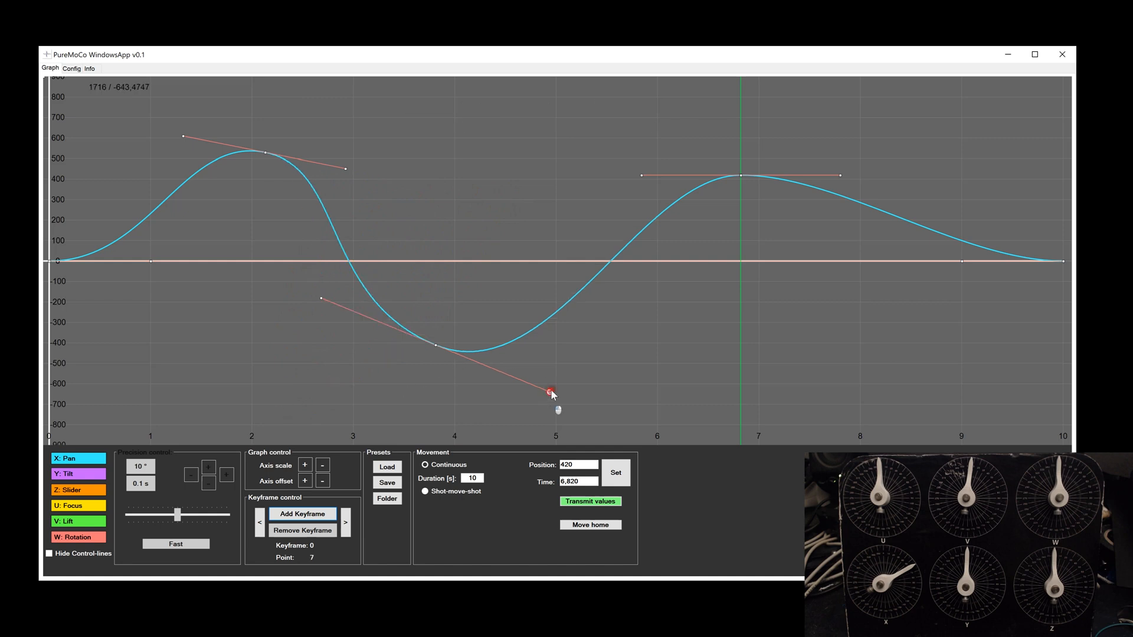
pyautogui.moveTo(551, 392); pyautogui.dragTo(531, 346)
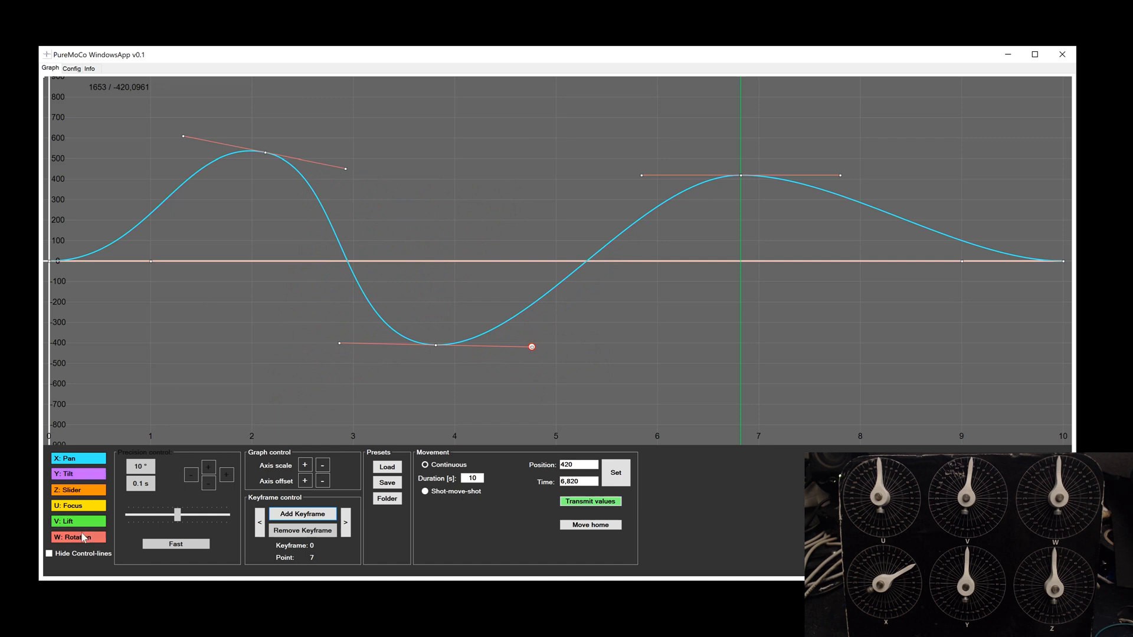
# Select the Rotation axis, add a keyframe and drag it to about 510 near 3 s.
pyautogui.click(302, 513)
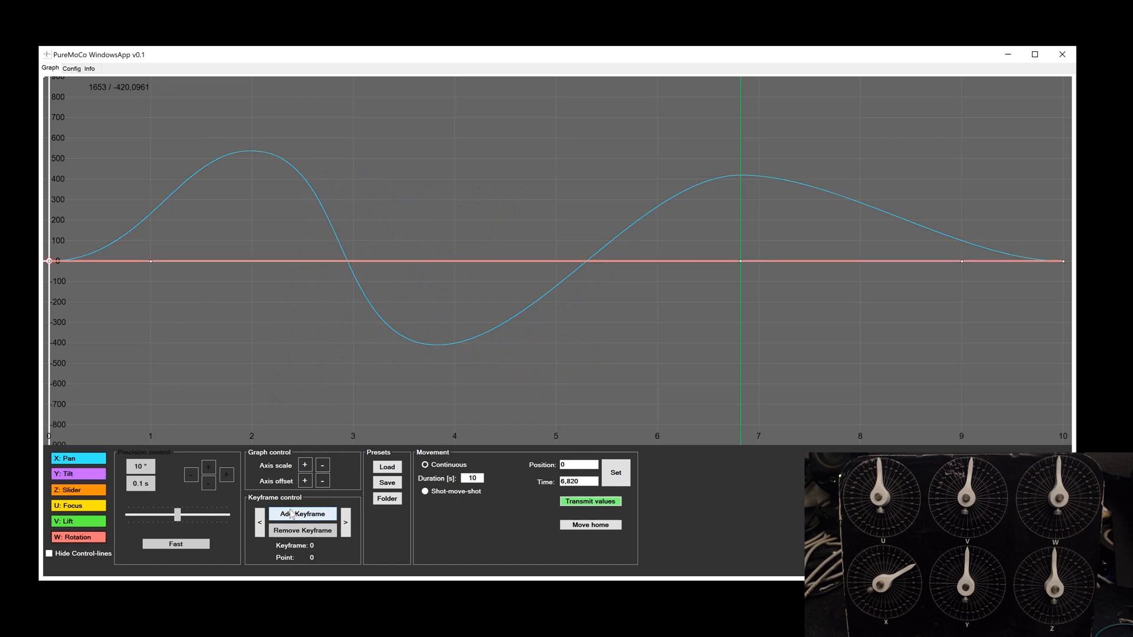
pyautogui.click(302, 514)
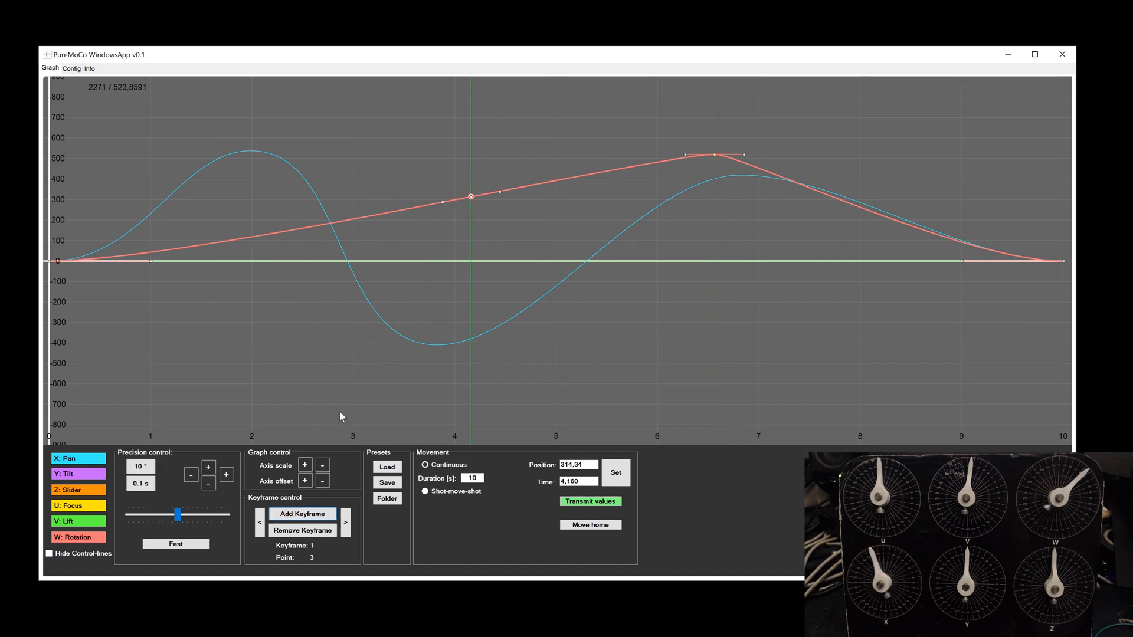
pyautogui.moveTo(469, 196); pyautogui.dragTo(316, 193)
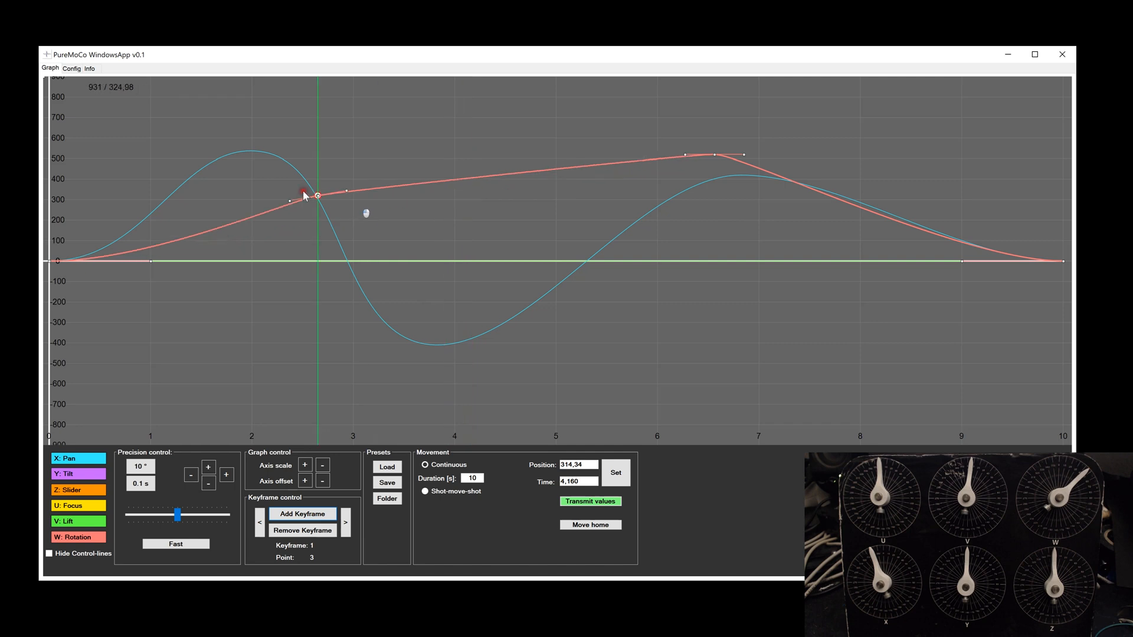
pyautogui.moveTo(316, 195); pyautogui.dragTo(353, 156)
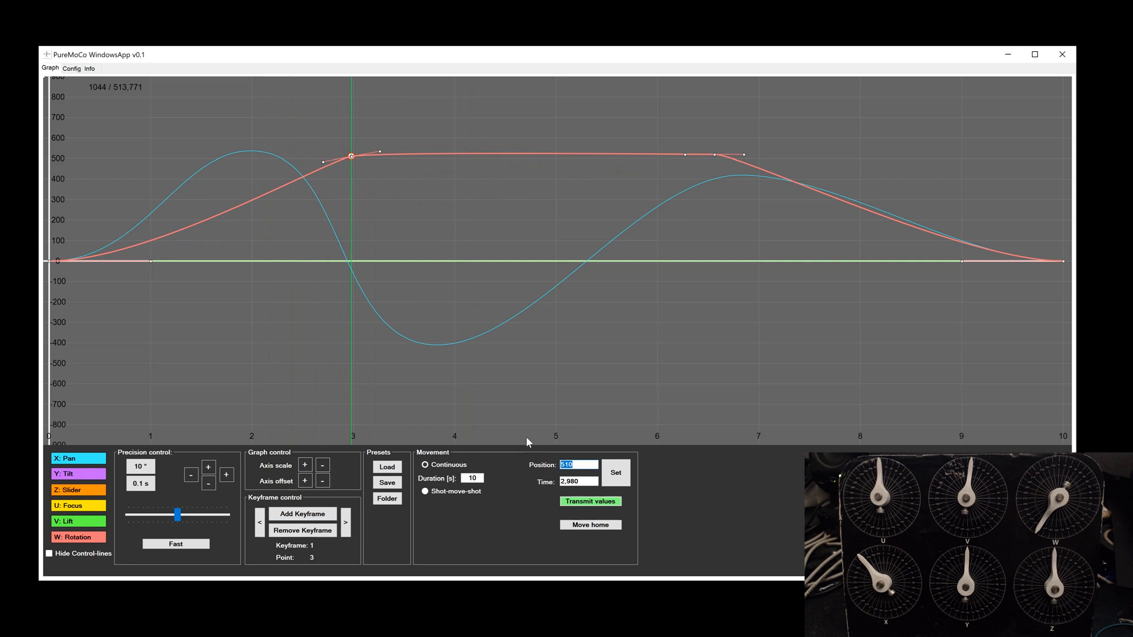
# Set the Rotation keyframe to position 500 at 3 s and edit the second keyframe's time.
pyautogui.click(614, 473)
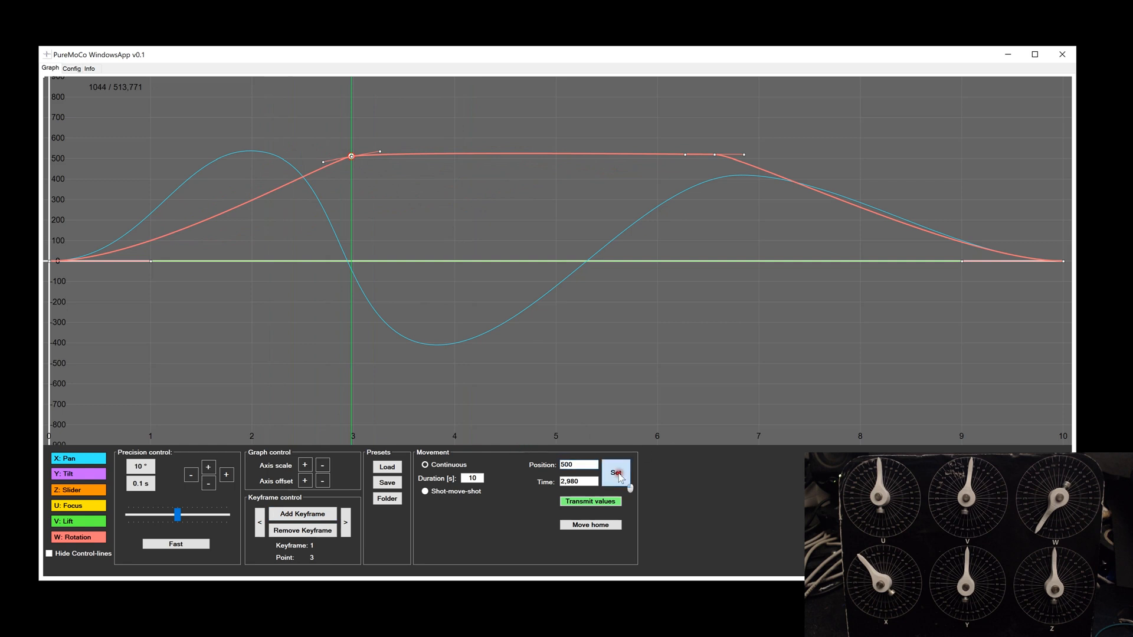
pyautogui.click(614, 473)
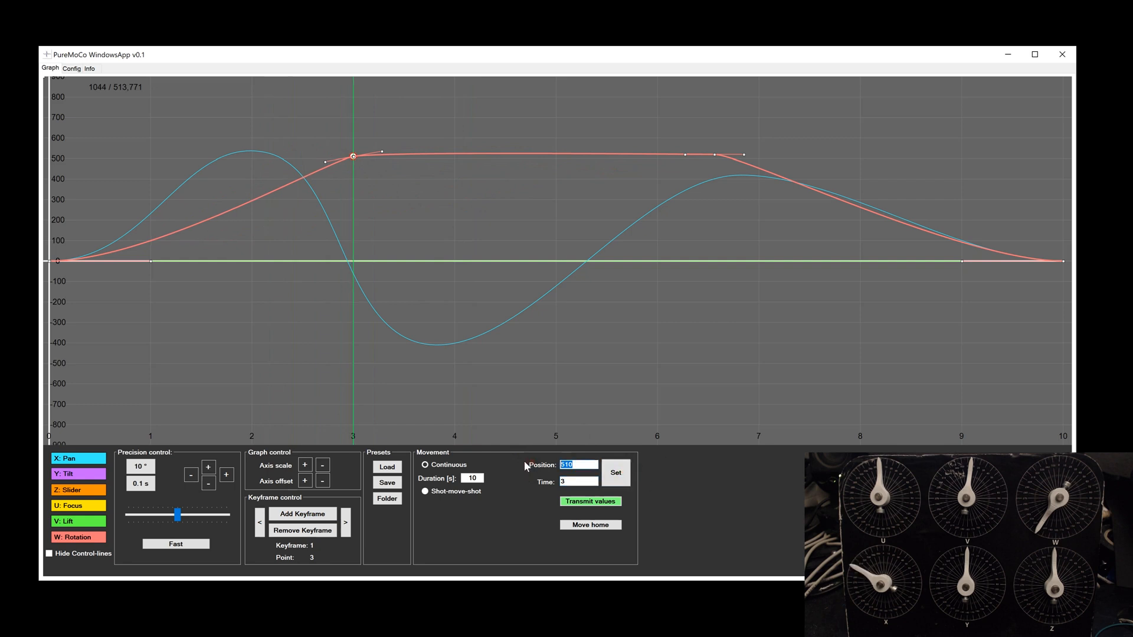
pyautogui.click(615, 472)
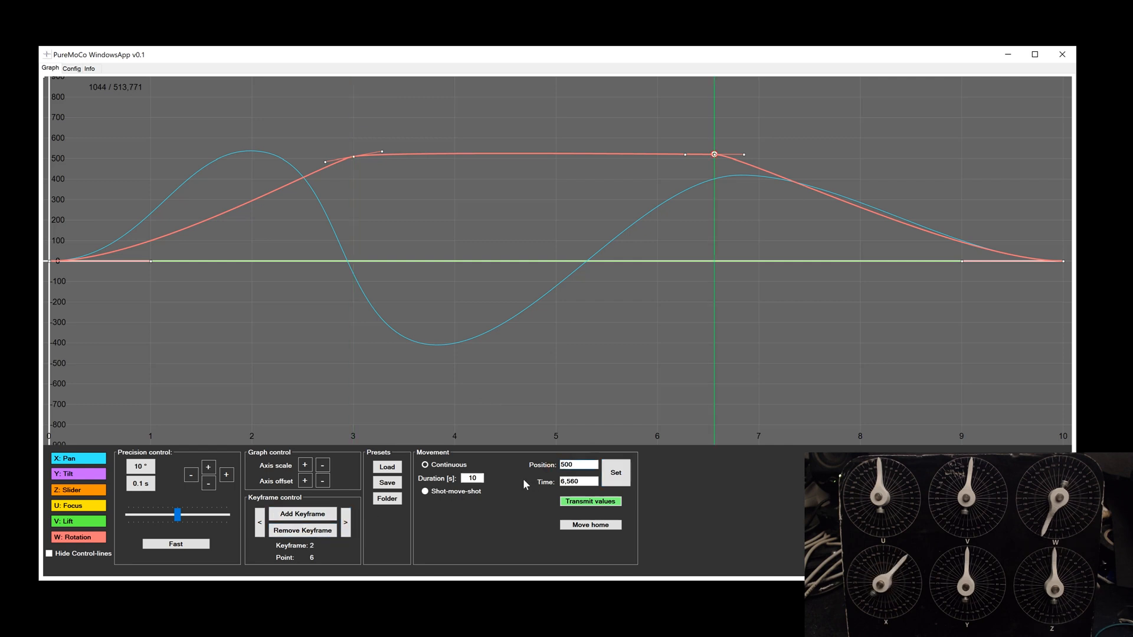
pyautogui.click(574, 482)
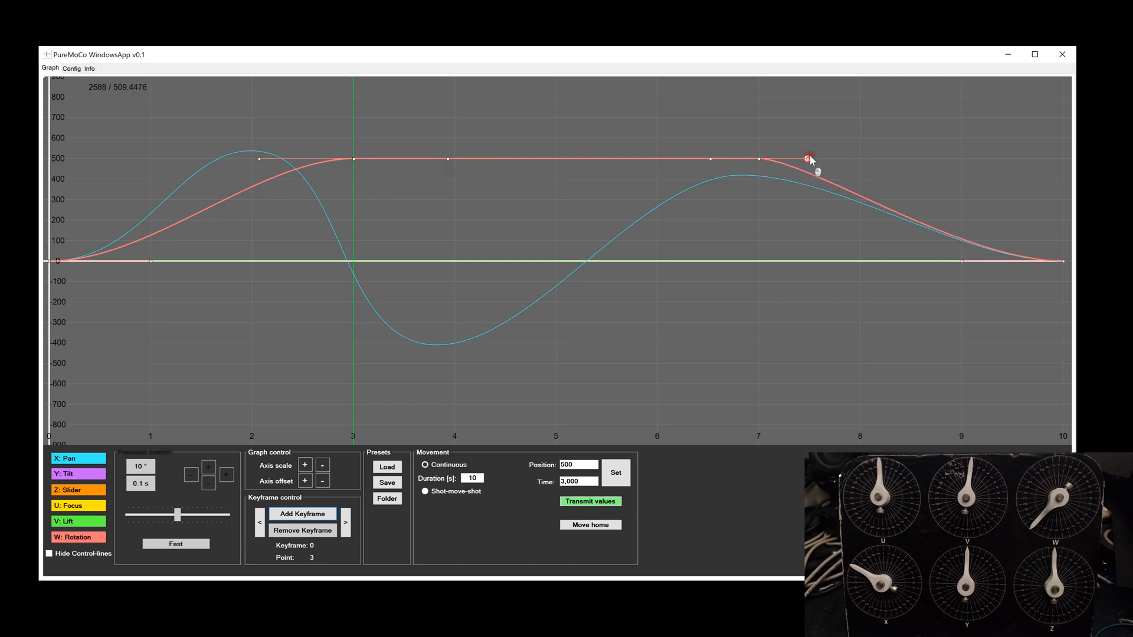
# Extend the ease-out of the 7 s Rotation keyframe and step through the keyframes.
pyautogui.moveTo(809, 158); pyautogui.dragTo(836, 158)
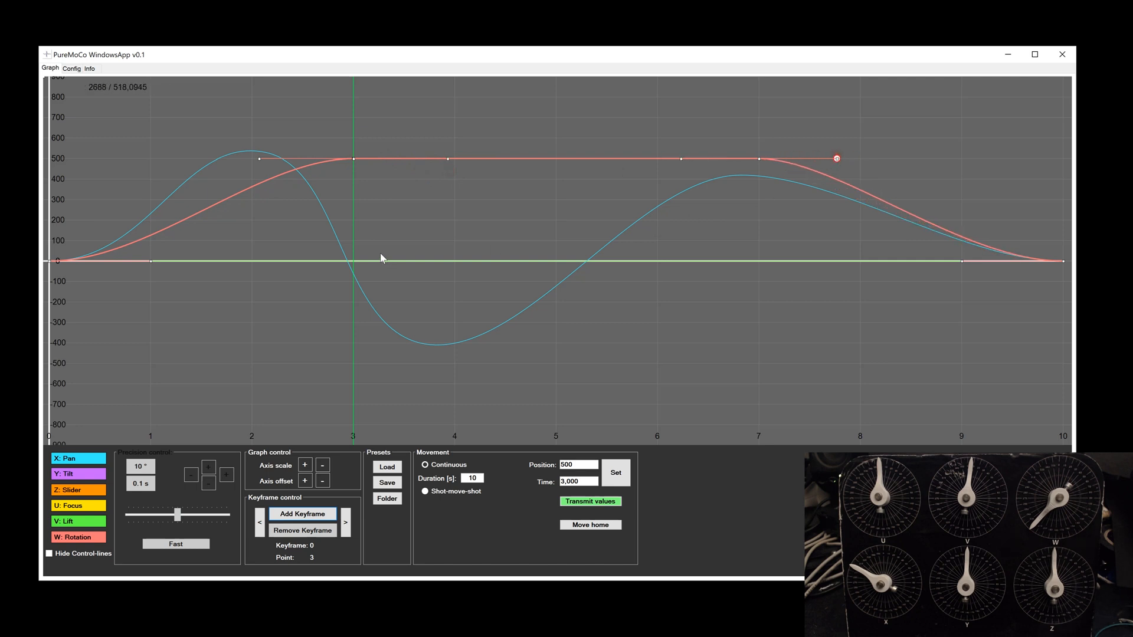
pyautogui.click(345, 521)
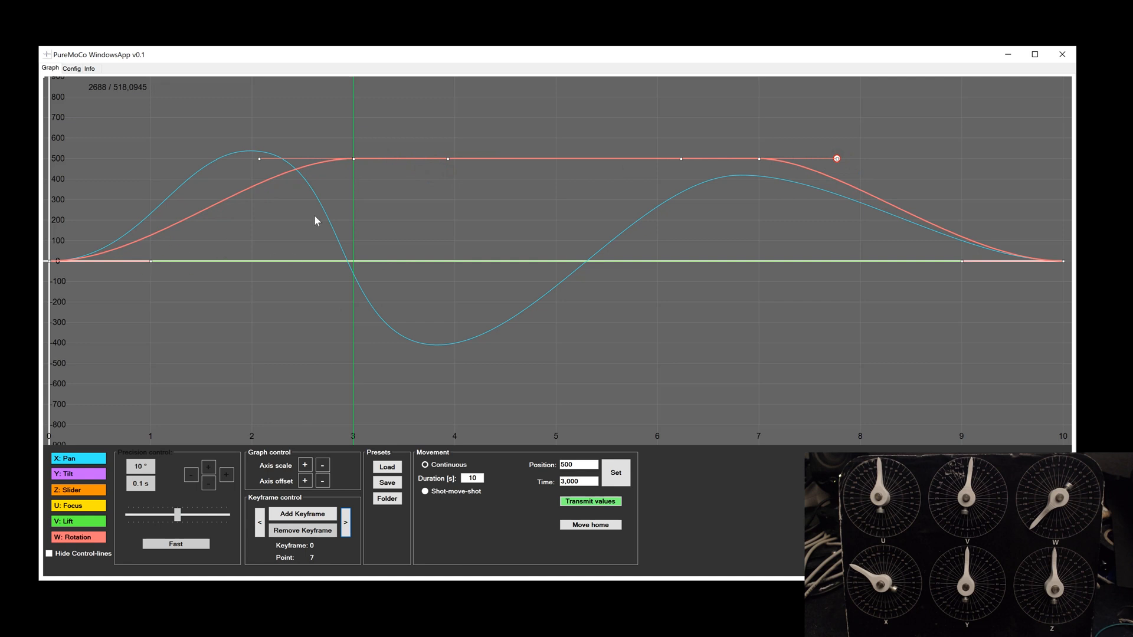
pyautogui.moveTo(760, 163)
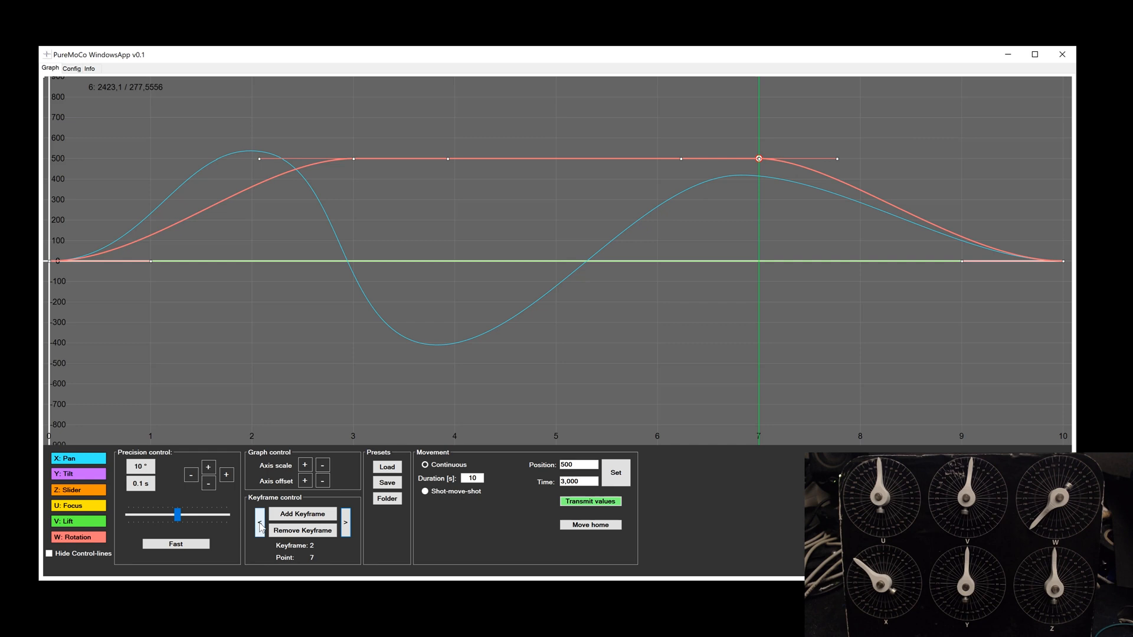
pyautogui.click(260, 522)
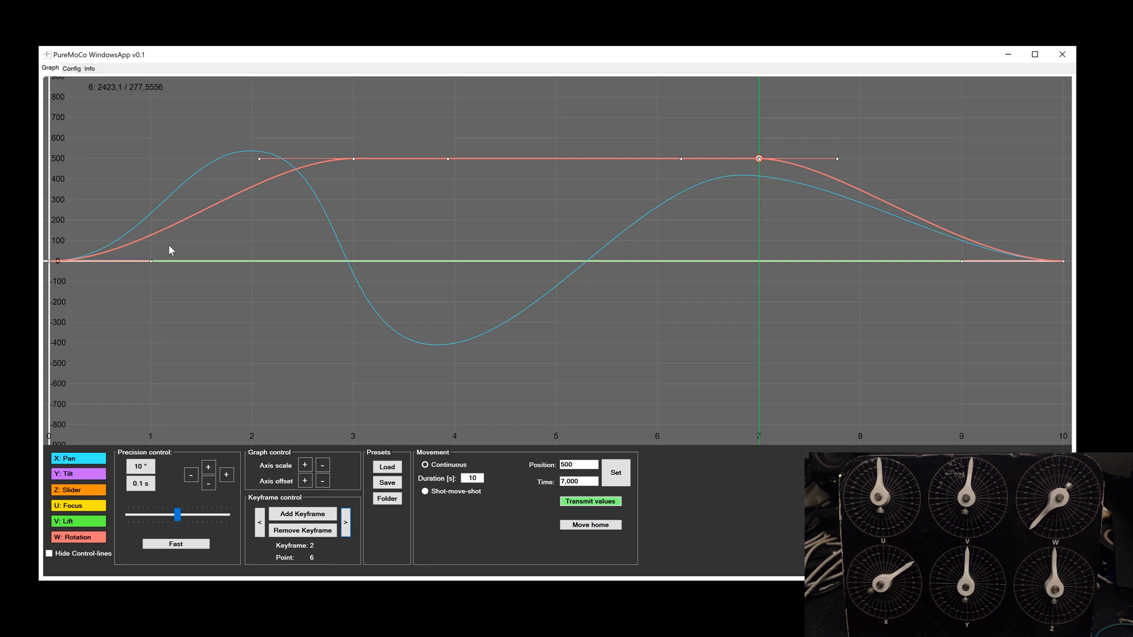
pyautogui.click(303, 514)
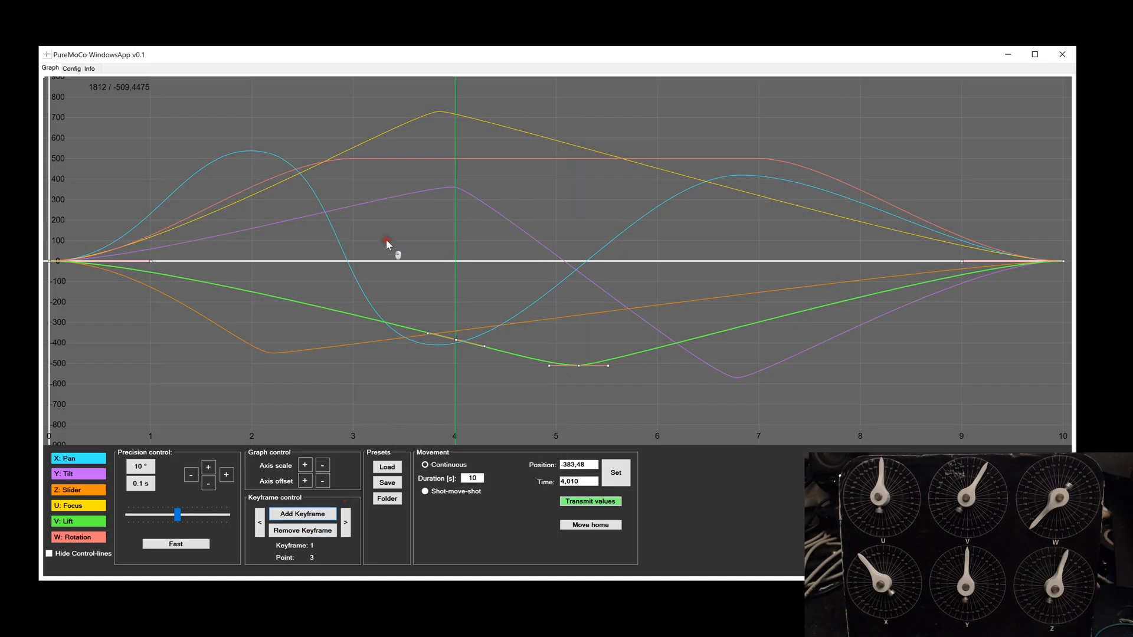
# Drag the Lift keyframe to about 160 near 3 s, then cycle through keyframes.
pyautogui.moveTo(459, 340); pyautogui.dragTo(363, 231)
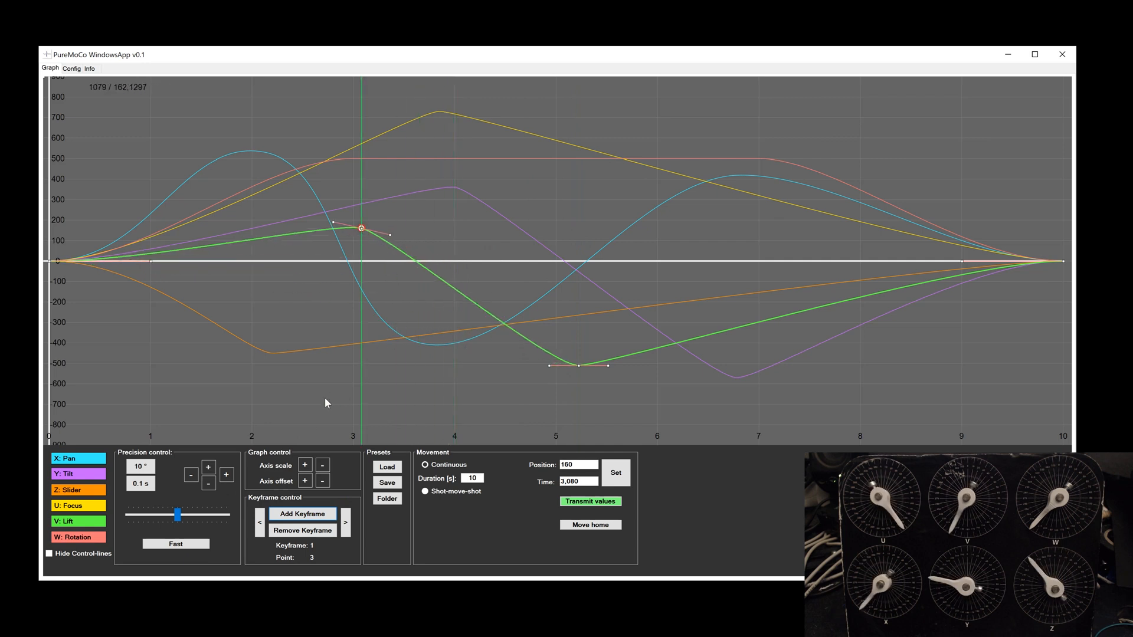
pyautogui.click(345, 522)
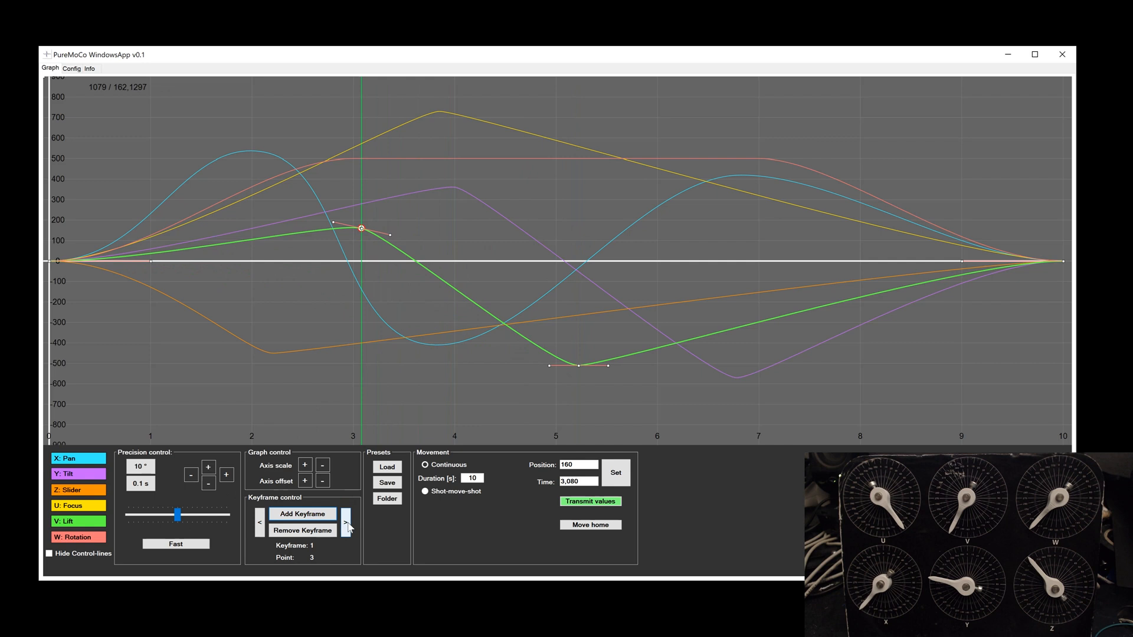
pyautogui.click(346, 522)
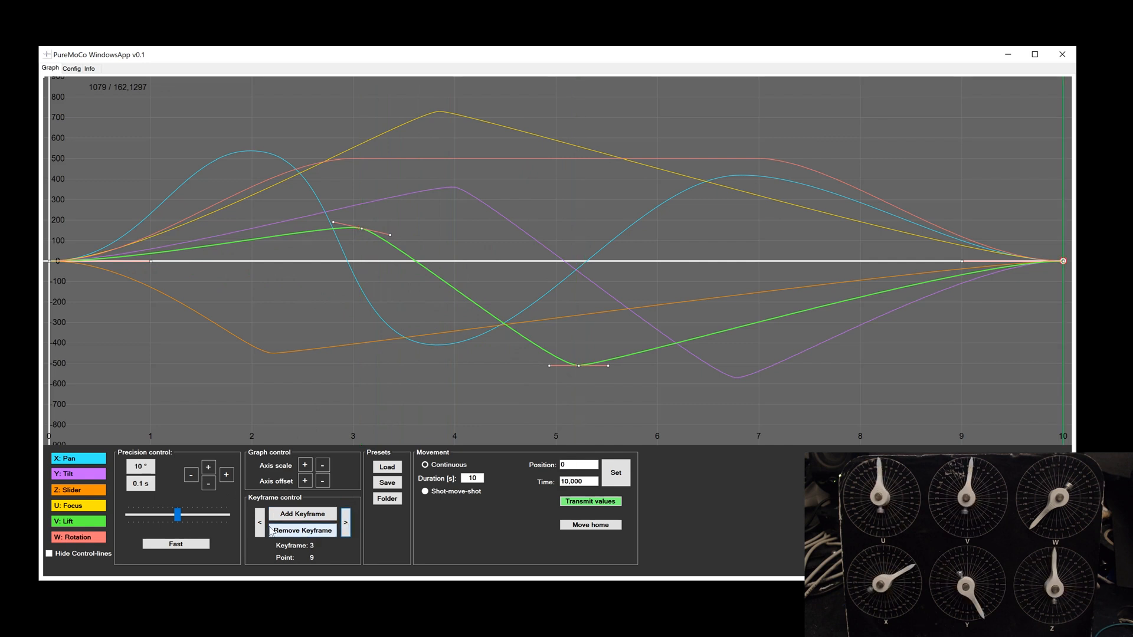
pyautogui.click(258, 522)
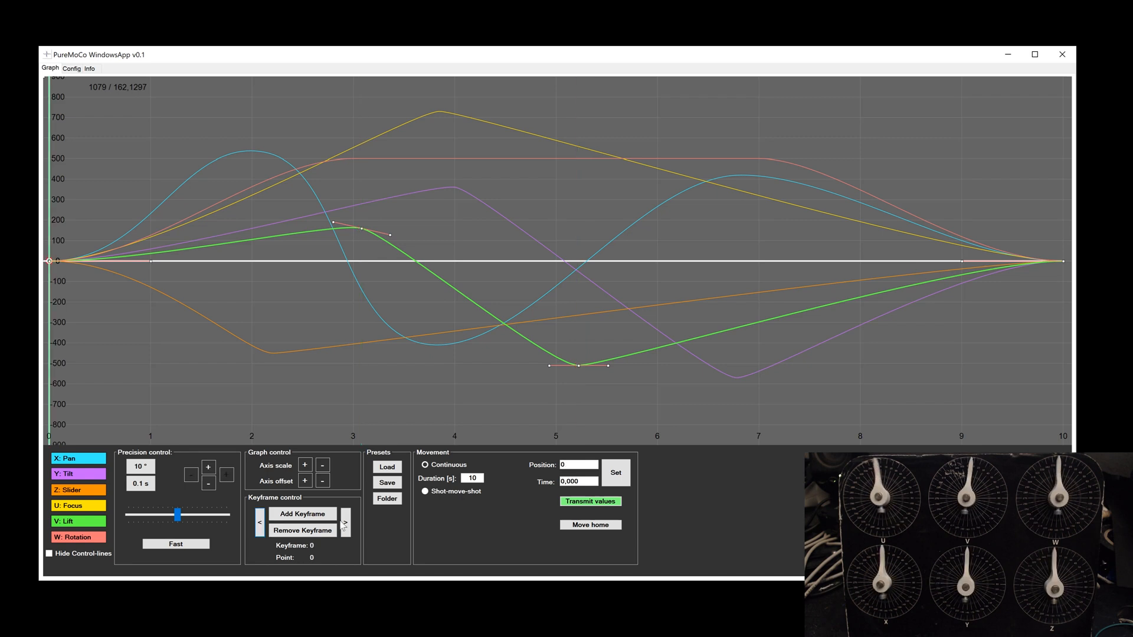
pyautogui.click(346, 519)
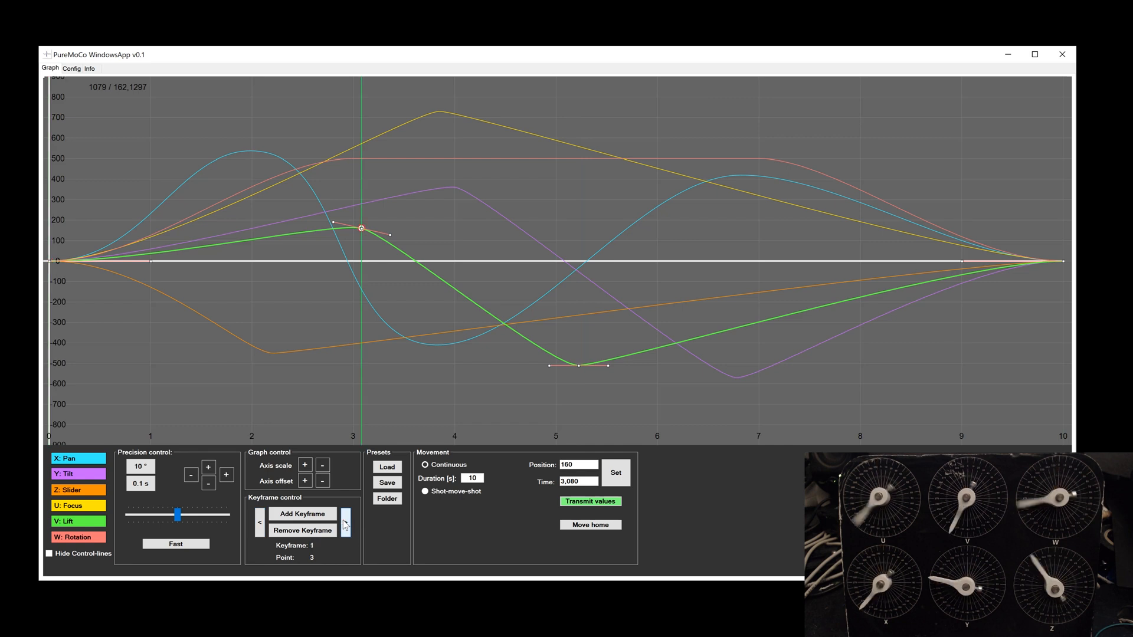
pyautogui.click(345, 522)
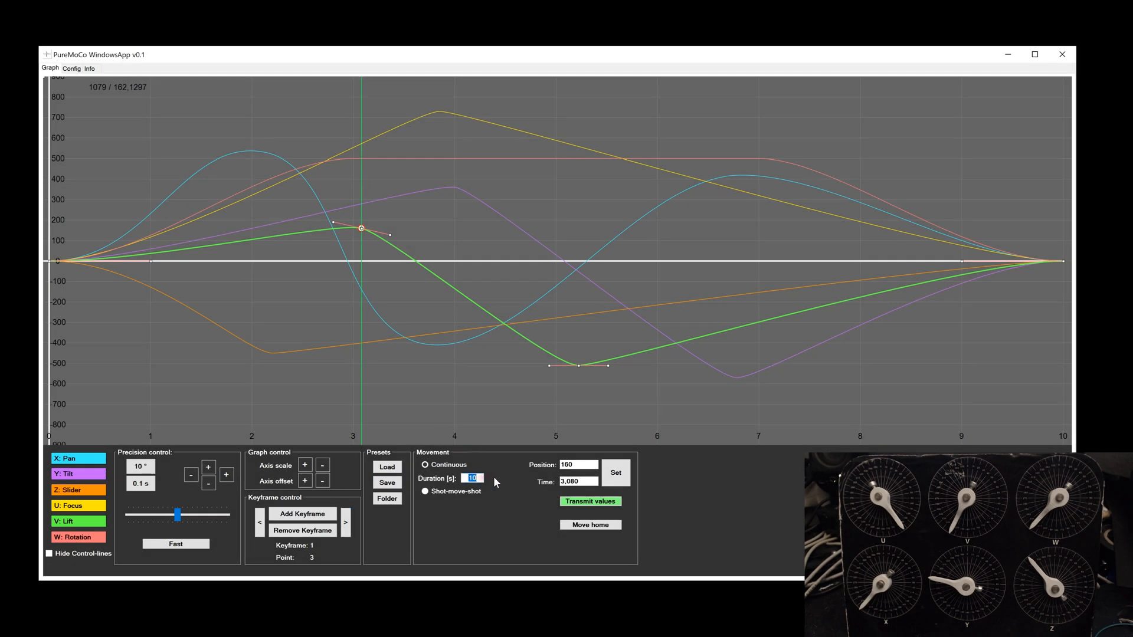
# Set the move duration to 20 seconds and transmit the curves to the rig.
pyautogui.write('5')
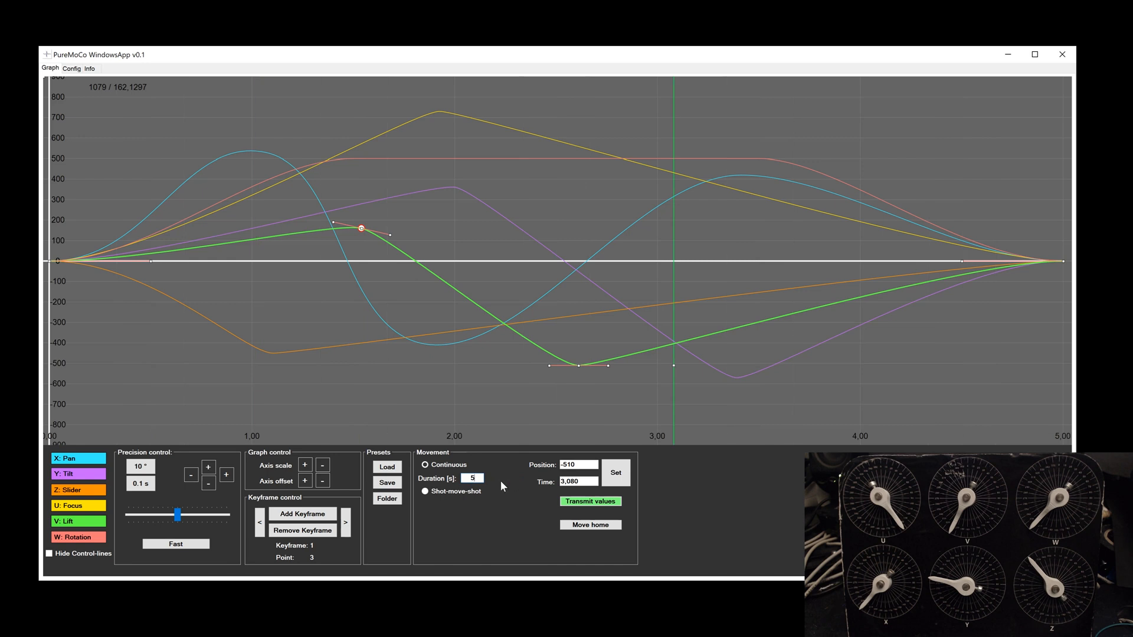
pyautogui.click(473, 478)
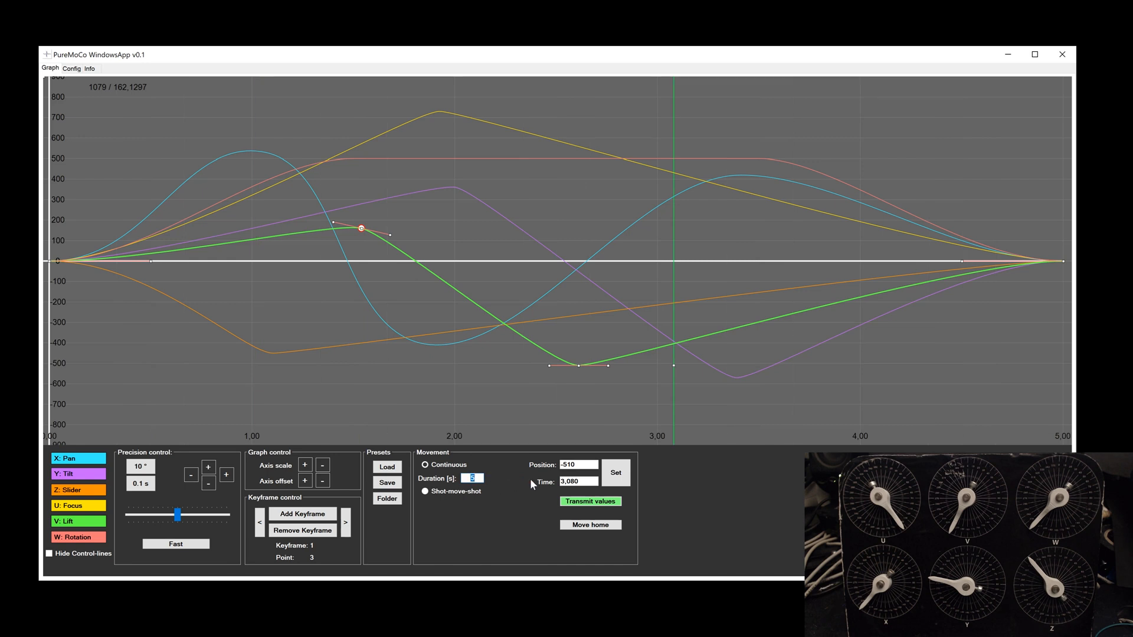
pyautogui.write('20')
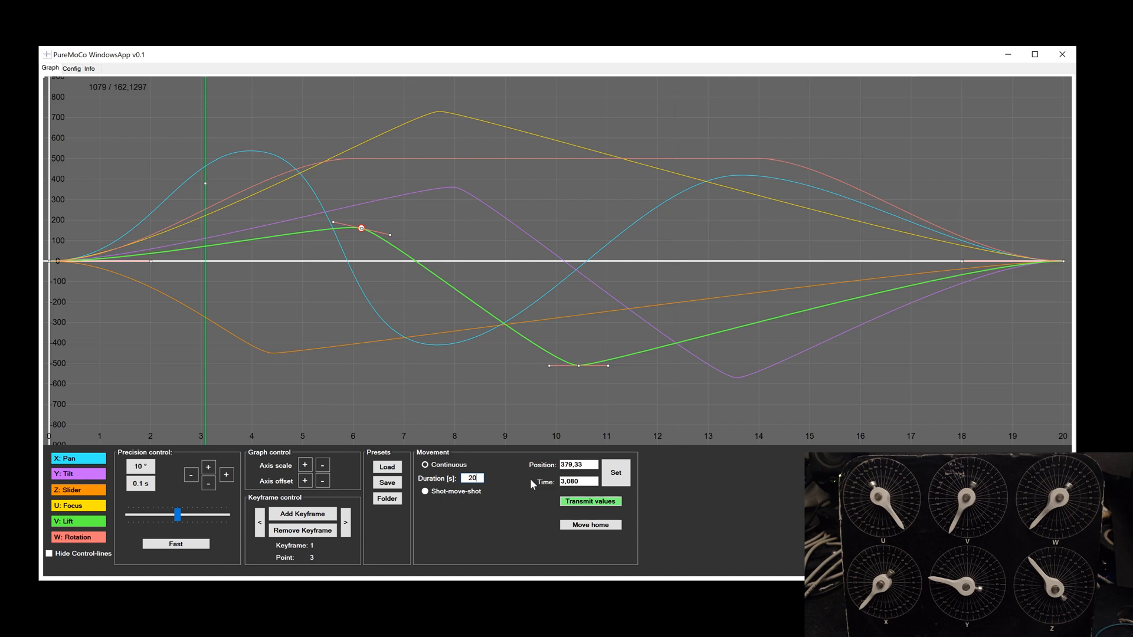
pyautogui.moveTo(442, 428)
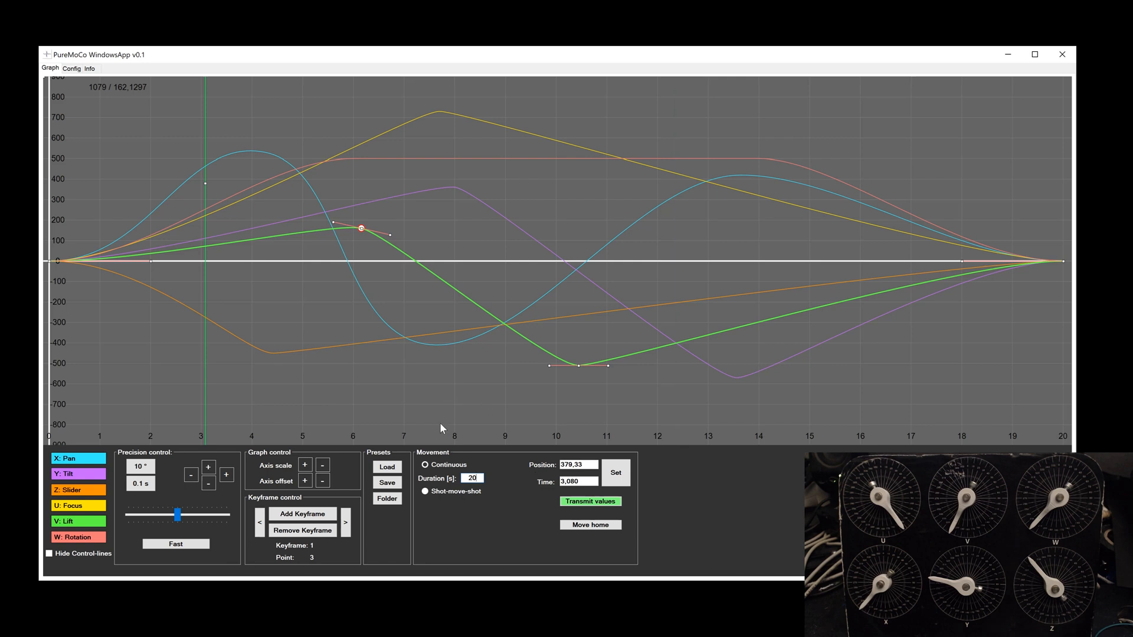
pyautogui.click(590, 502)
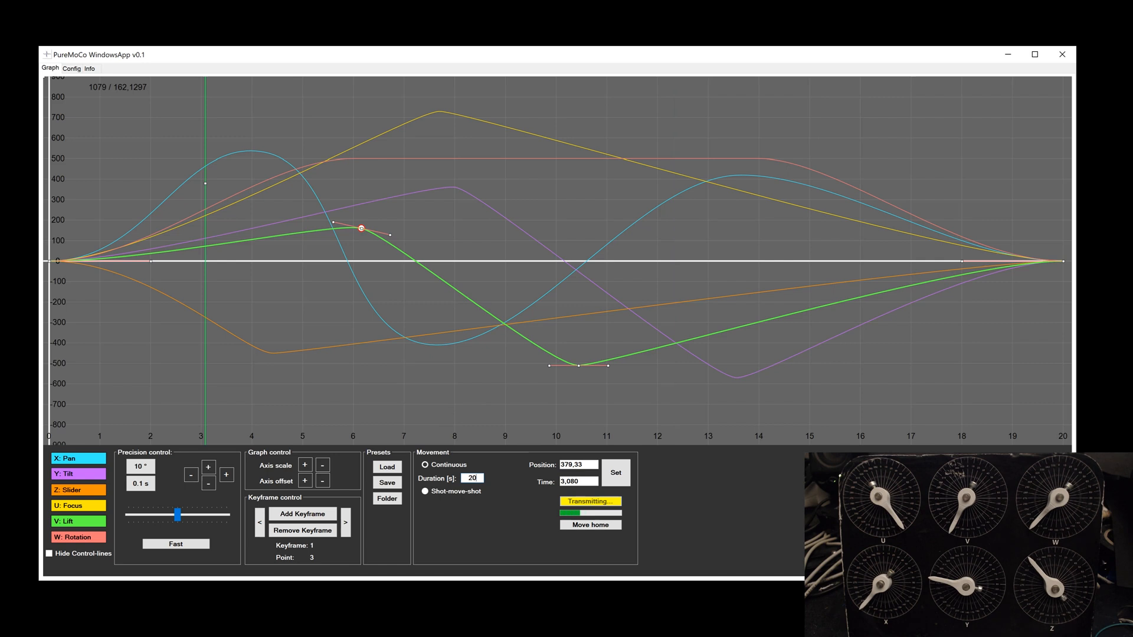
pyautogui.moveTo(1036, 158)
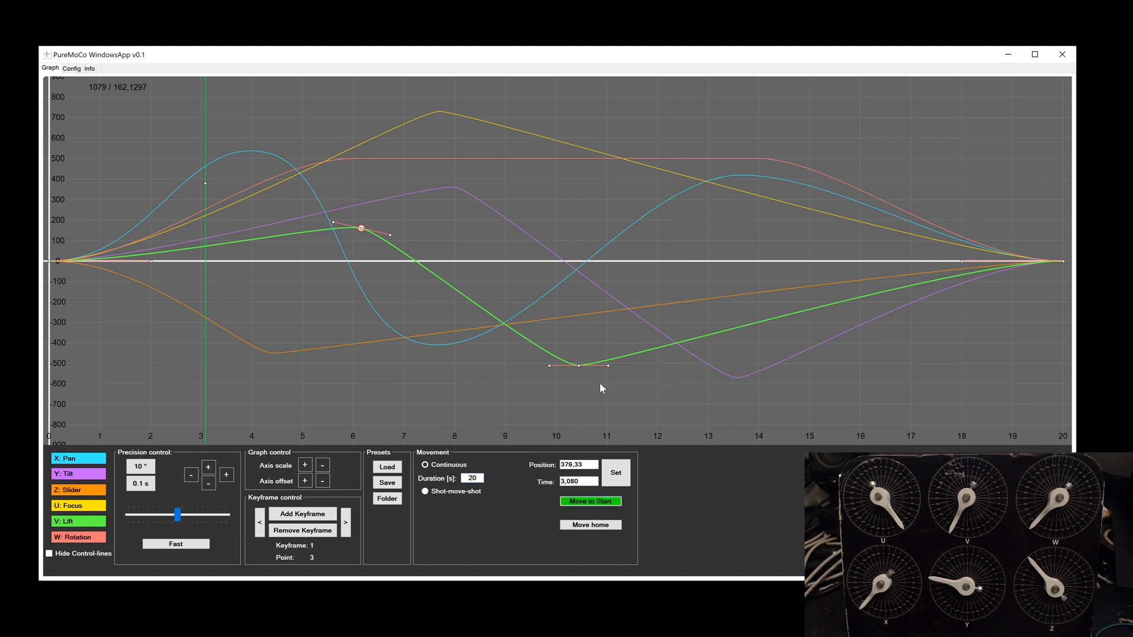
# Return the rig to start and play the 20-second move, then replay it.
pyautogui.click(590, 502)
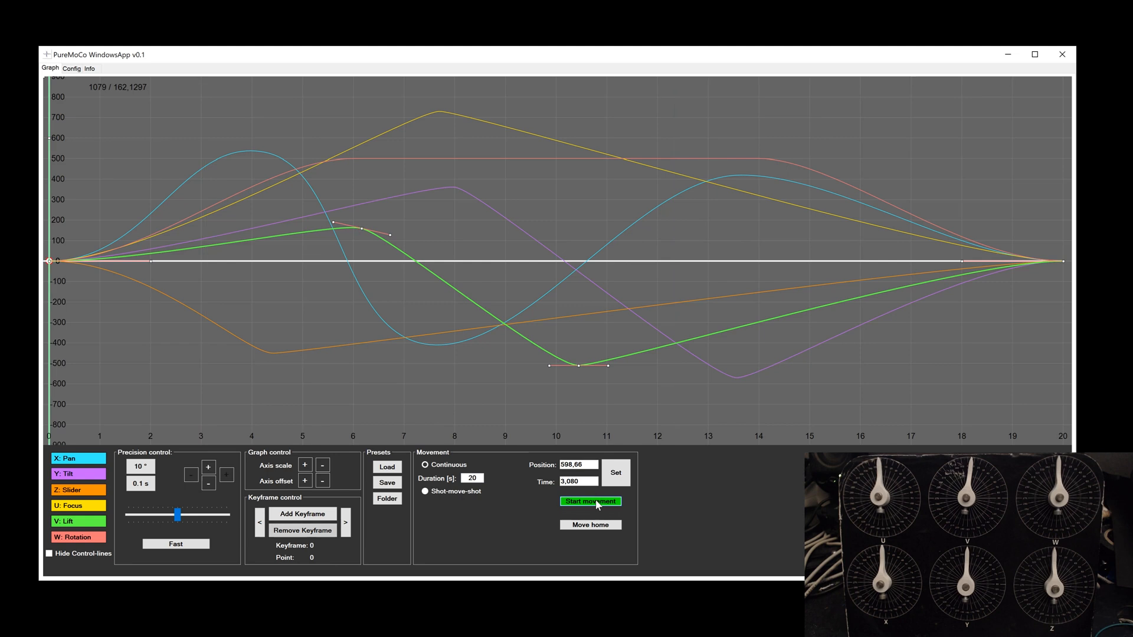
pyautogui.click(590, 502)
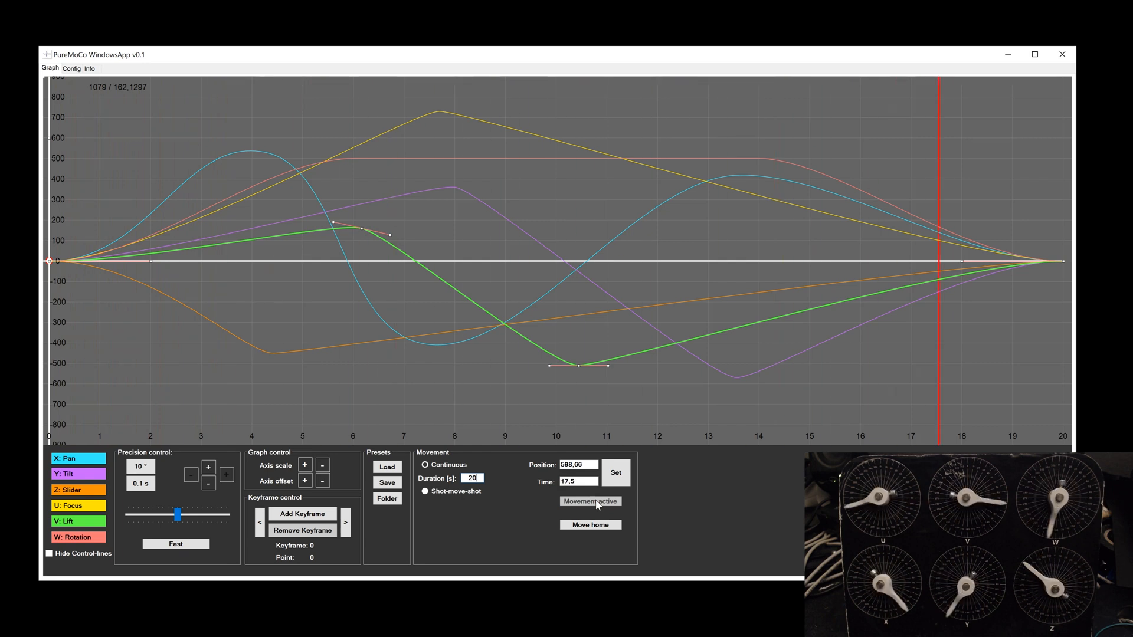
pyautogui.click(590, 501)
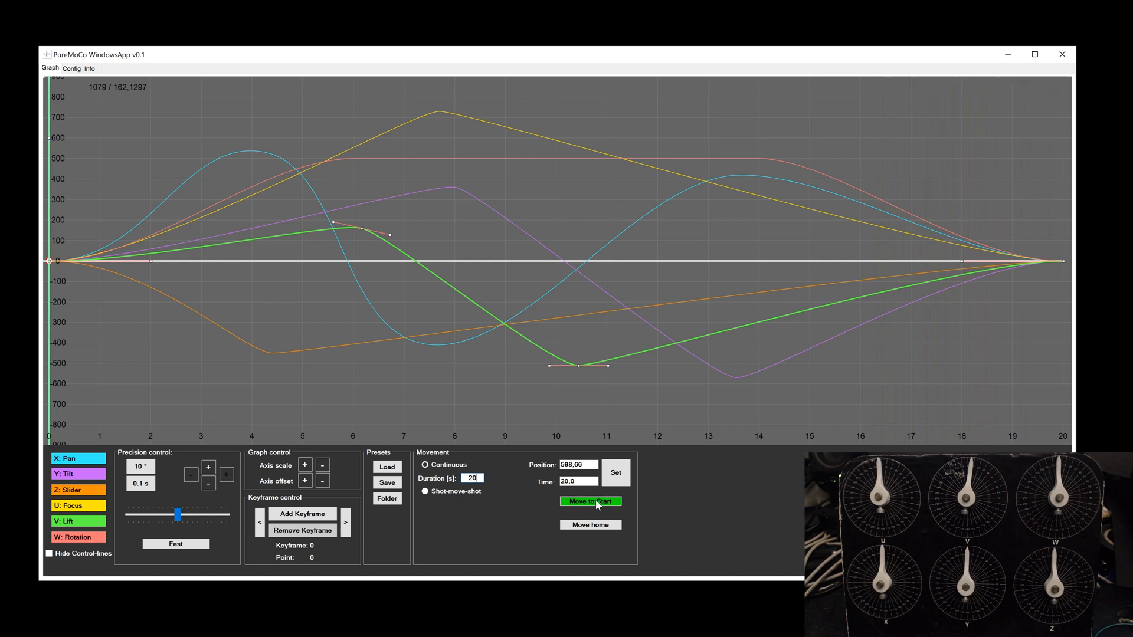
pyautogui.click(590, 501)
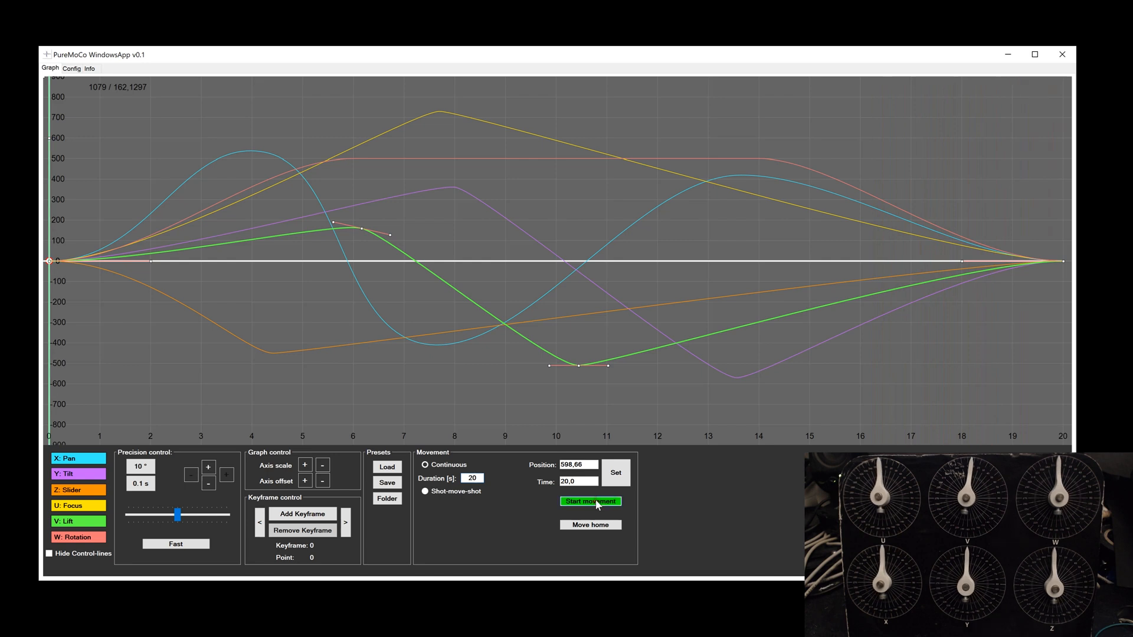
pyautogui.click(590, 501)
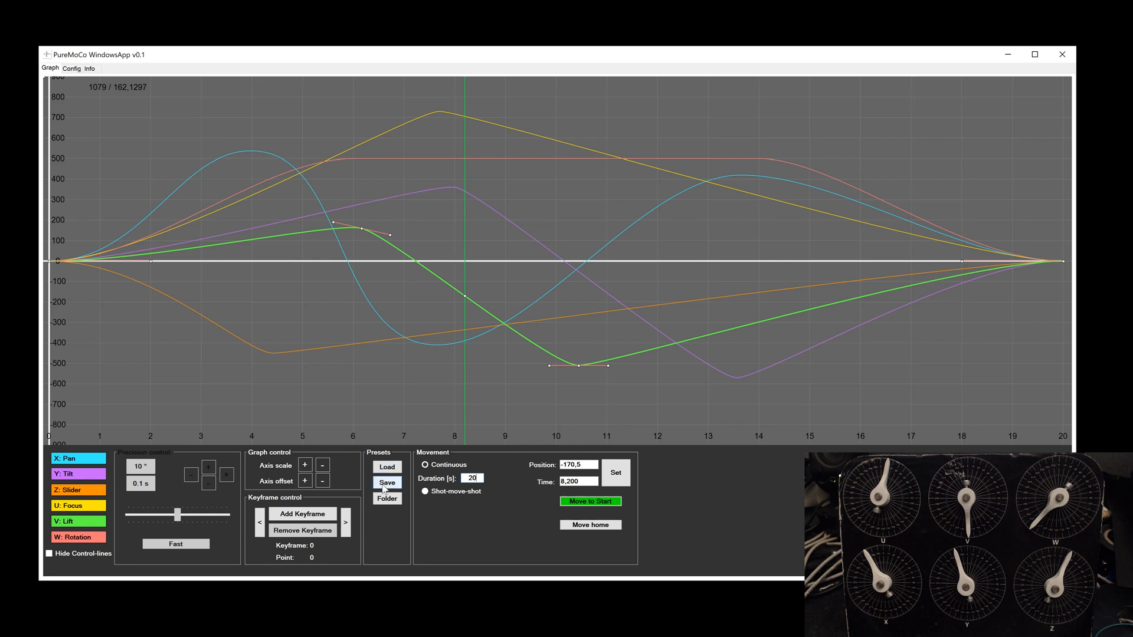
# Save the graph as a preset under the suggested timestamp name.
pyautogui.click(386, 483)
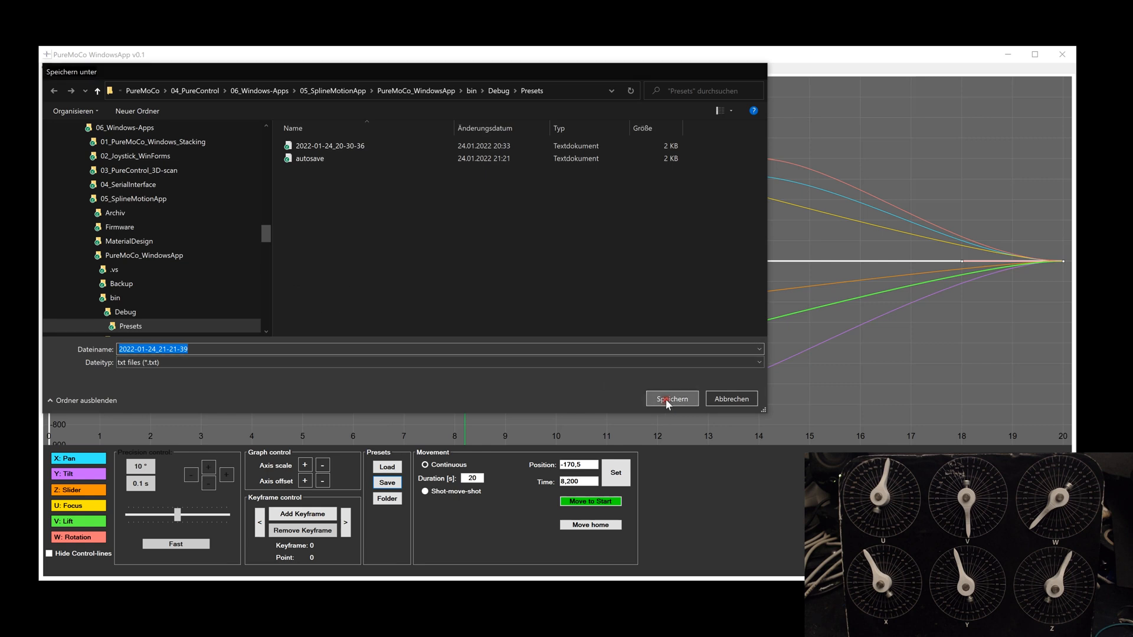
pyautogui.click(669, 398)
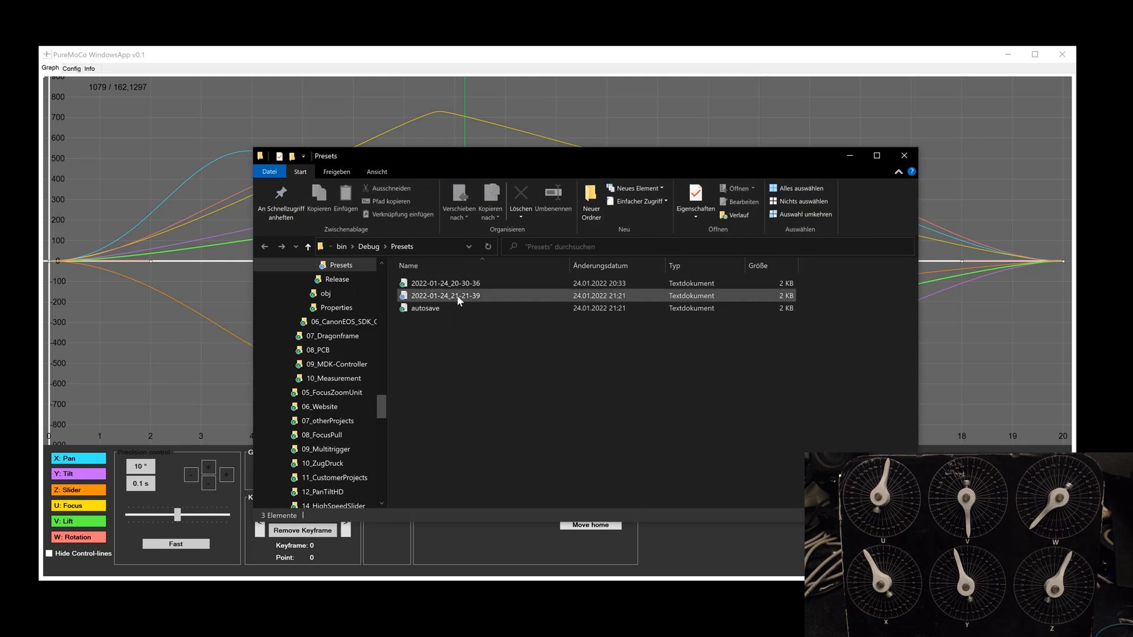
# Select and open preset 2022-01-24_21-21-39, then close the Presets folder window.
pyautogui.click(444, 282)
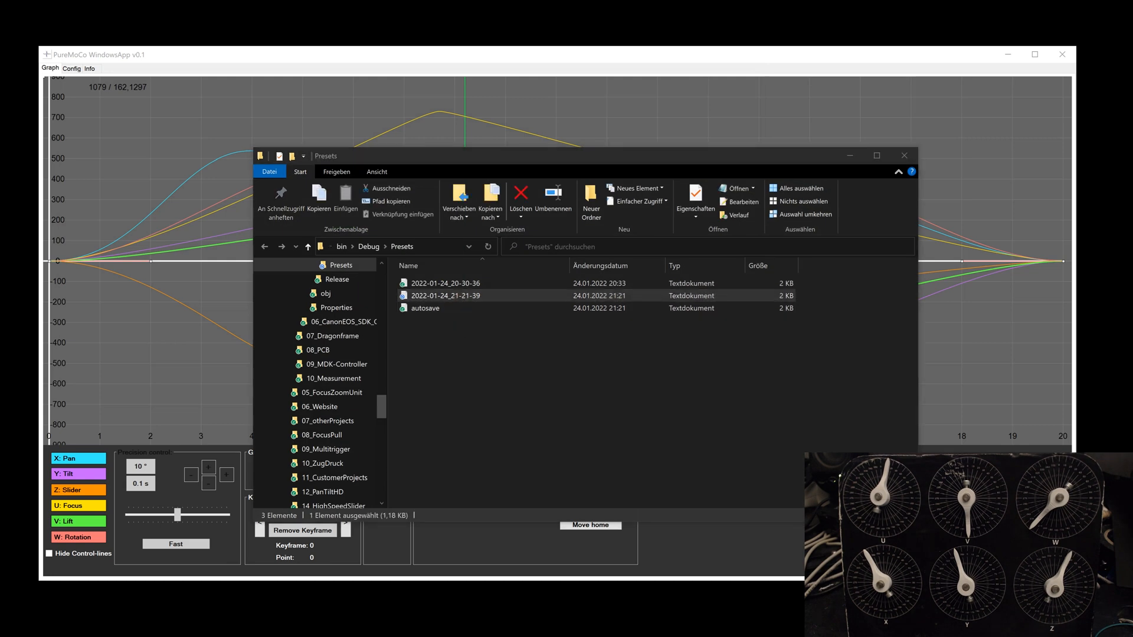
pyautogui.doubleClick(446, 295)
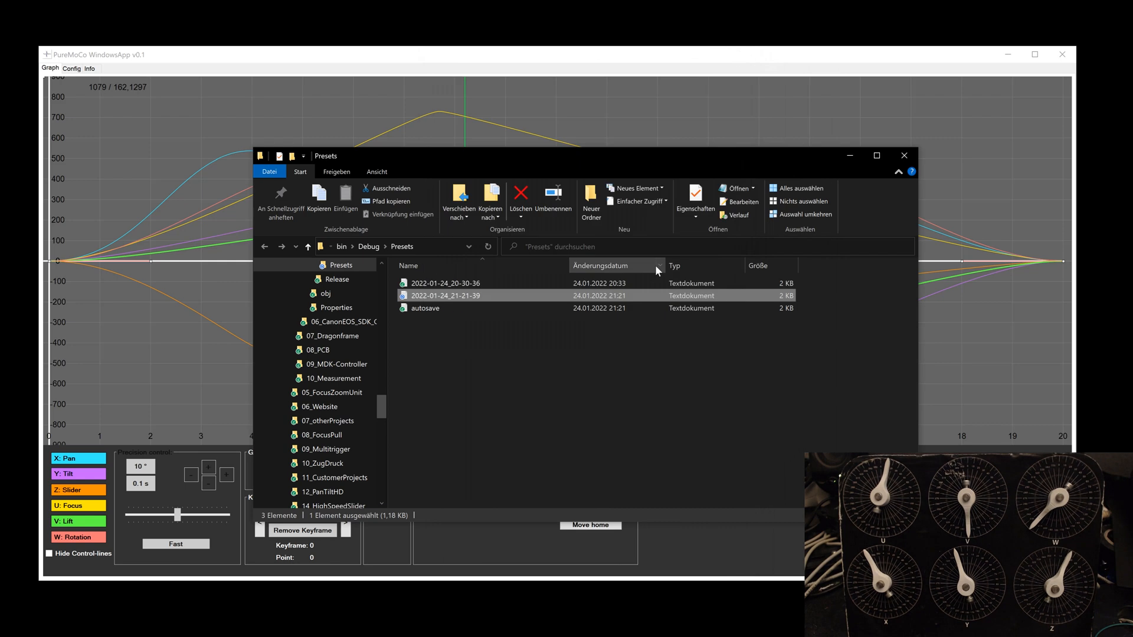
pyautogui.moveTo(904, 156)
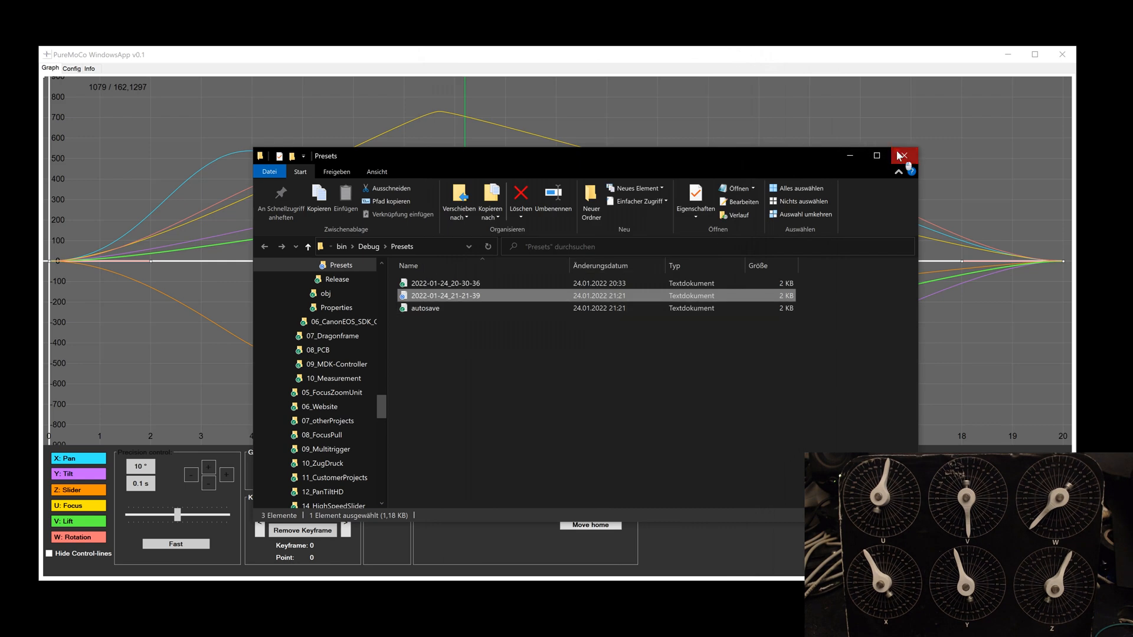
pyautogui.click(904, 155)
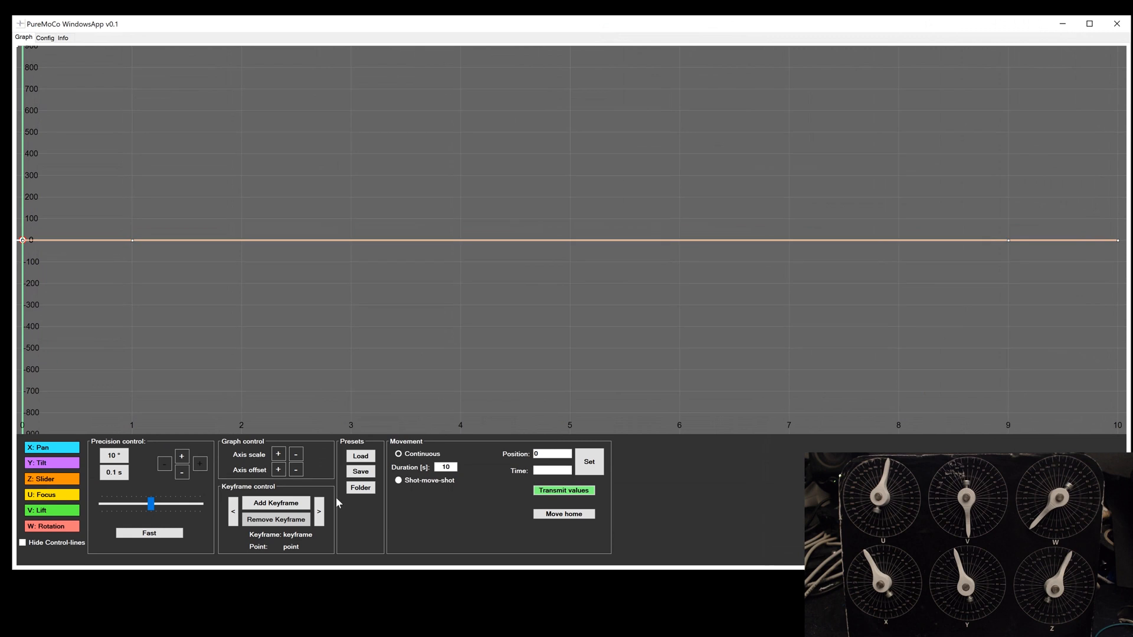
# Load preset 2022-01-24_21-21-39 through the Open dialog.
pyautogui.click(360, 455)
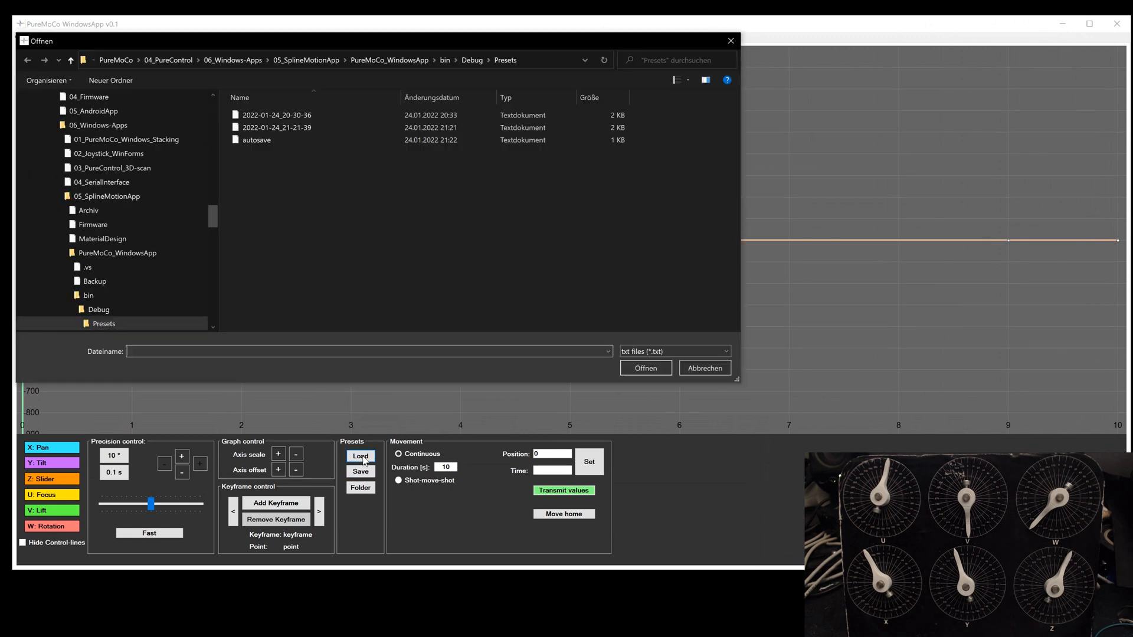
pyautogui.click(277, 127)
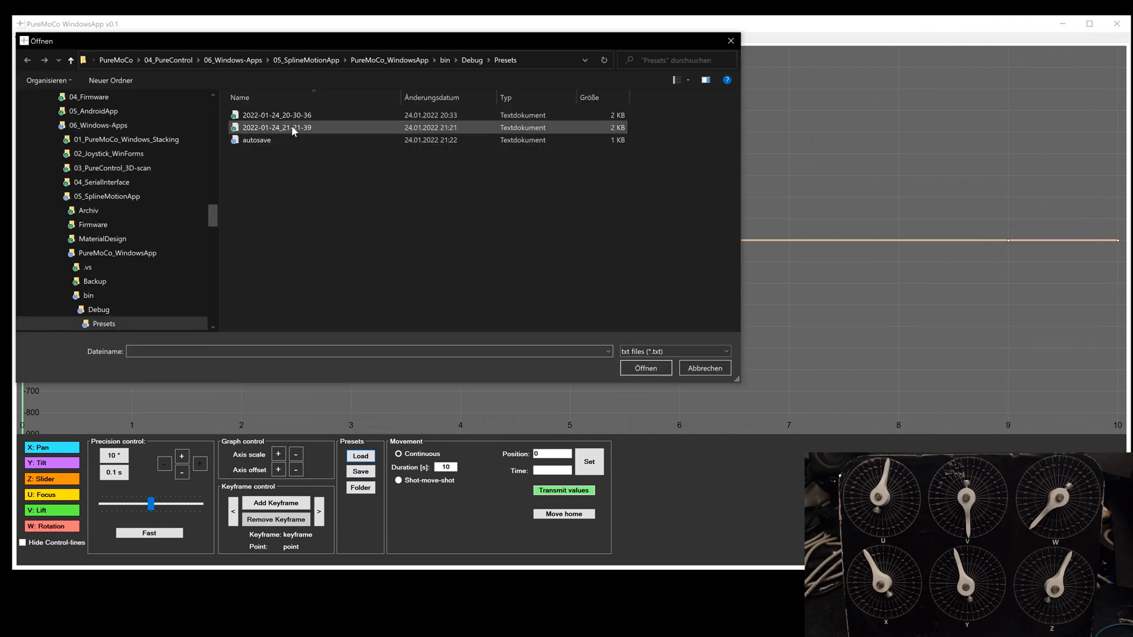
pyautogui.click(276, 127)
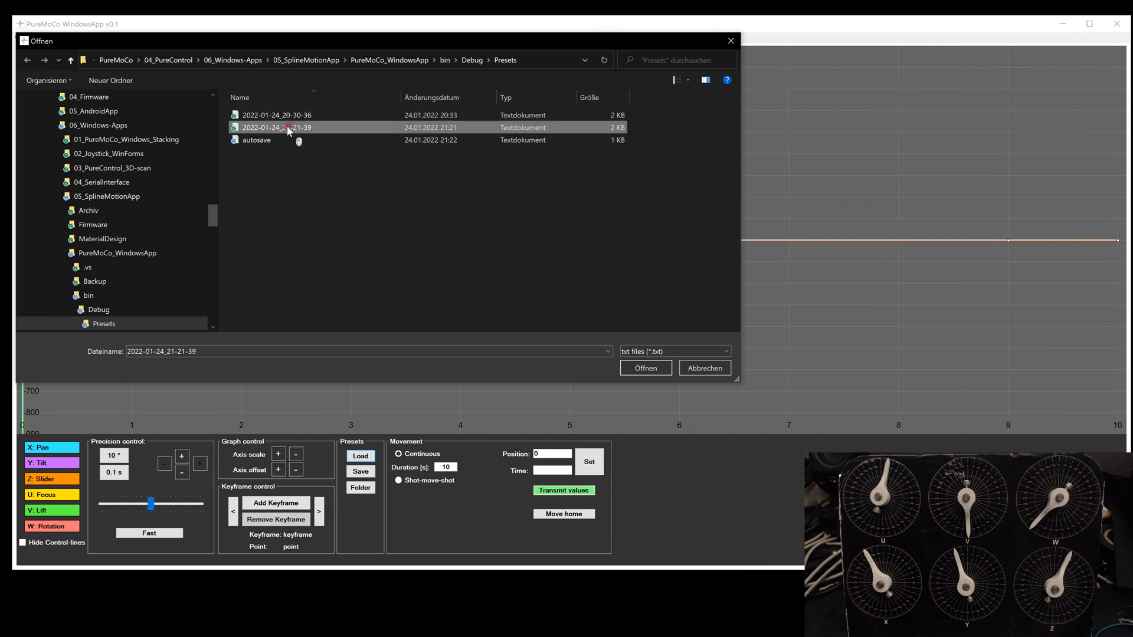
pyautogui.click(643, 368)
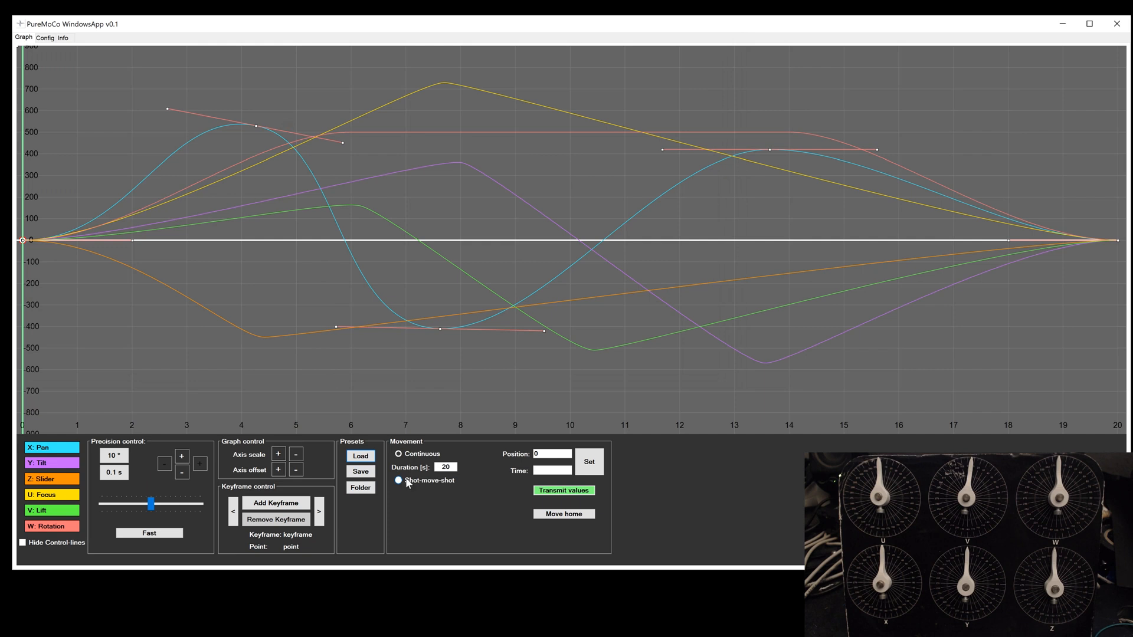
# Toggle between continuous and shot-move-shot modes, ending in shot-move-shot mode.
pyautogui.click(398, 479)
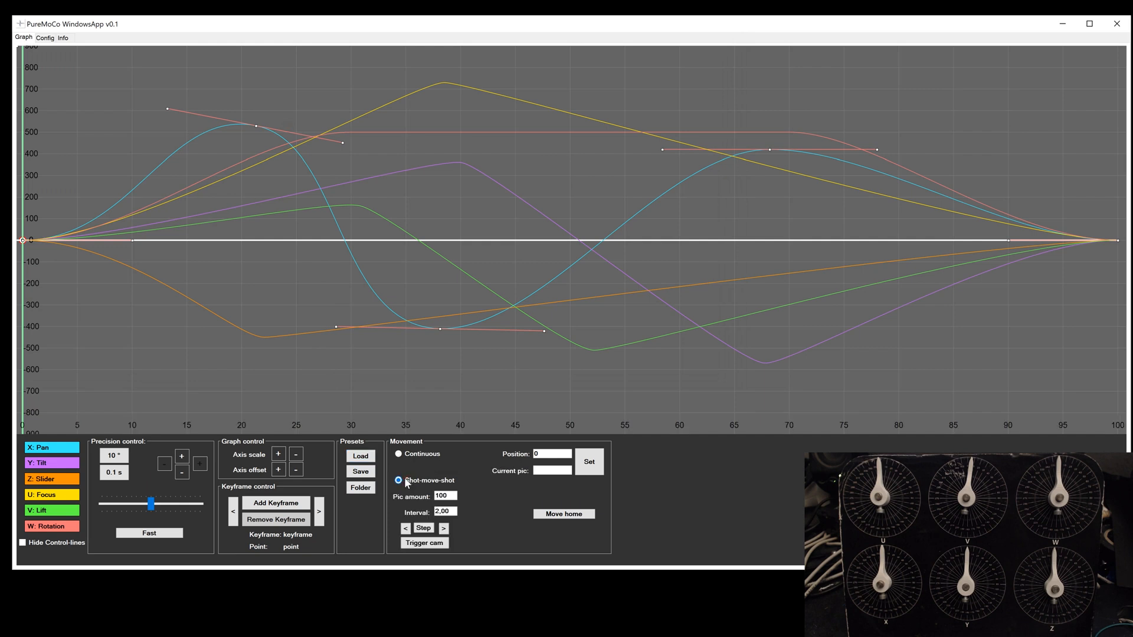
pyautogui.click(398, 454)
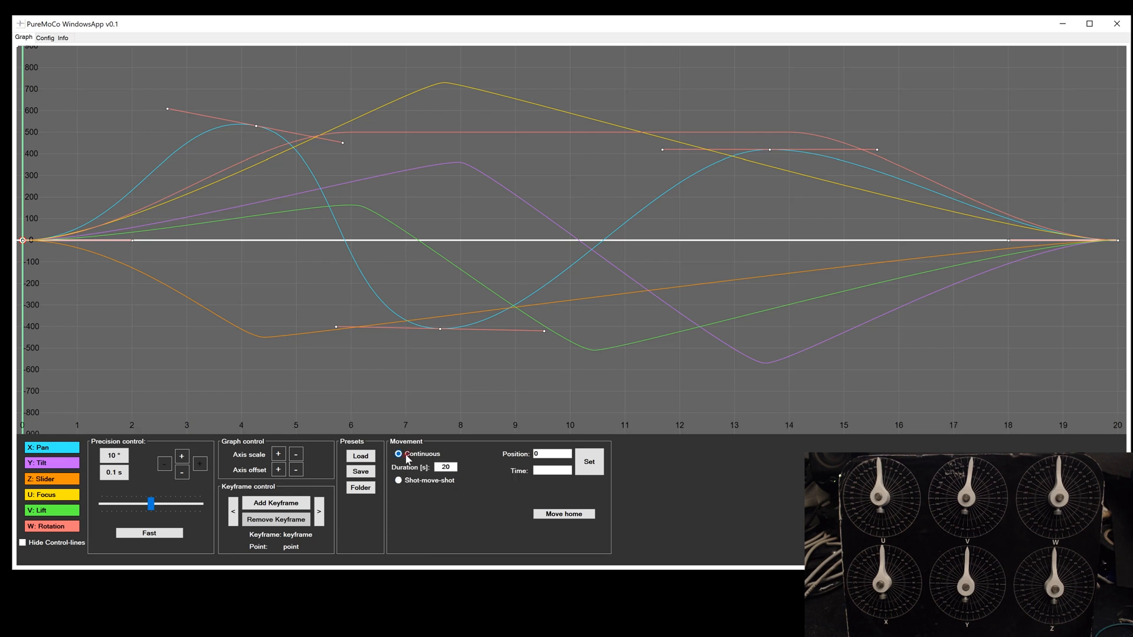
pyautogui.click(399, 480)
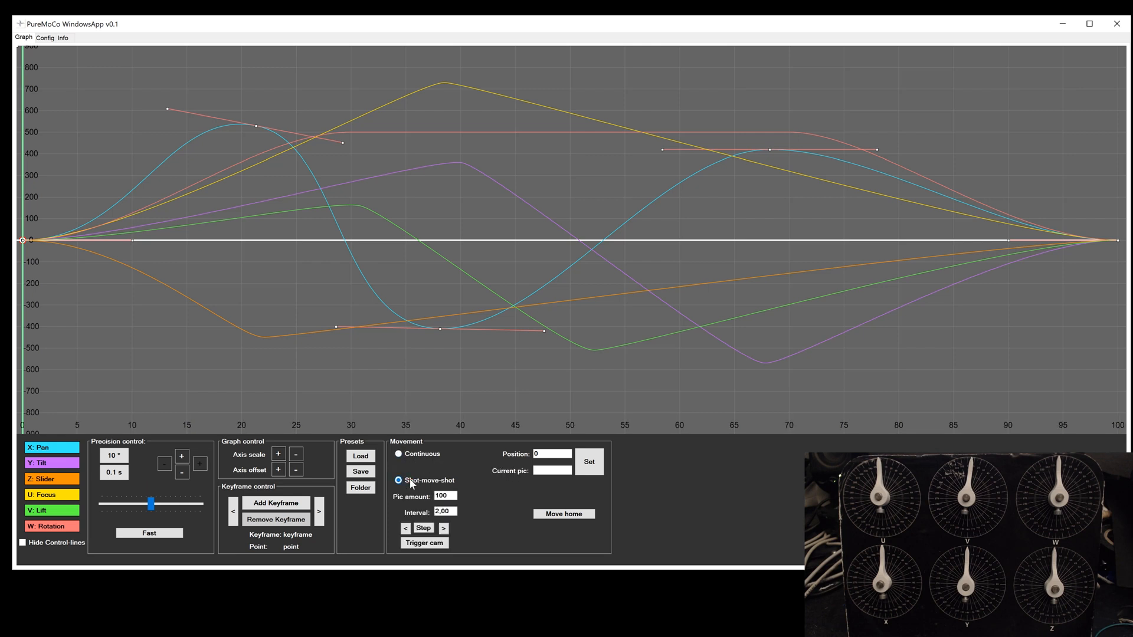
pyautogui.click(399, 454)
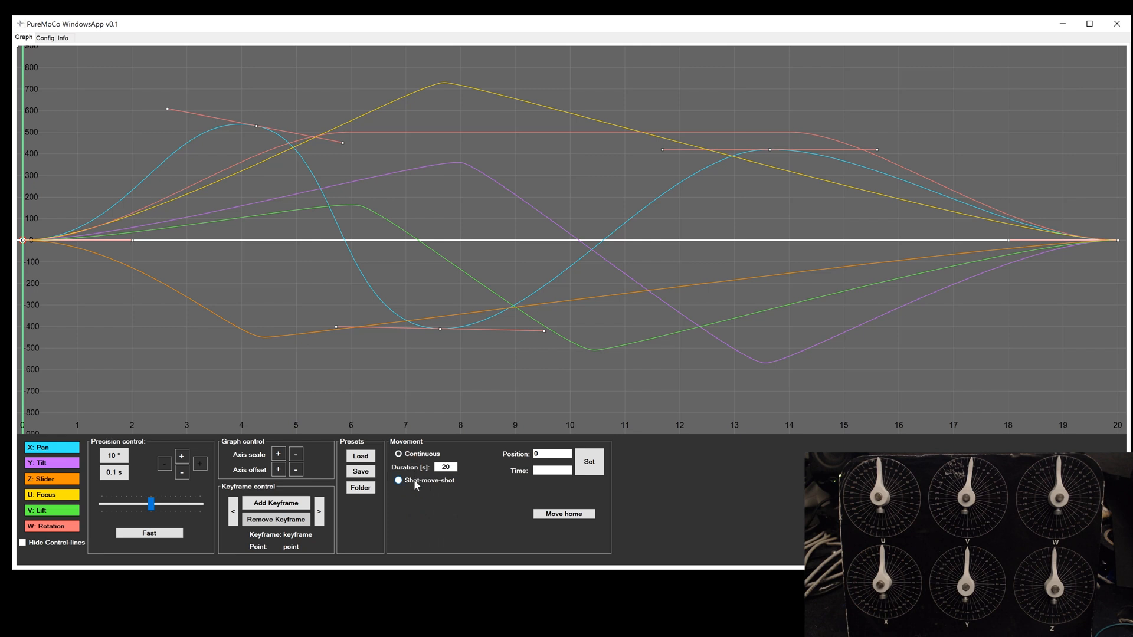
pyautogui.click(398, 480)
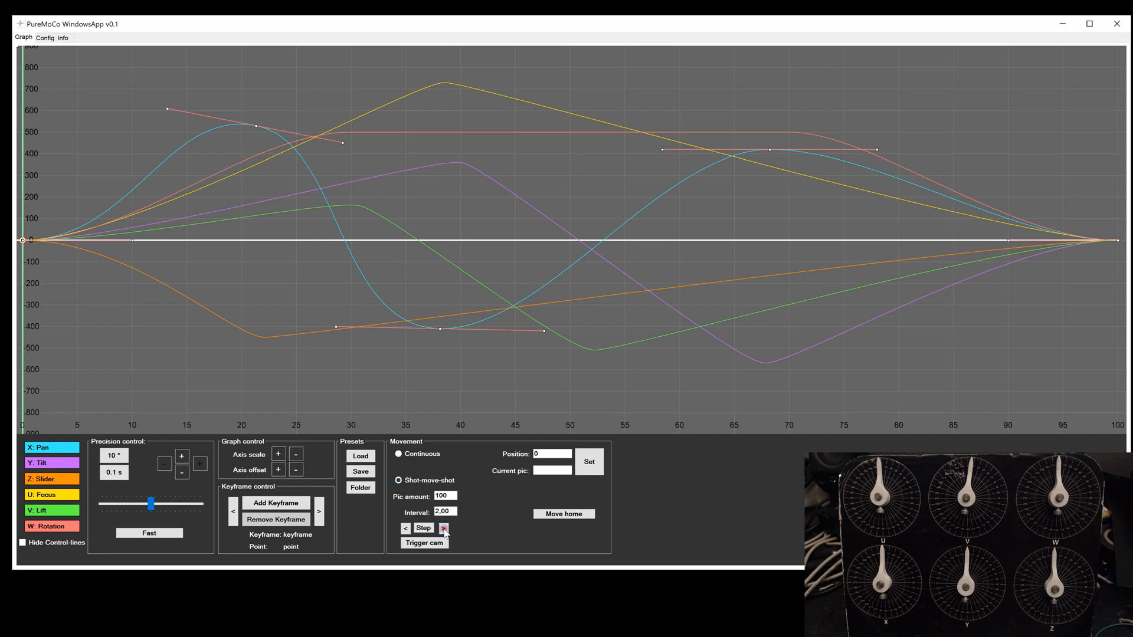
# Step the rig forward through several pictures and trigger the camera.
pyautogui.click(424, 528)
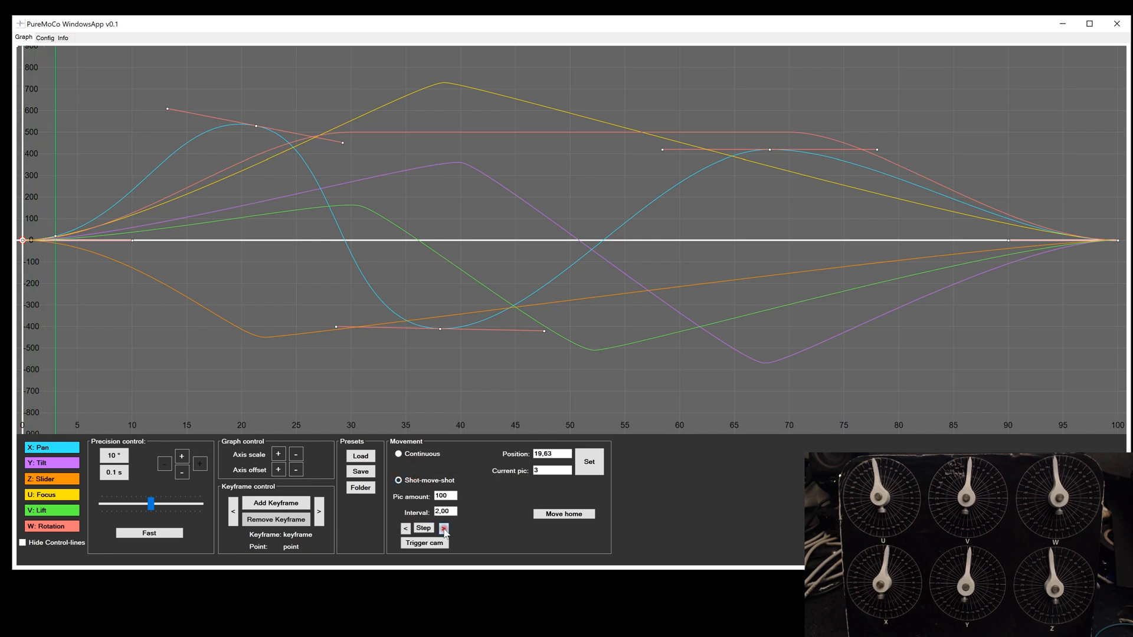
pyautogui.click(445, 528)
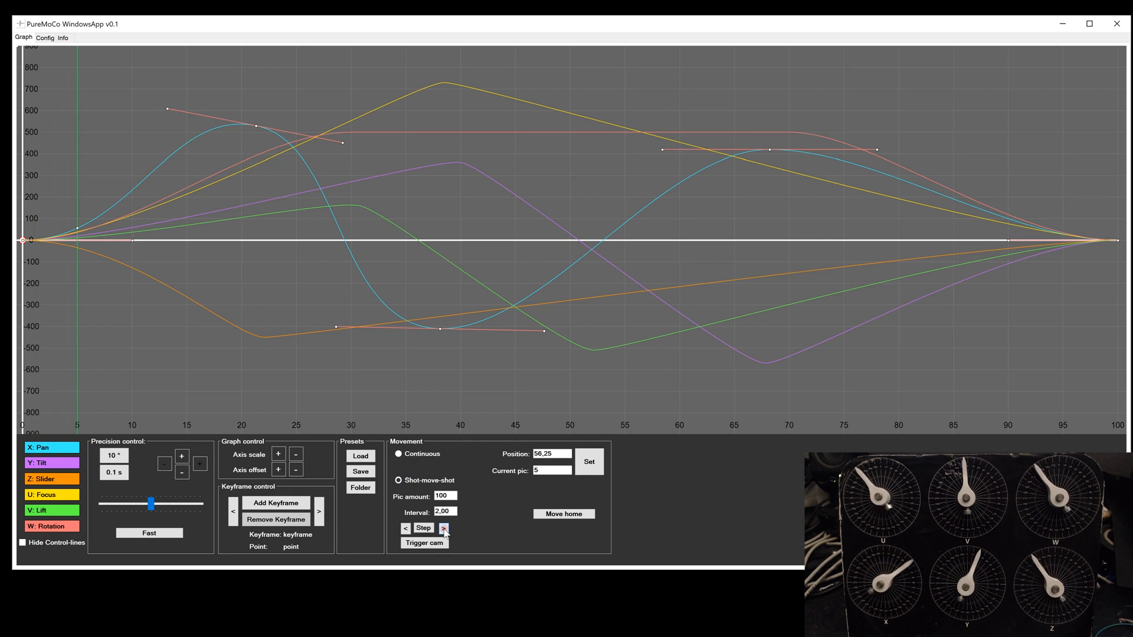
pyautogui.click(444, 528)
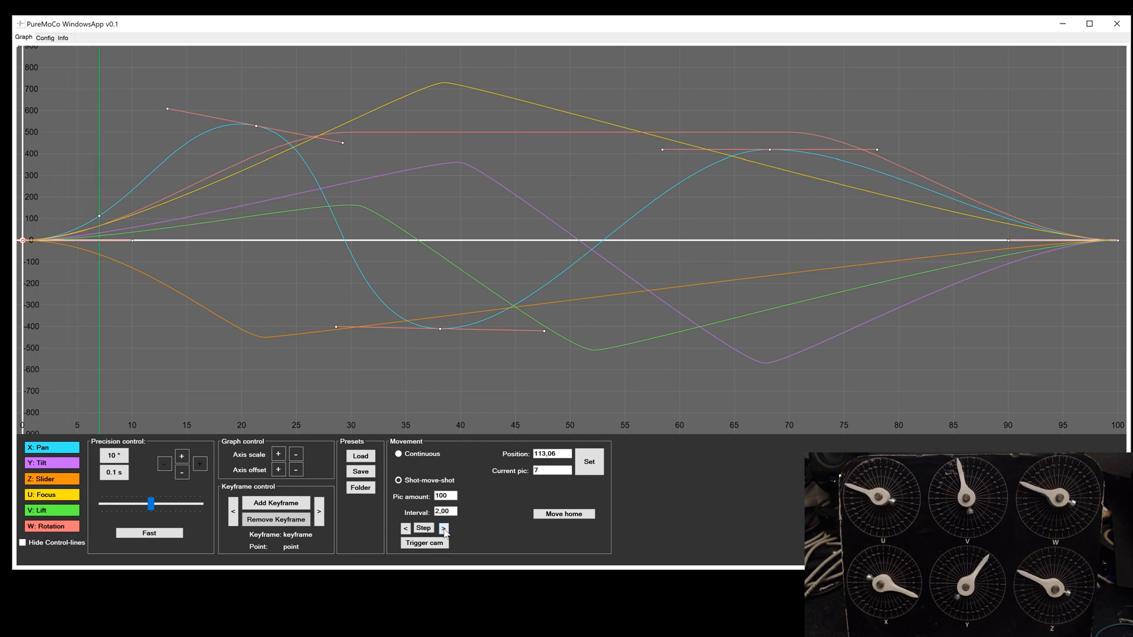
pyautogui.click(443, 528)
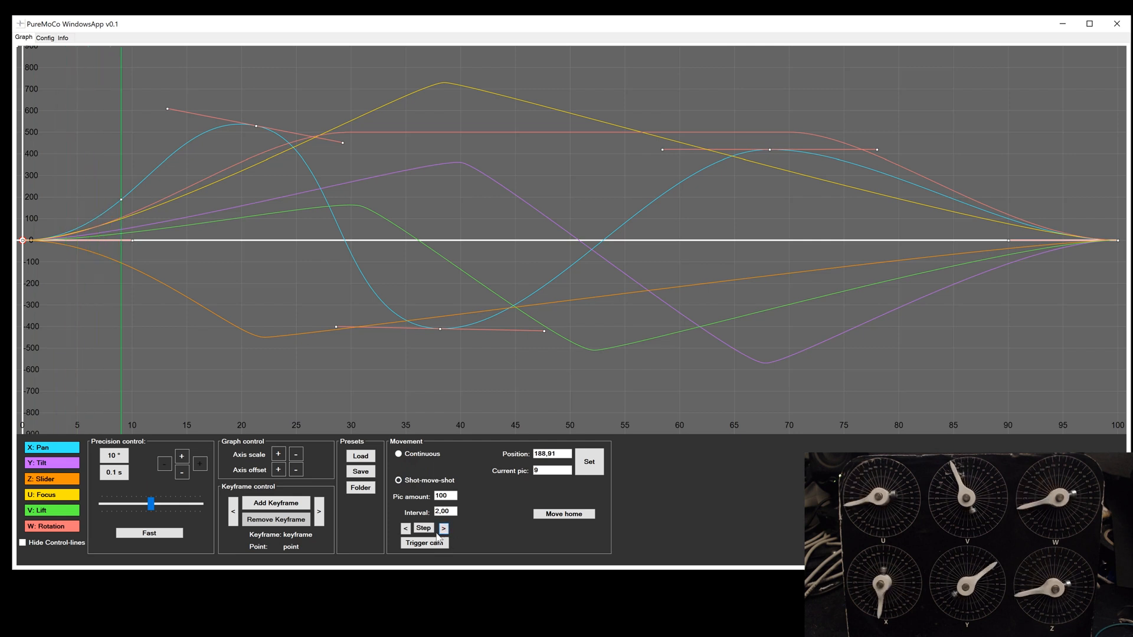
pyautogui.click(424, 543)
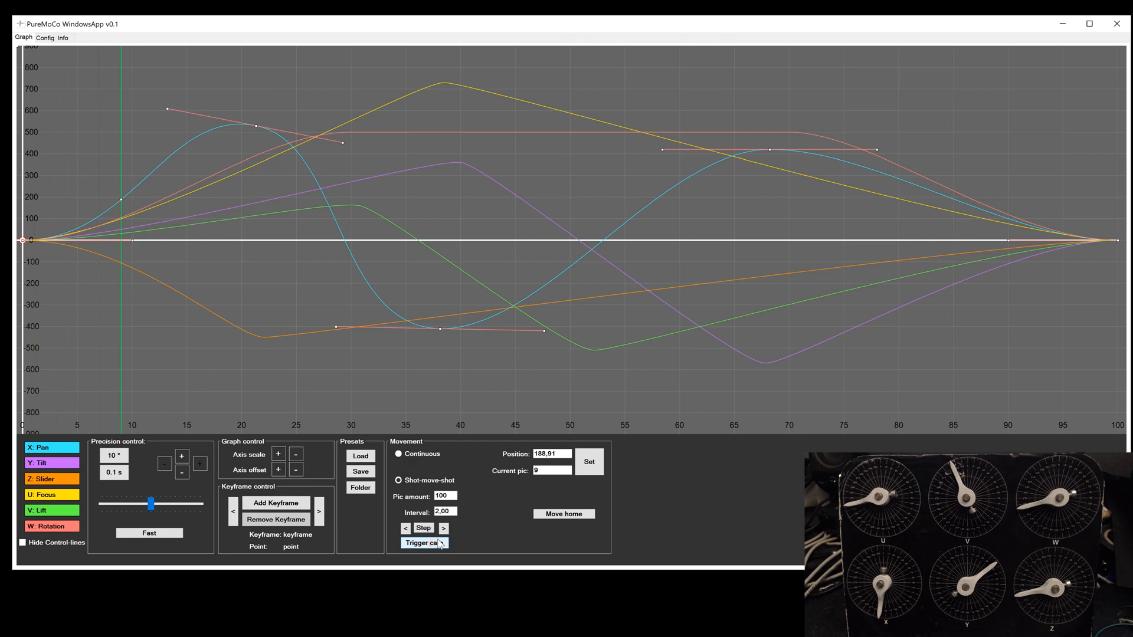
pyautogui.click(444, 528)
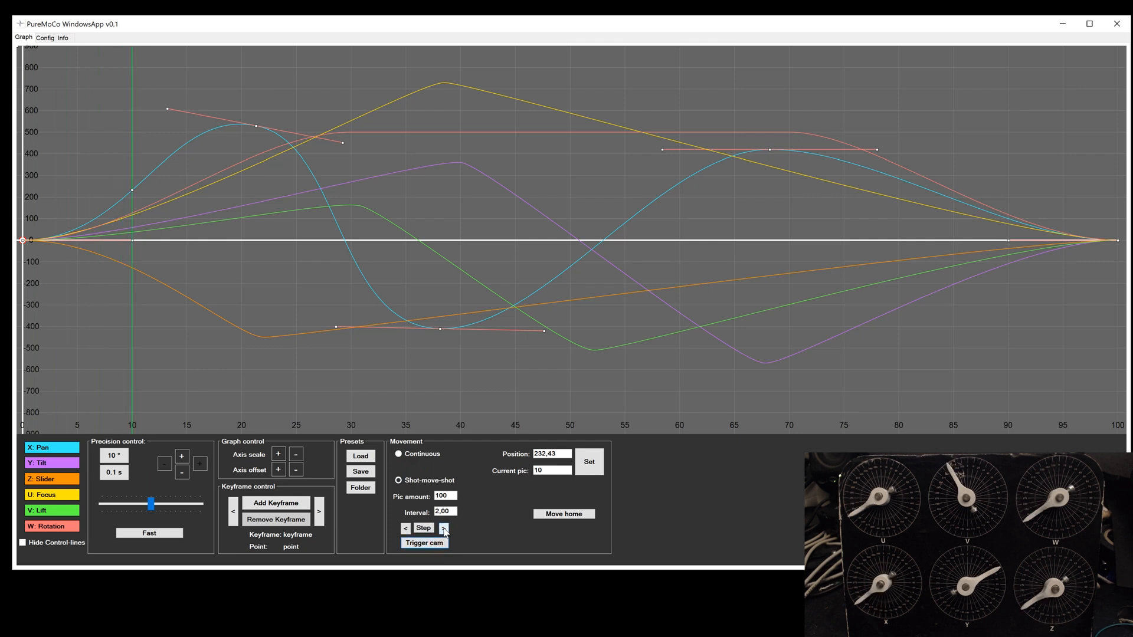
pyautogui.click(443, 528)
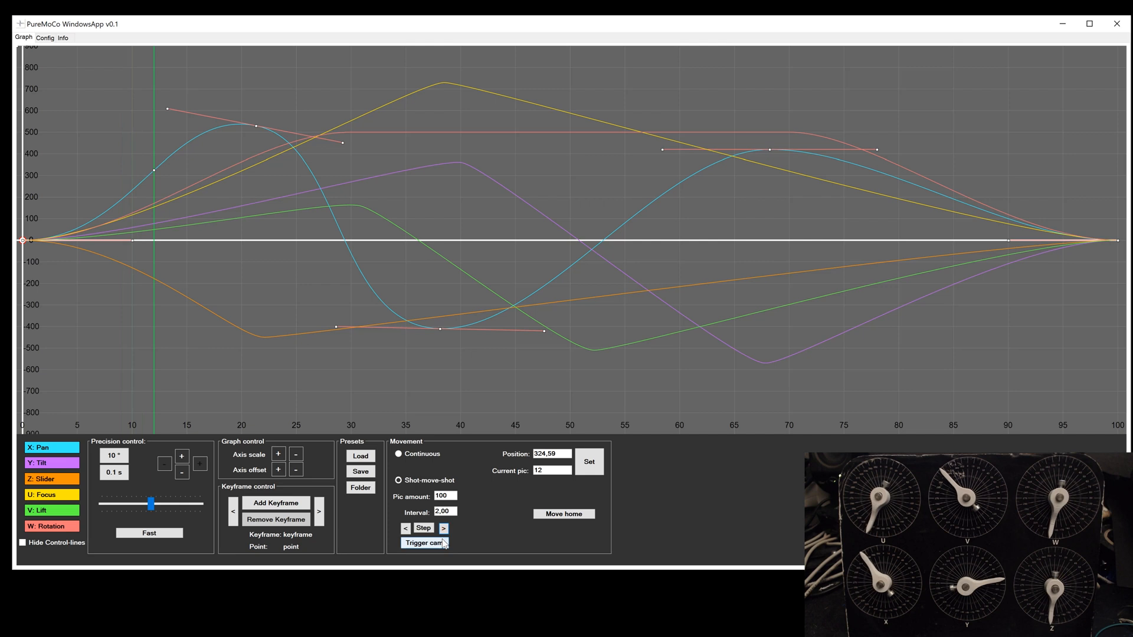
# Step the rig back and forward until it reaches picture 9.
pyautogui.click(443, 528)
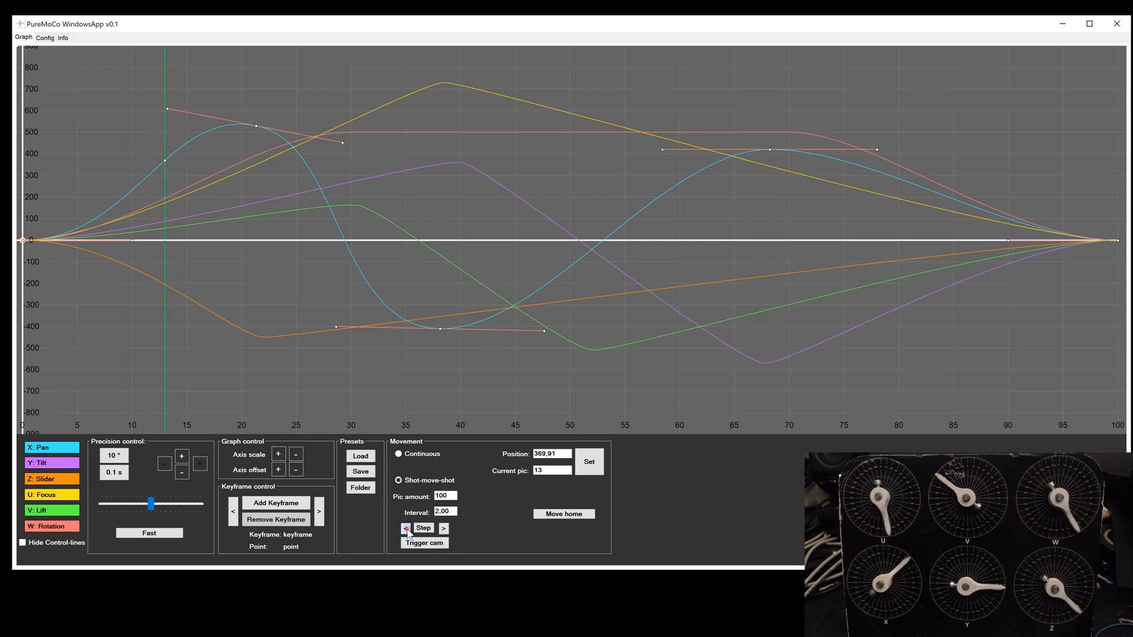
pyautogui.click(405, 528)
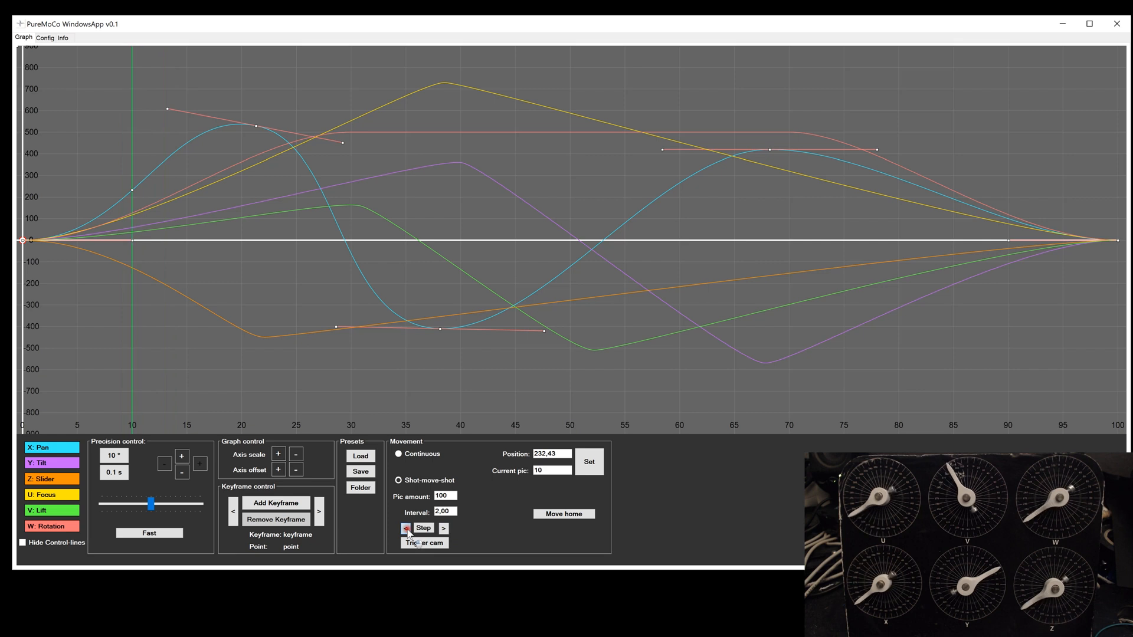
pyautogui.click(405, 528)
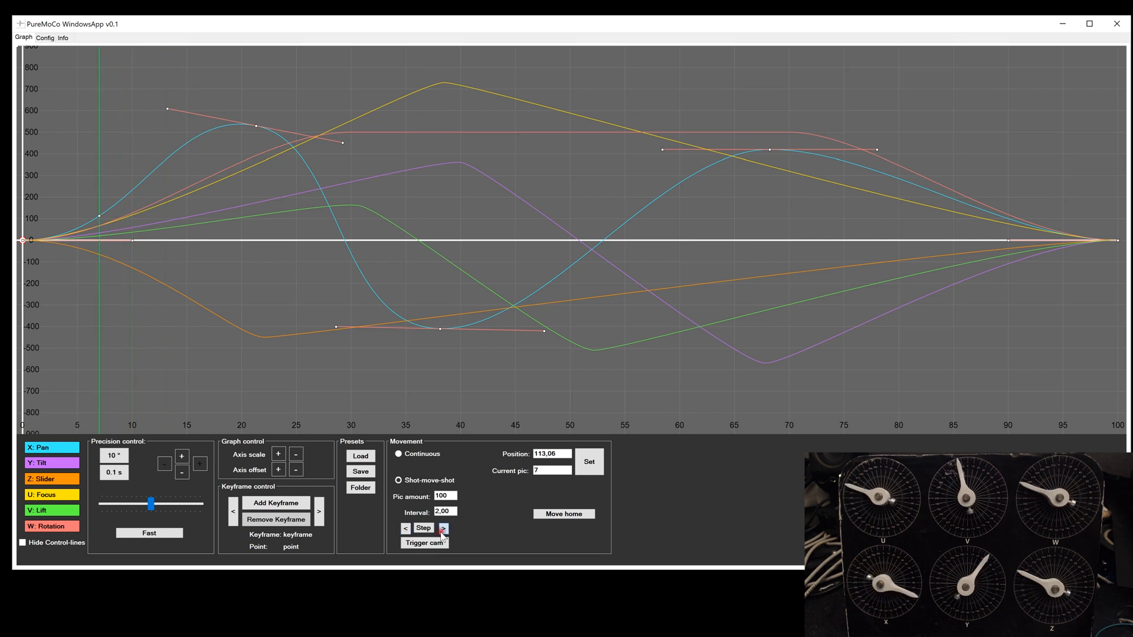
pyautogui.click(443, 529)
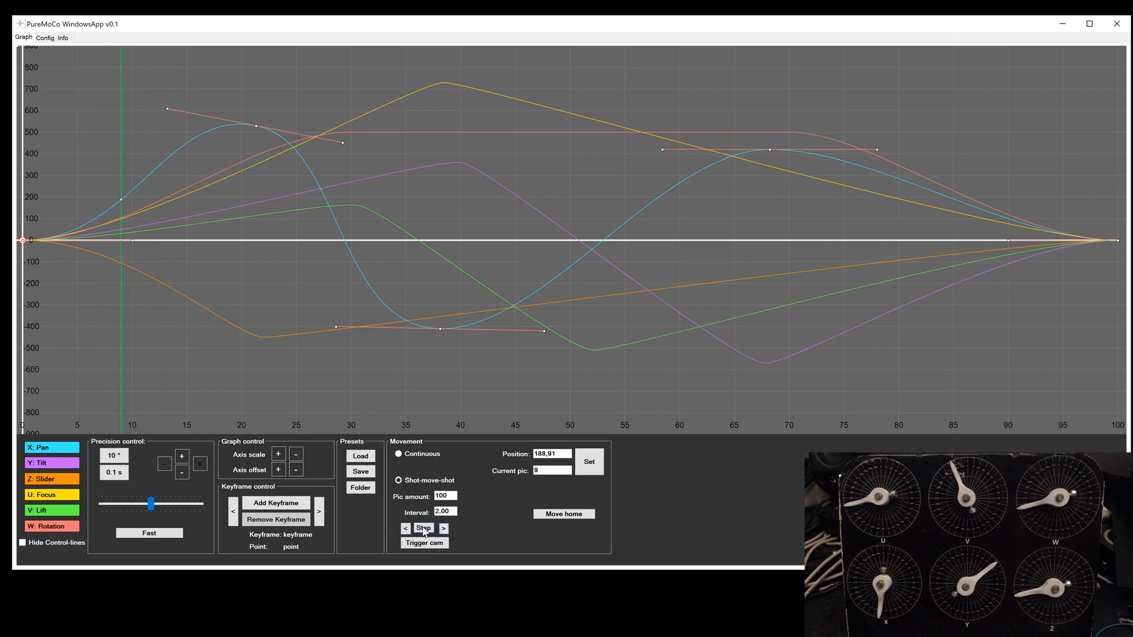
pyautogui.click(423, 528)
pyautogui.write('50')
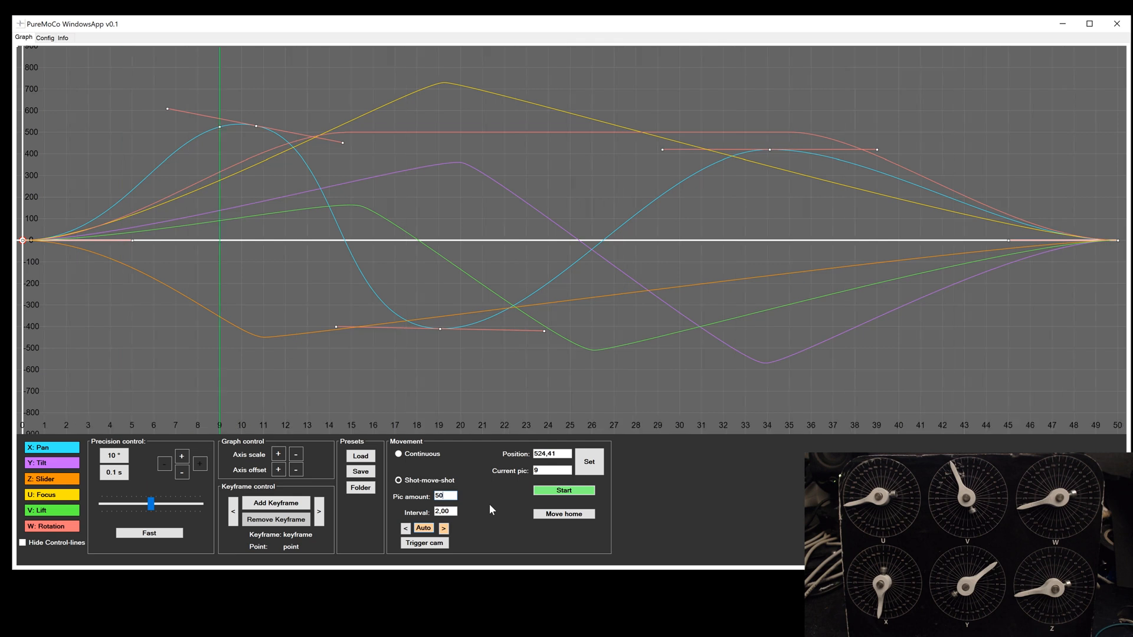
pyautogui.moveTo(495, 493)
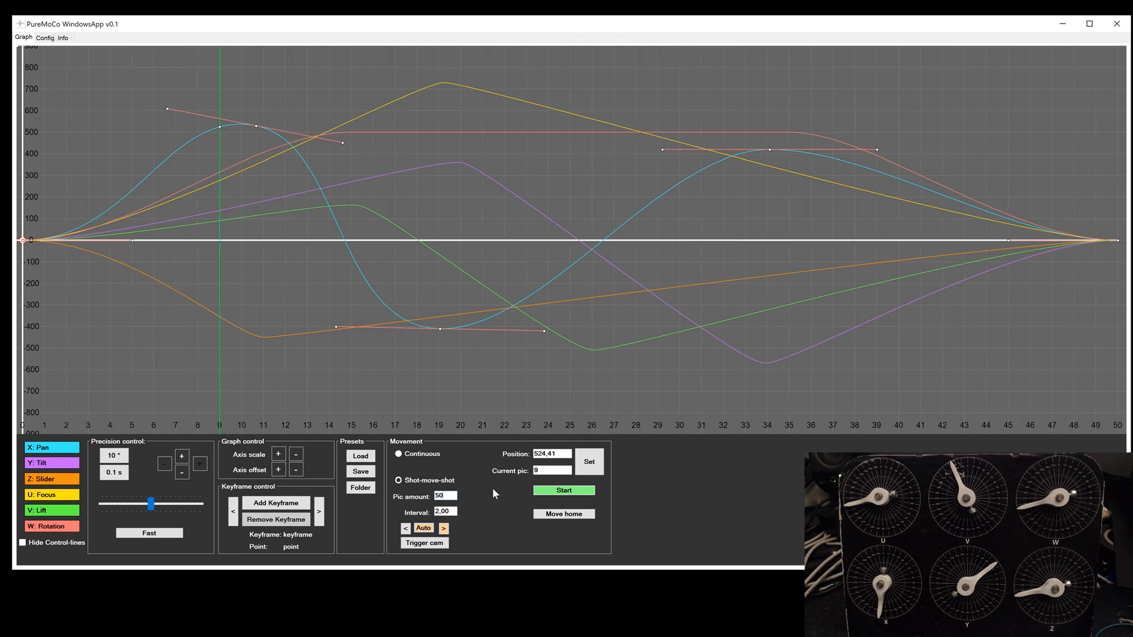
# Set the interval to 0,5, start the automatic run, and dismiss 'Sequence is finished!'.
pyautogui.click(445, 511)
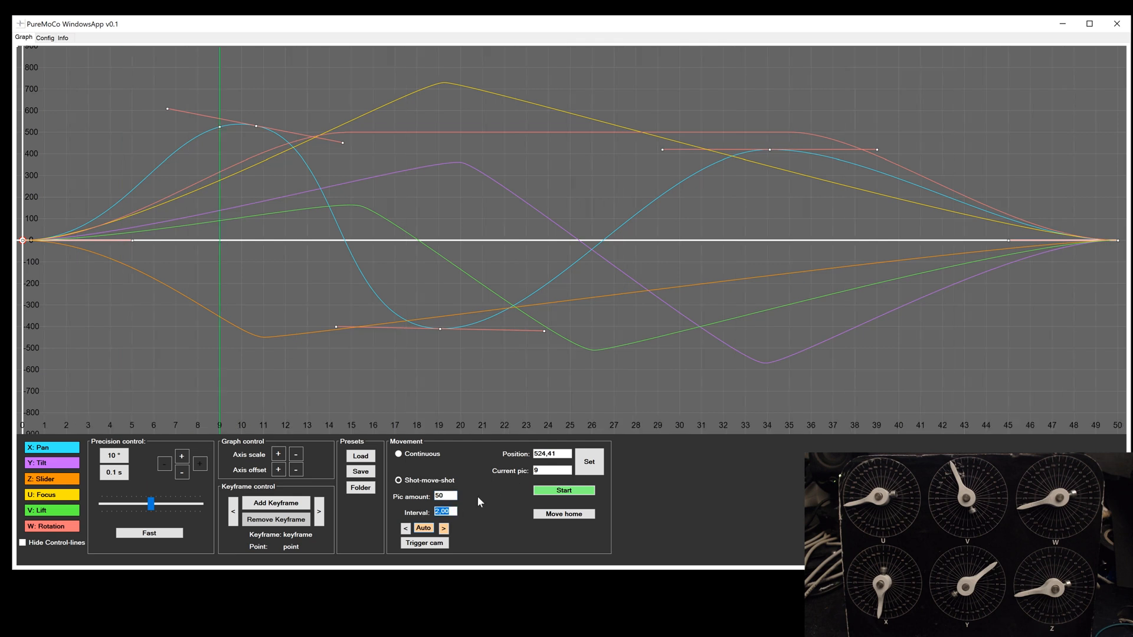
pyautogui.write('0,5')
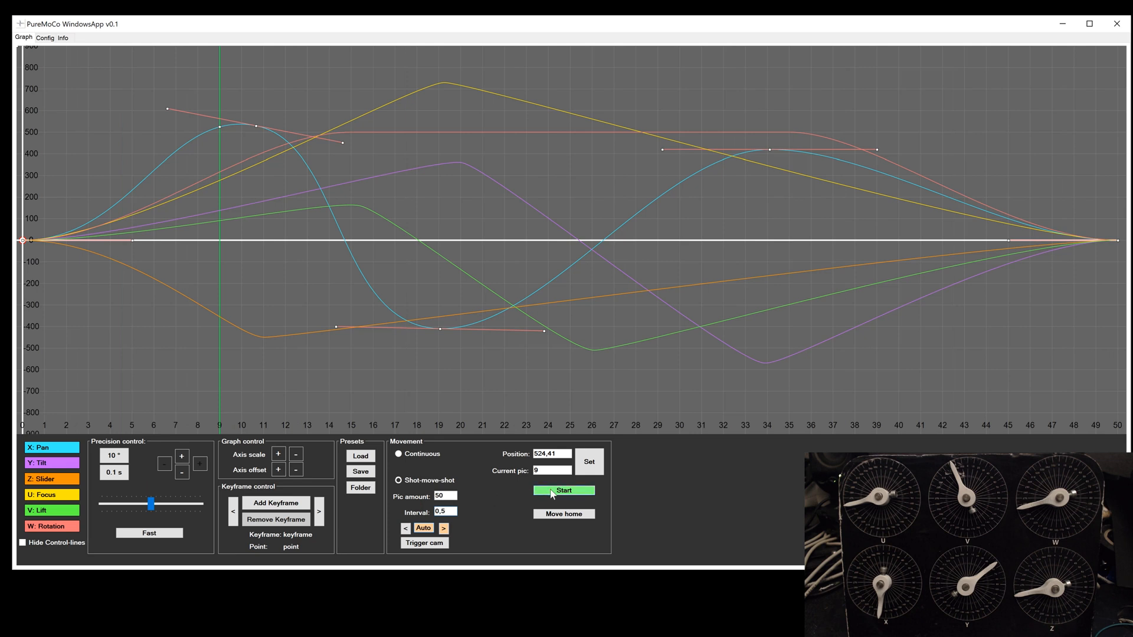
pyautogui.click(563, 490)
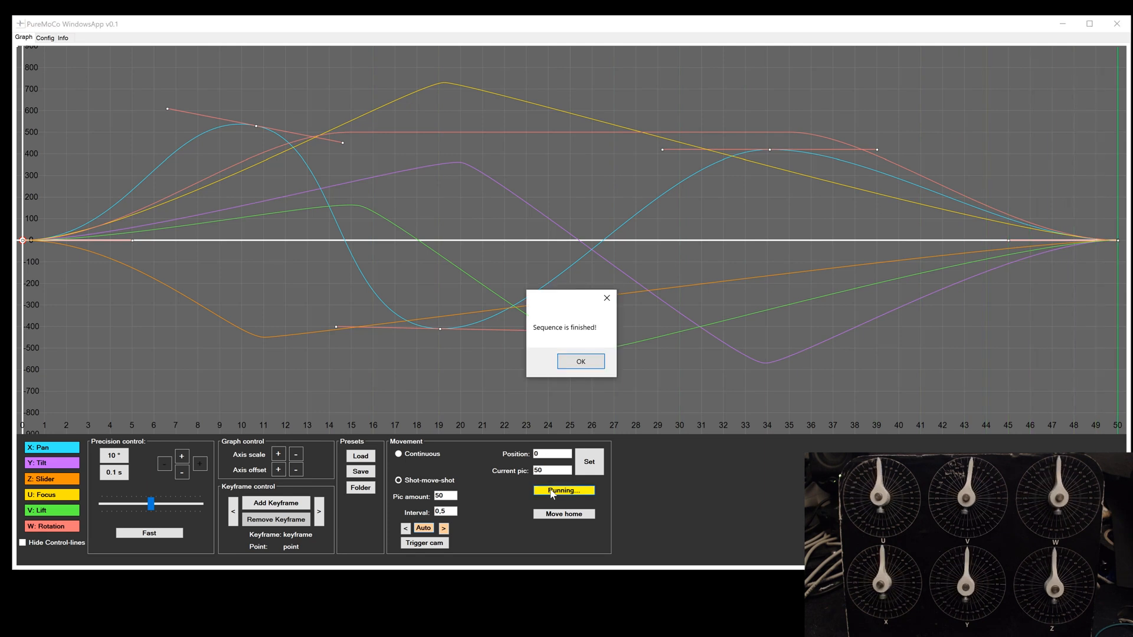
pyautogui.click(580, 361)
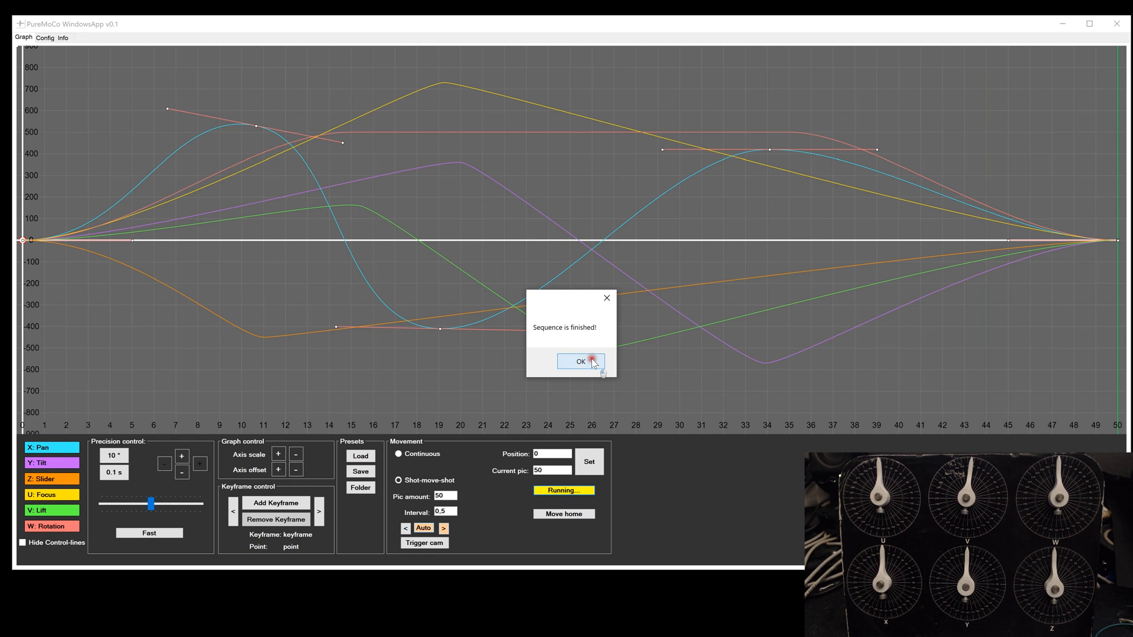
pyautogui.click(579, 361)
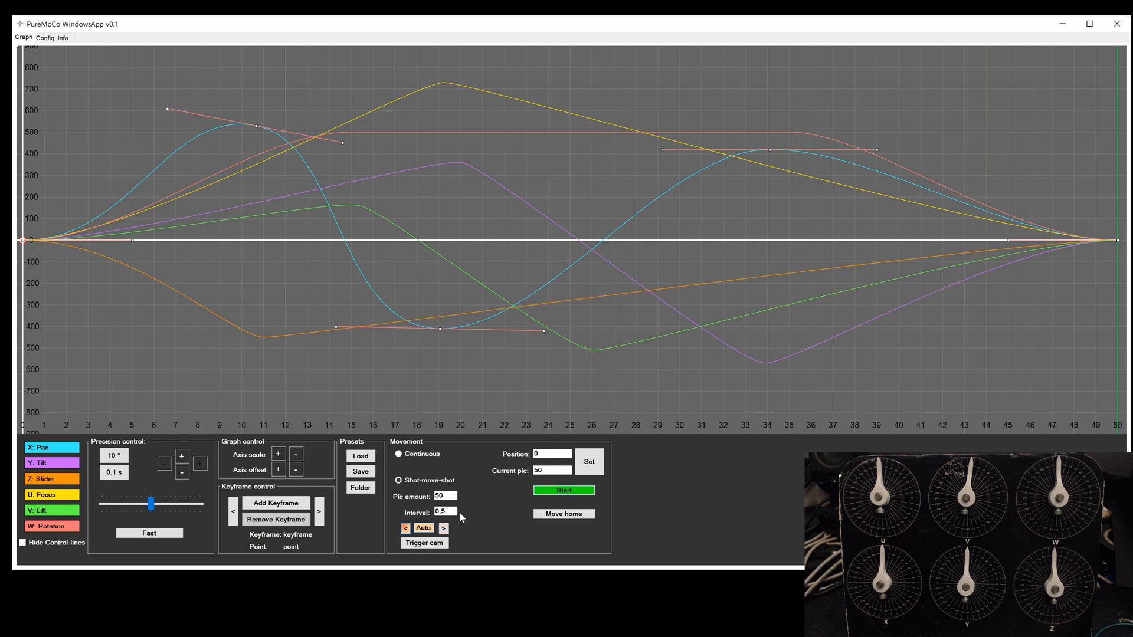
# Switch to Step mode and move the rig between pictures 39 and 37.
pyautogui.click(563, 490)
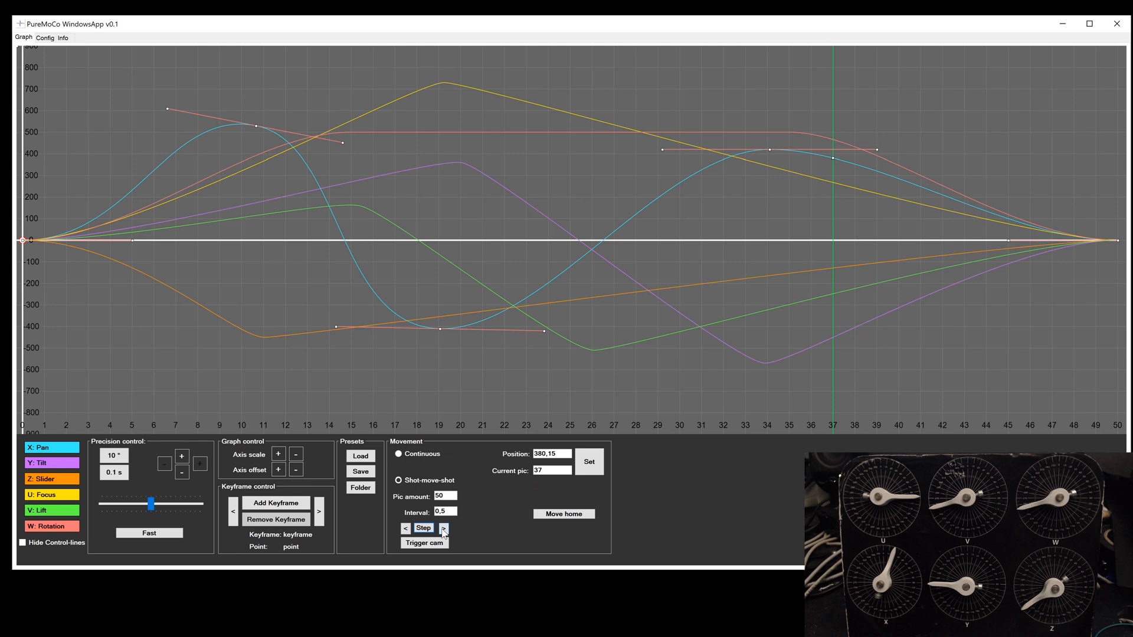
pyautogui.click(444, 528)
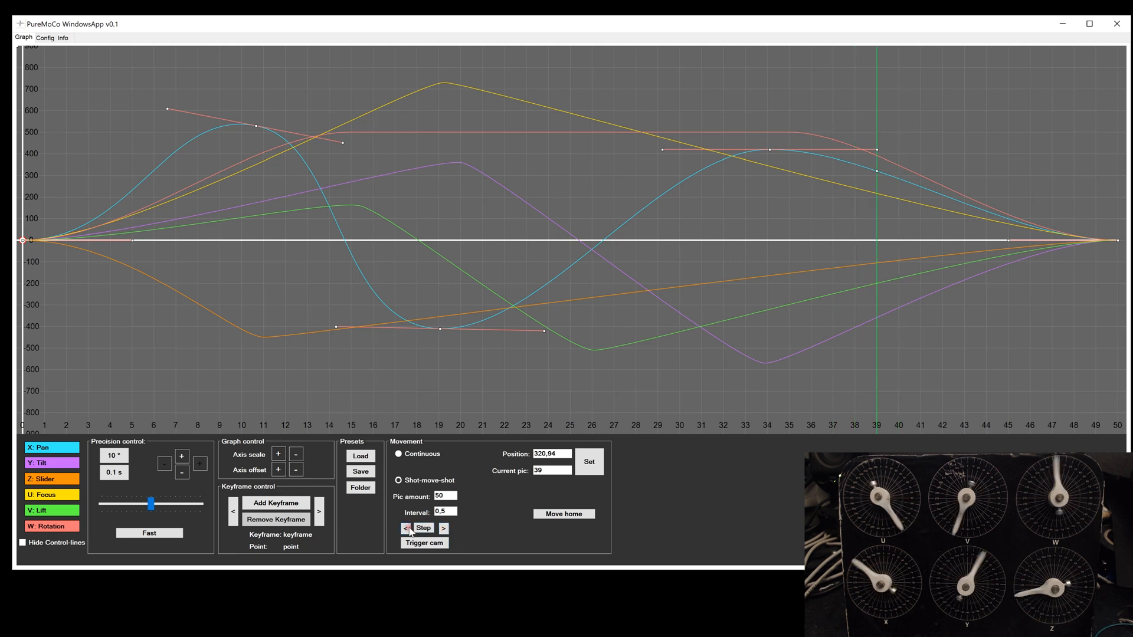
pyautogui.click(405, 528)
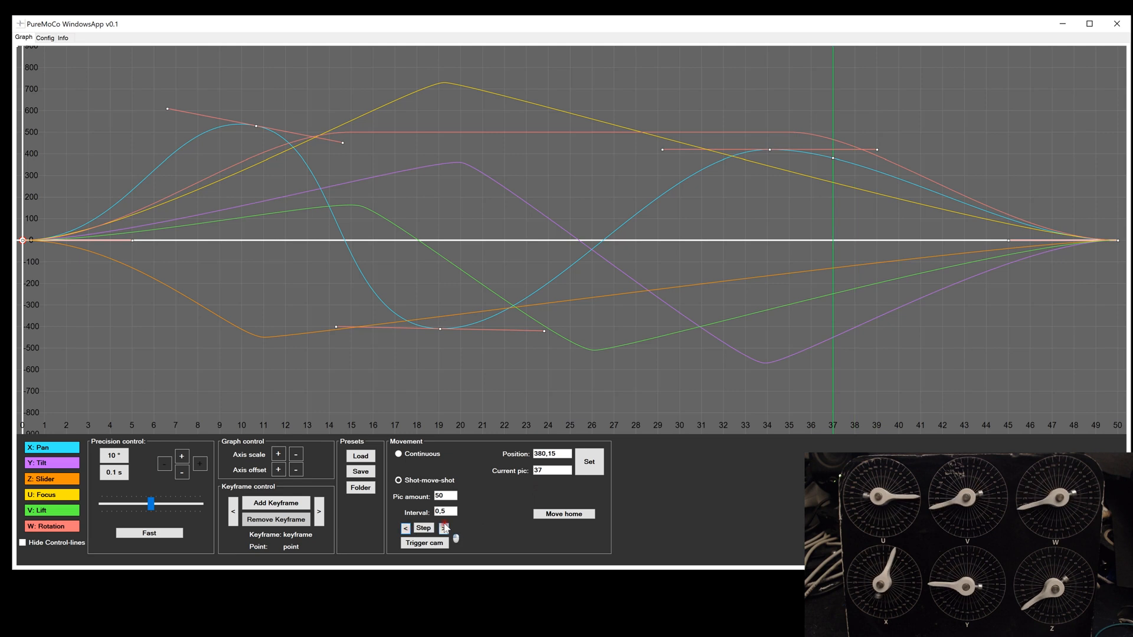
# Switch to Auto, relaunch the automatic sequence, then halt it.
pyautogui.click(445, 528)
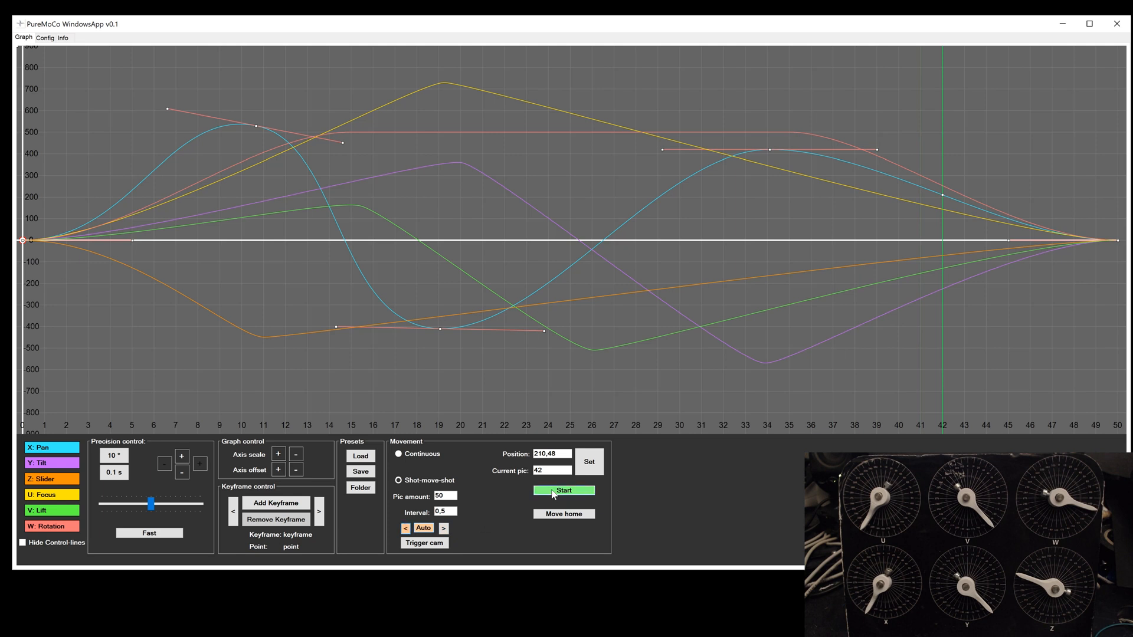
pyautogui.click(563, 491)
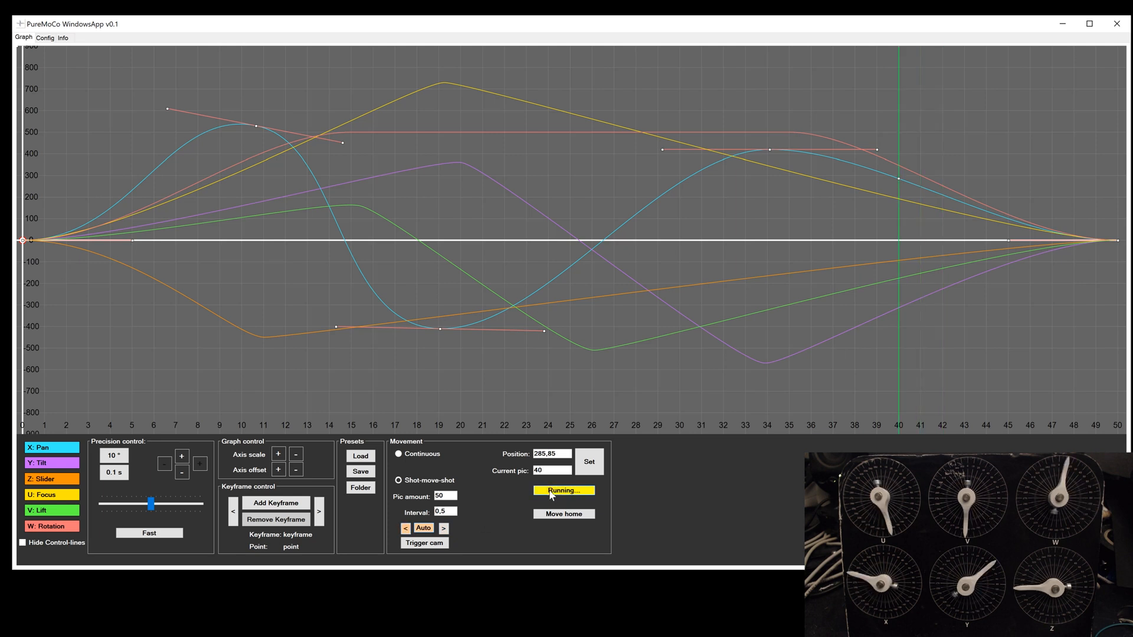
pyautogui.click(44, 37)
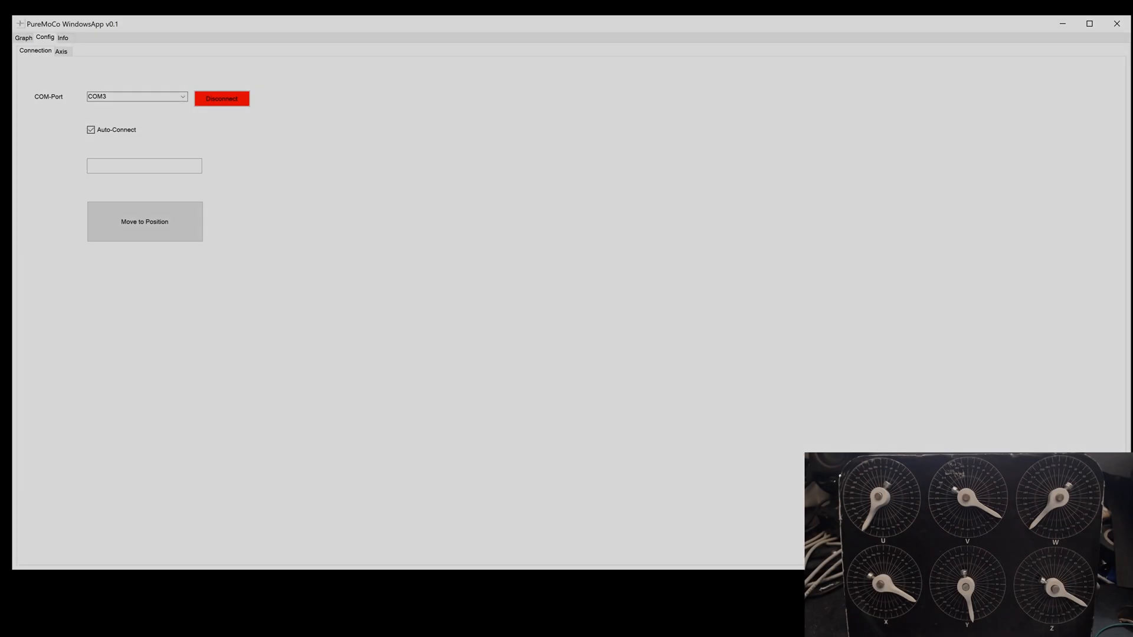
# Open the Axis configuration page and view the Pan (X) and Zoom (V) motor settings.
pyautogui.click(134, 96)
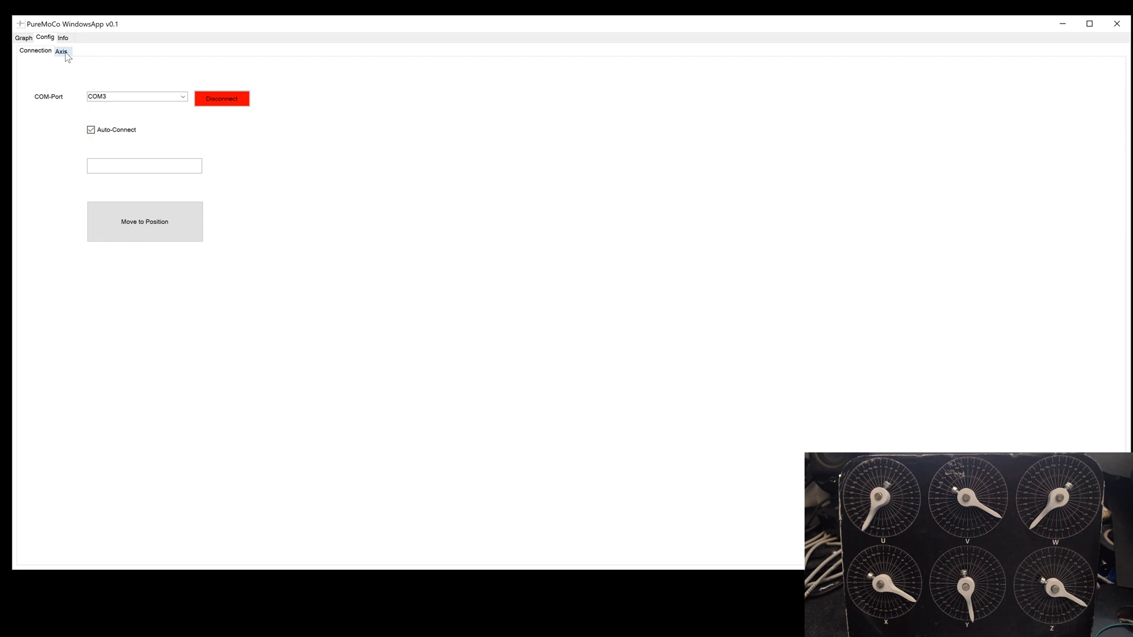
pyautogui.click(61, 51)
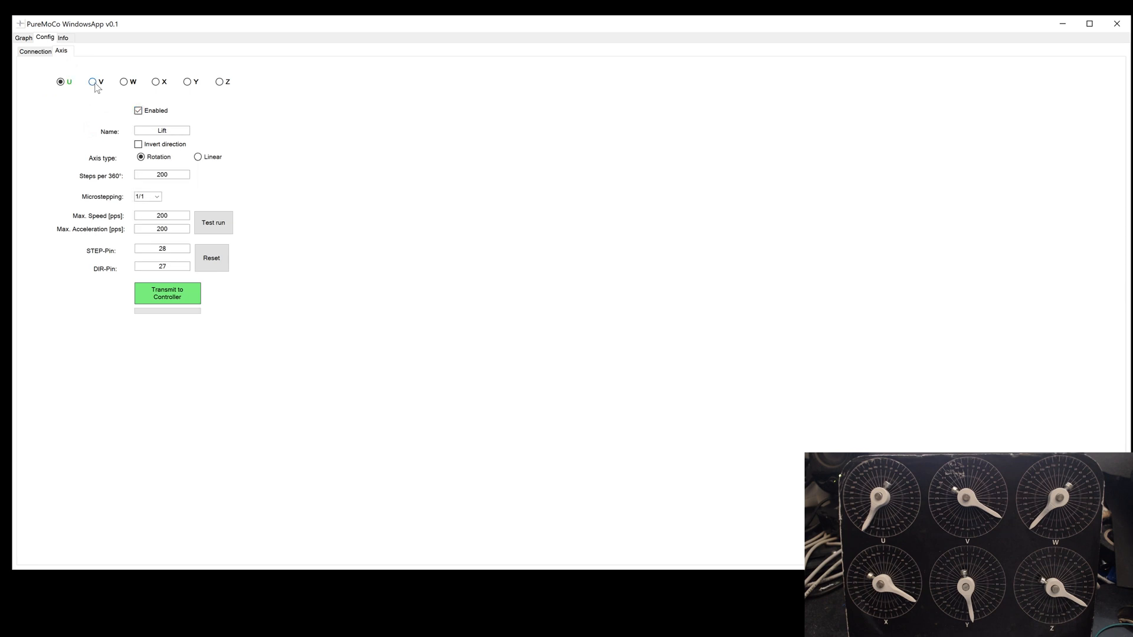
pyautogui.click(154, 81)
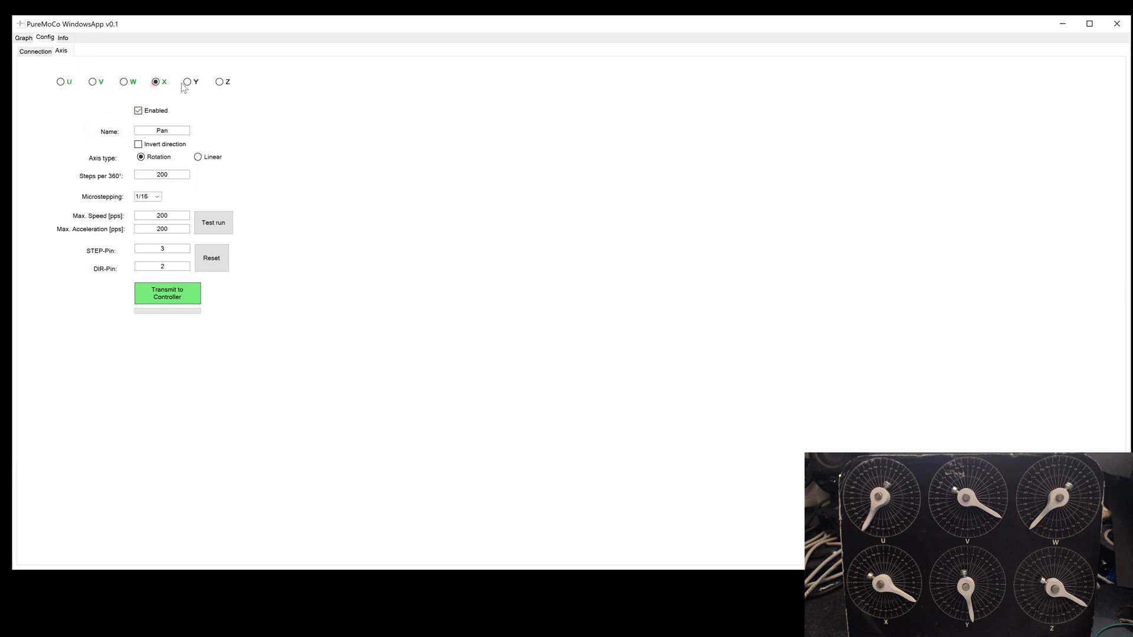
pyautogui.click(92, 81)
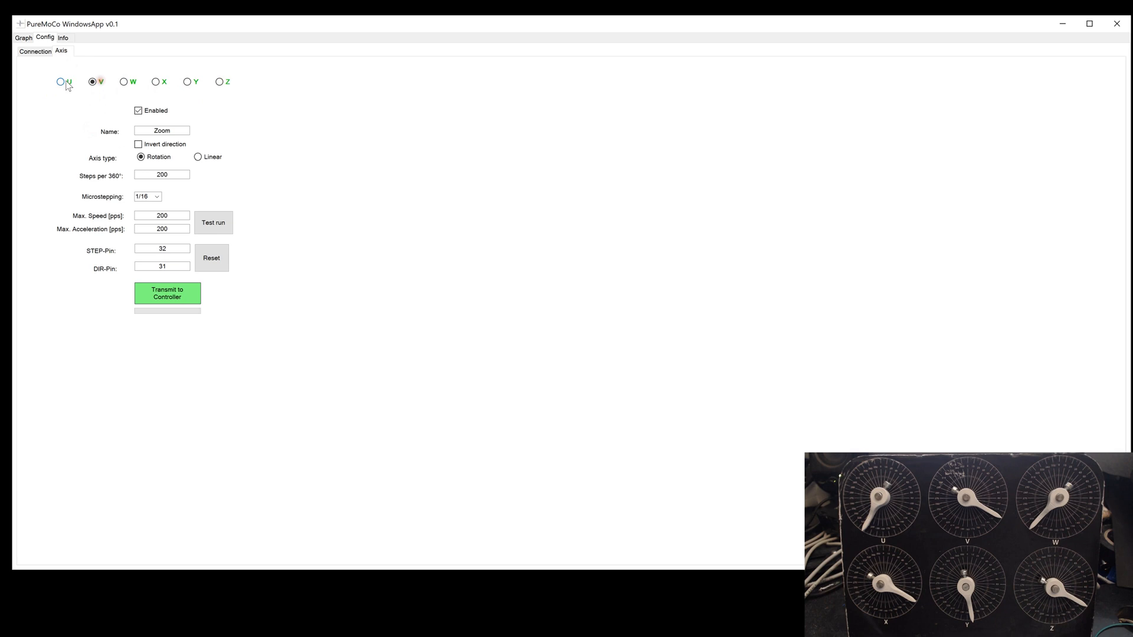
# Return to the Lift (U) axis and keep its microstepping at 1/1.
pyautogui.click(60, 82)
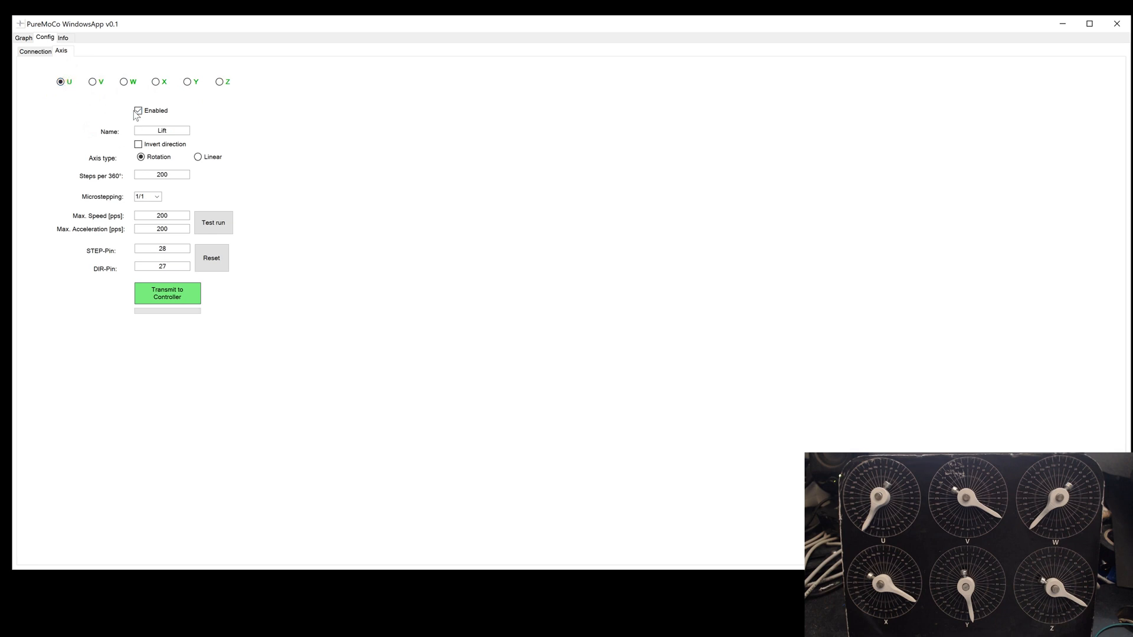
pyautogui.click(155, 196)
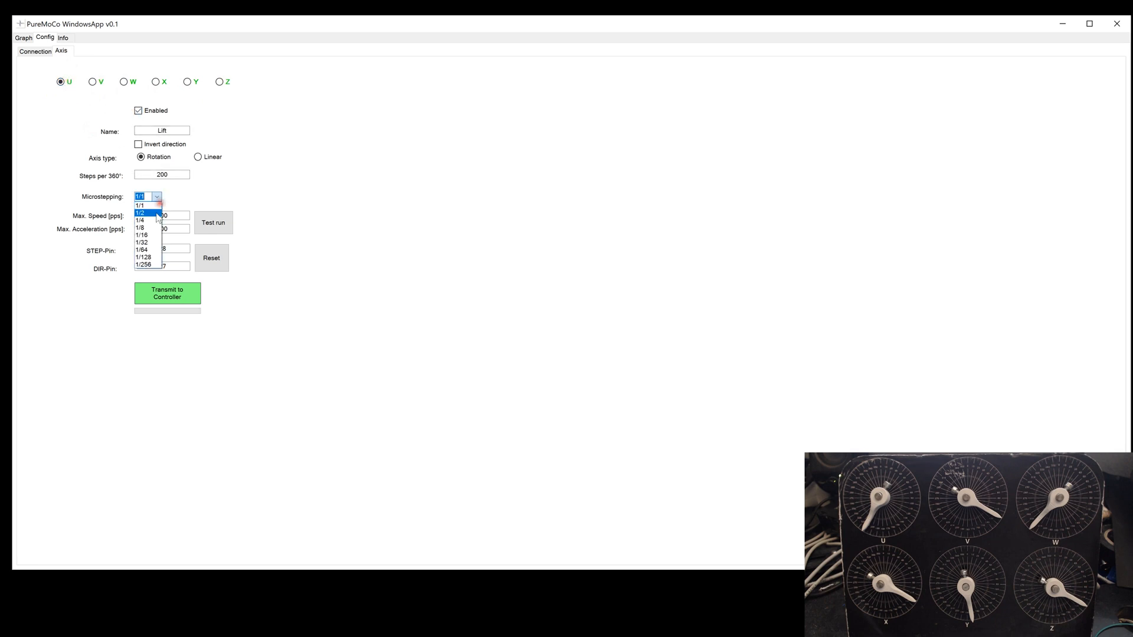
pyautogui.click(141, 205)
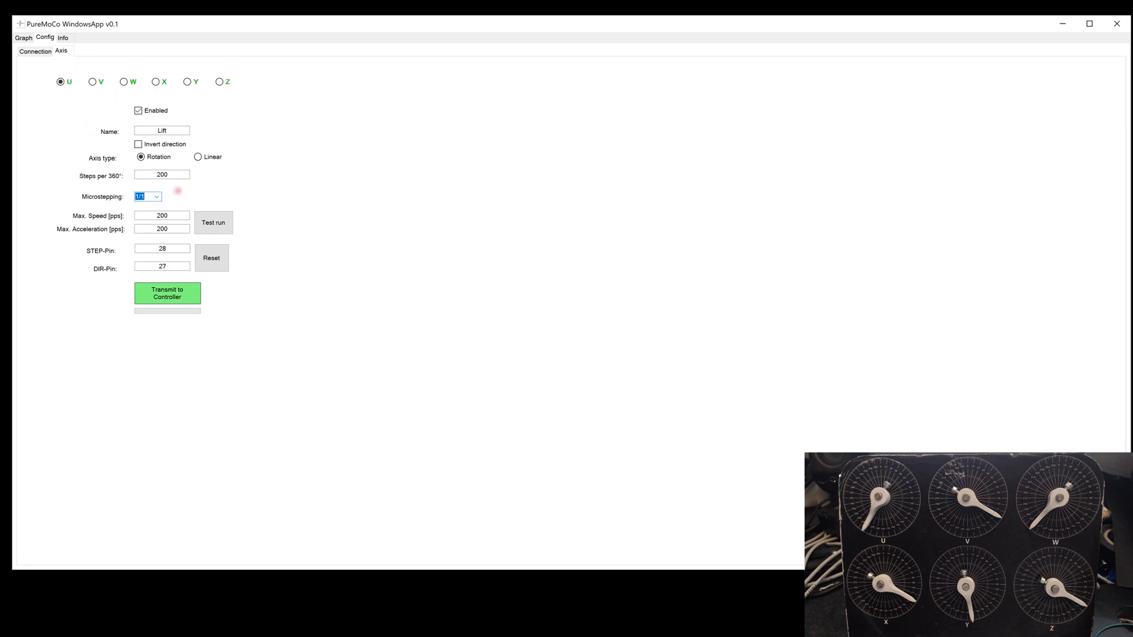